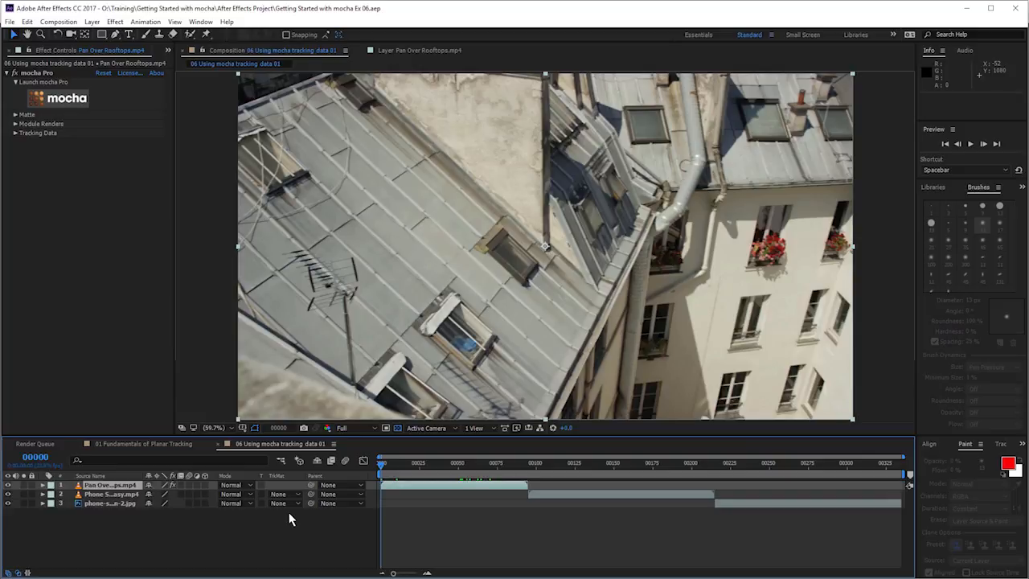
- Launch mocha Pro on the rooftop footage and bring up its File commands
click(68, 99)
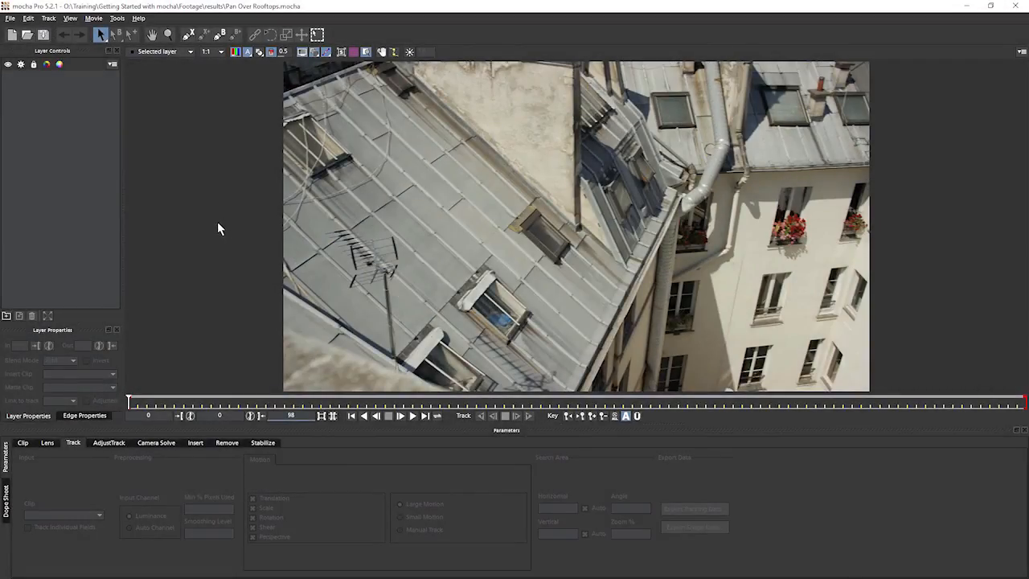
mouse_move(216, 143)
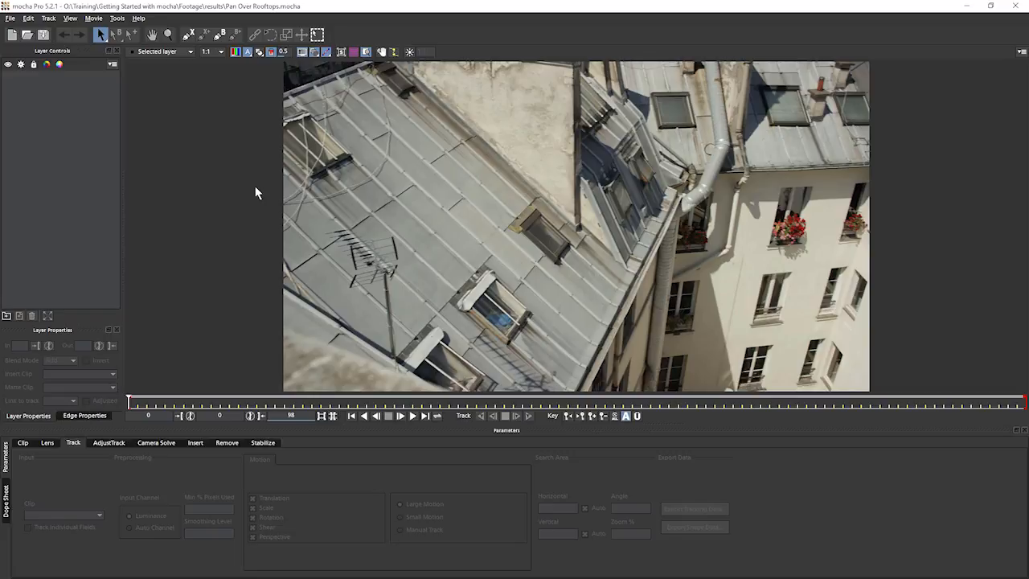
mouse_move(116, 111)
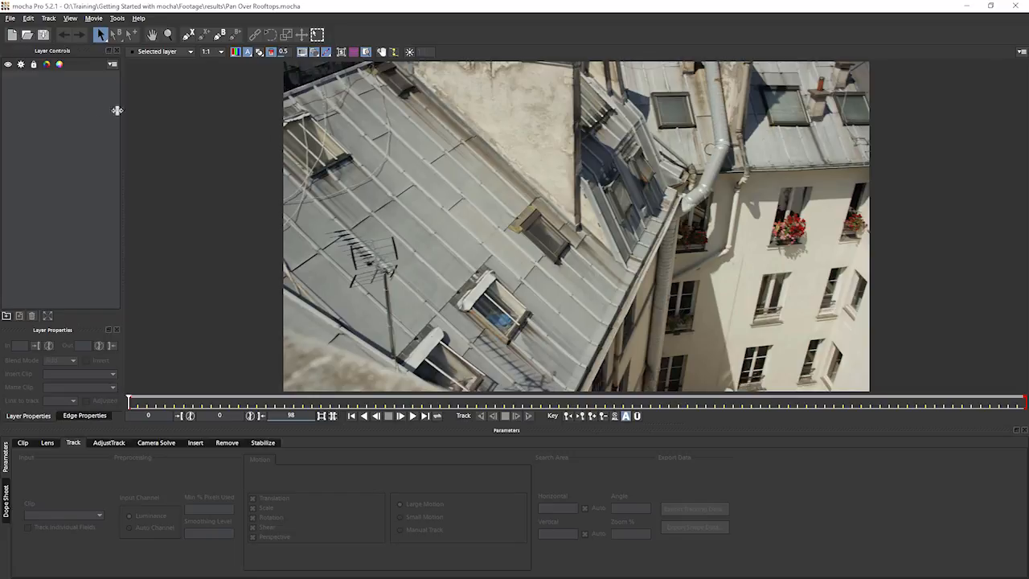
click(11, 19)
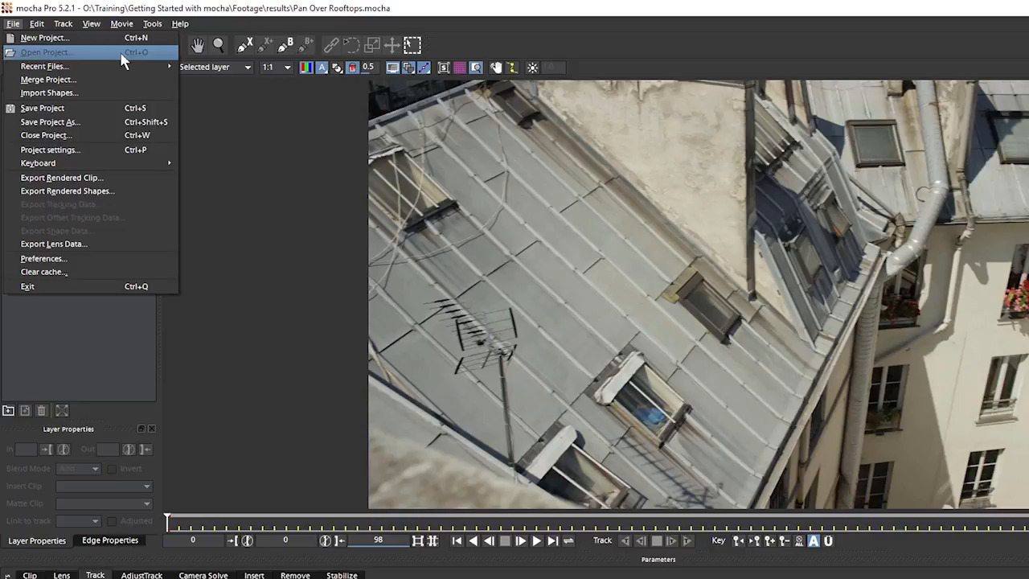
mouse_move(100, 118)
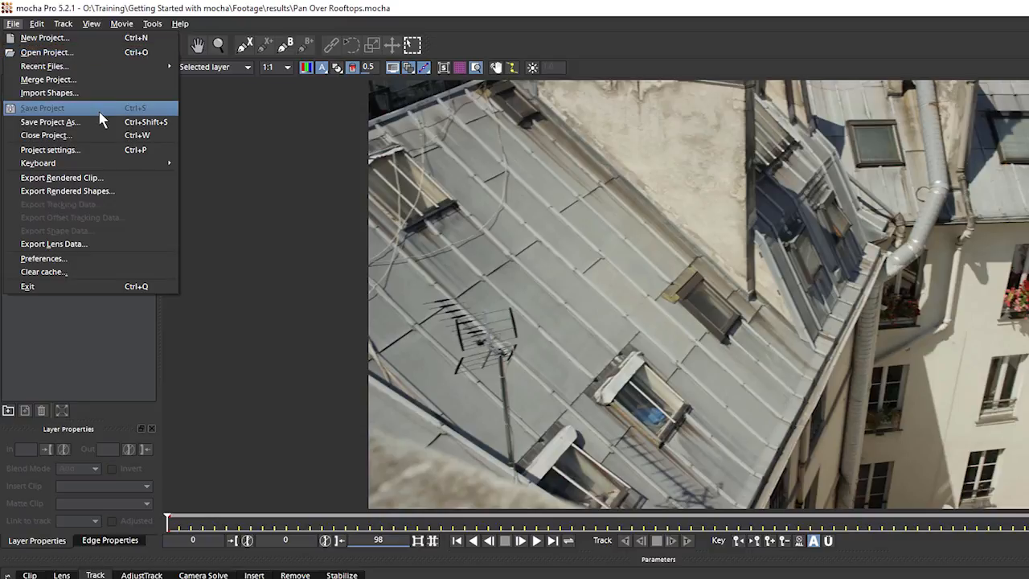
mouse_move(180, 116)
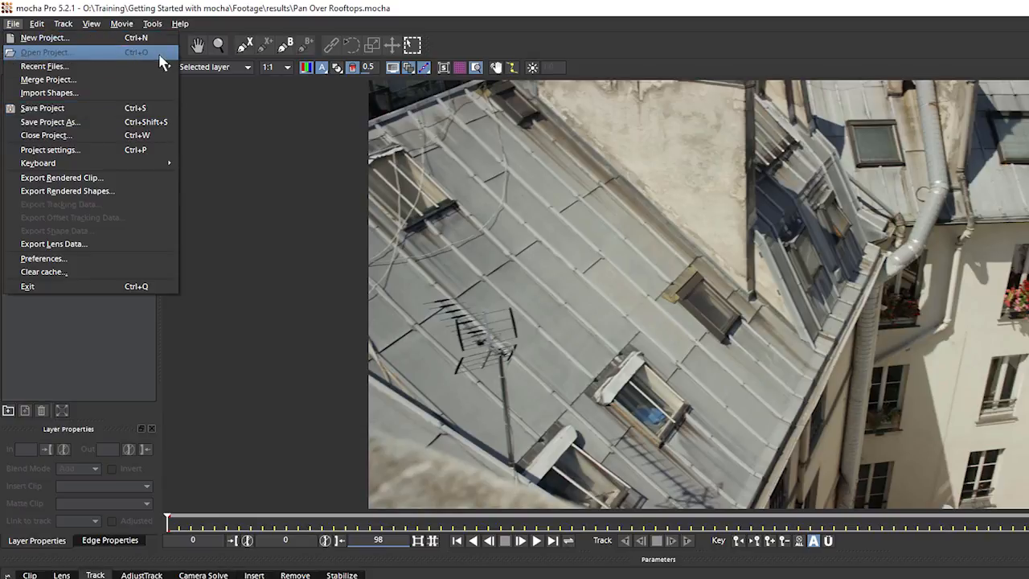
mouse_move(167, 61)
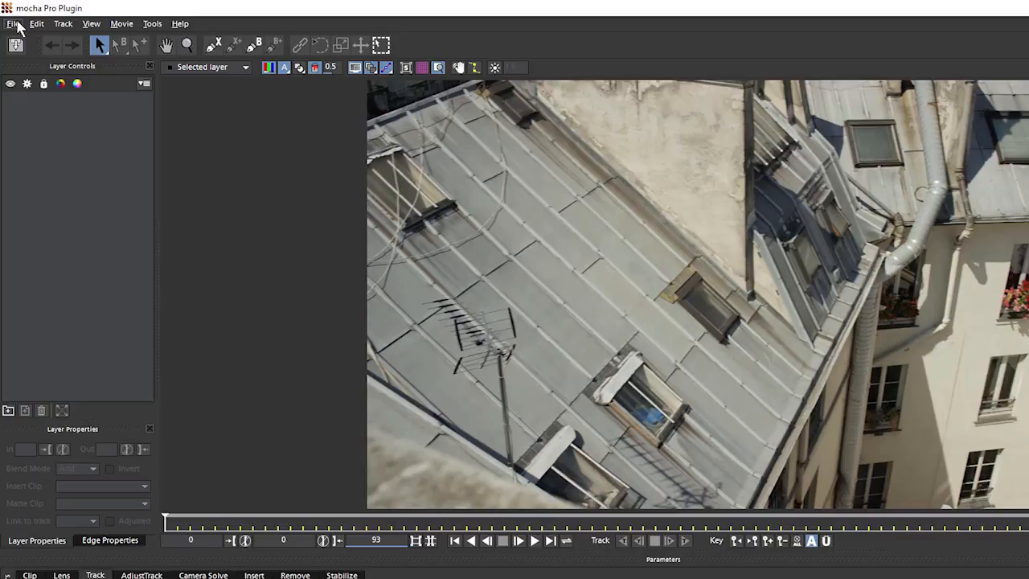
- Try Export Project from the plugin's File commands, leaving a save dialog in the results folder
click(16, 24)
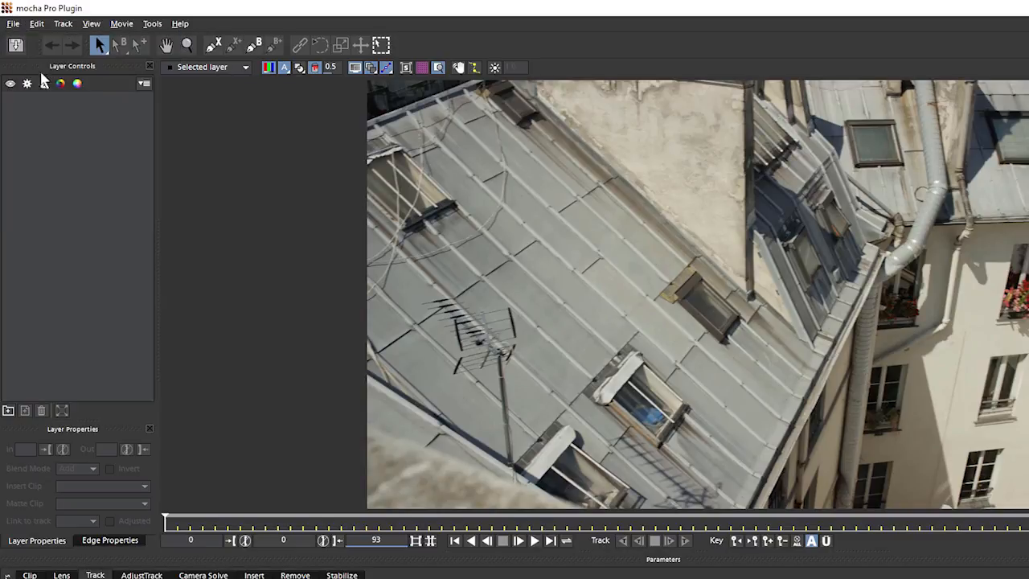
click(9, 24)
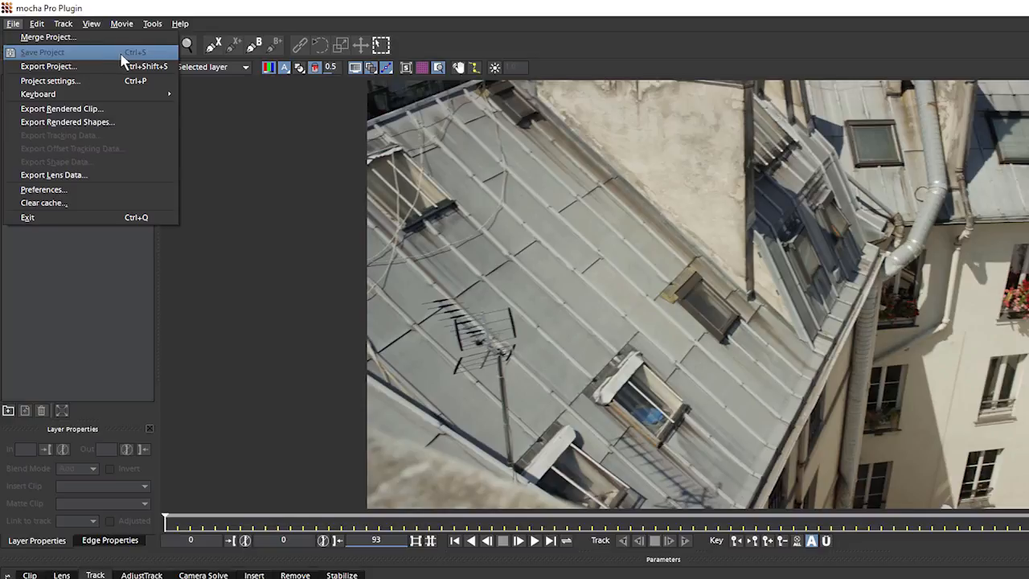
mouse_move(495, 446)
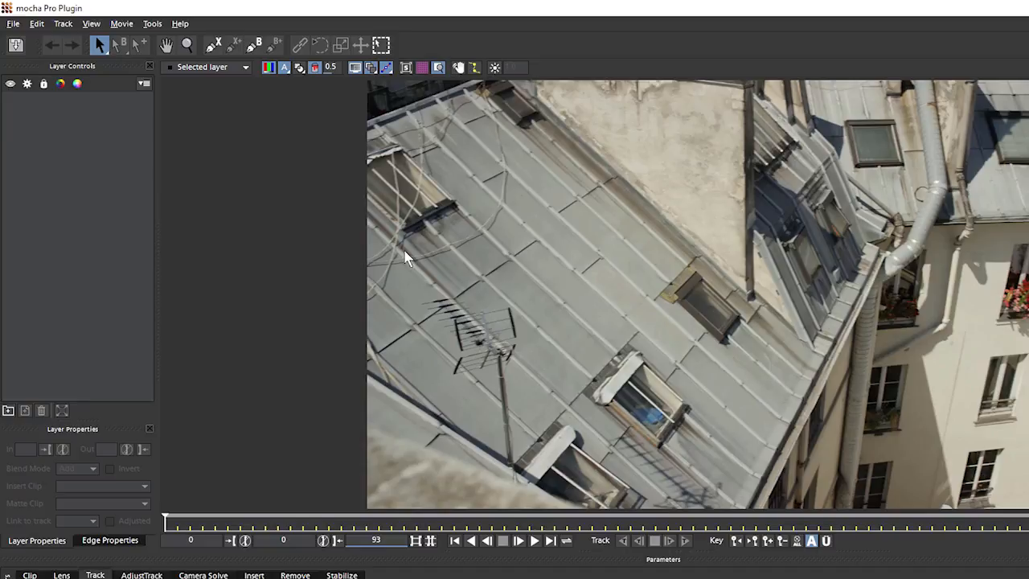
click(15, 24)
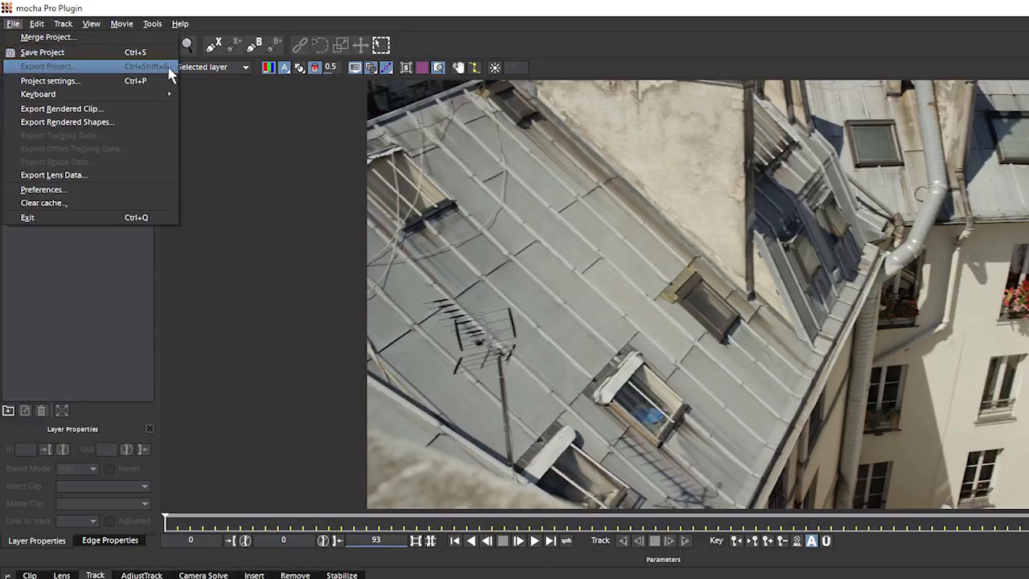
click(57, 66)
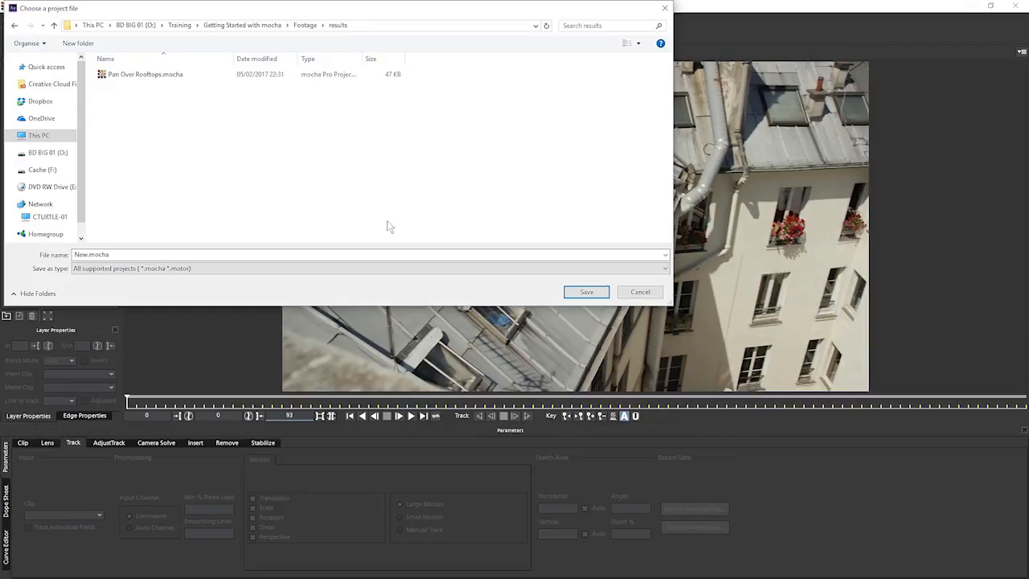
mouse_move(158, 103)
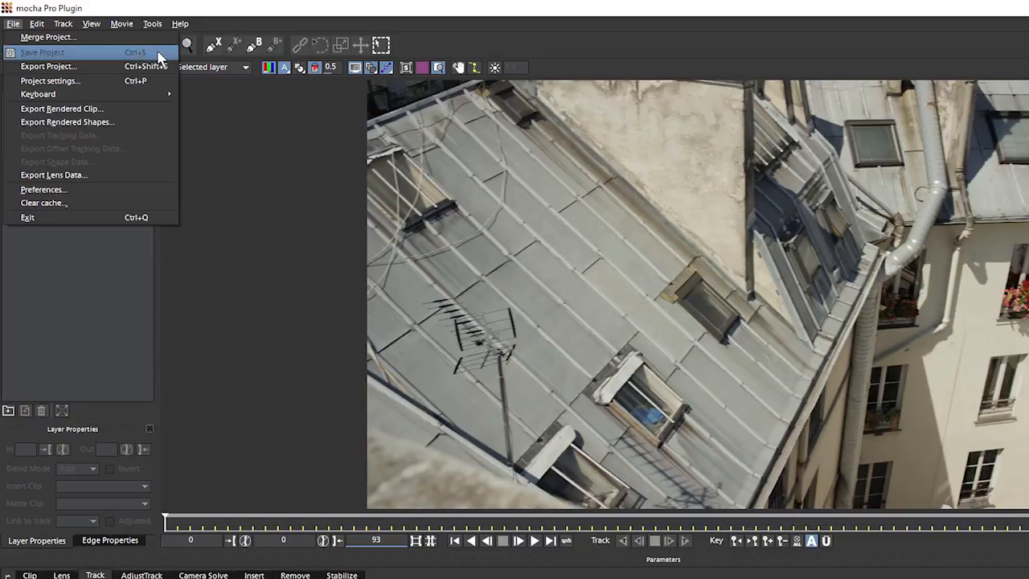
mouse_move(203, 19)
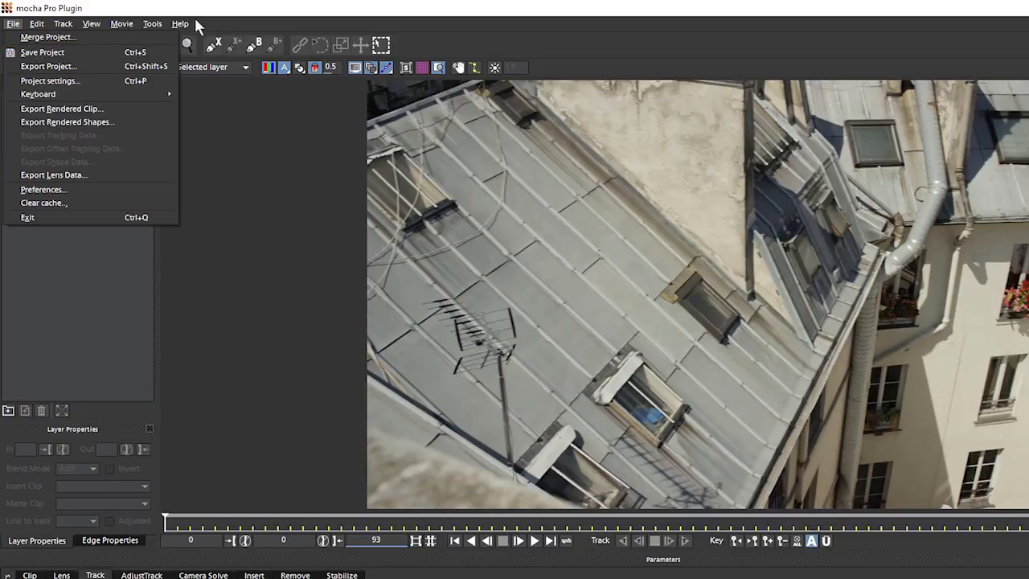
mouse_move(63, 39)
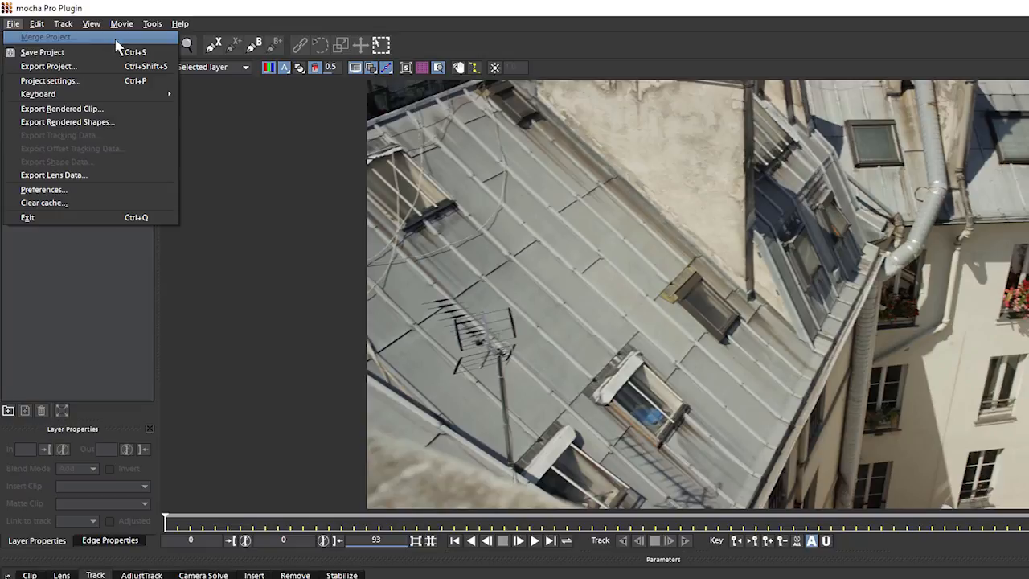
- Merge the 01 end.mocha project in and scrub the shot to review its wall track
click(167, 137)
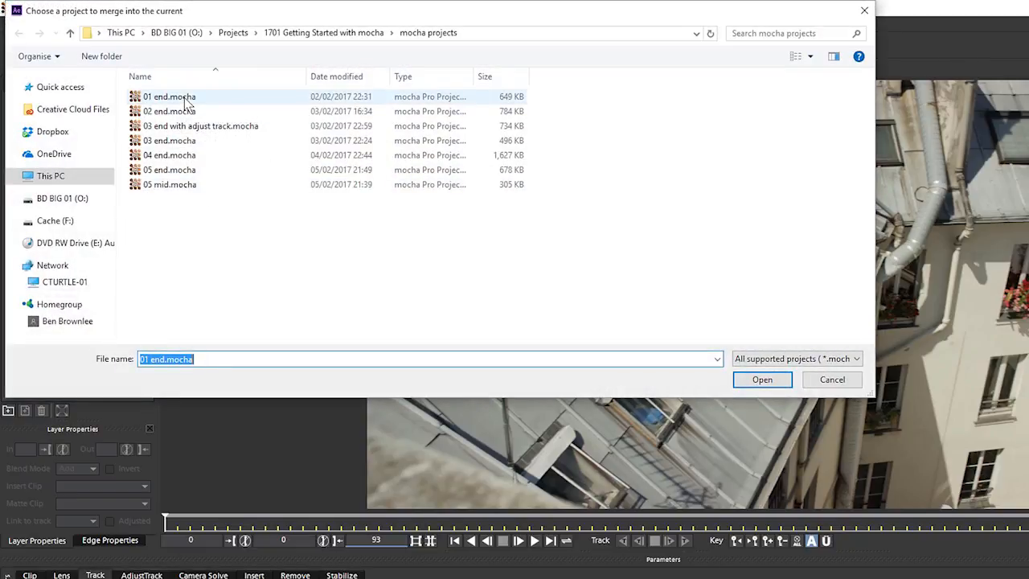
click(762, 379)
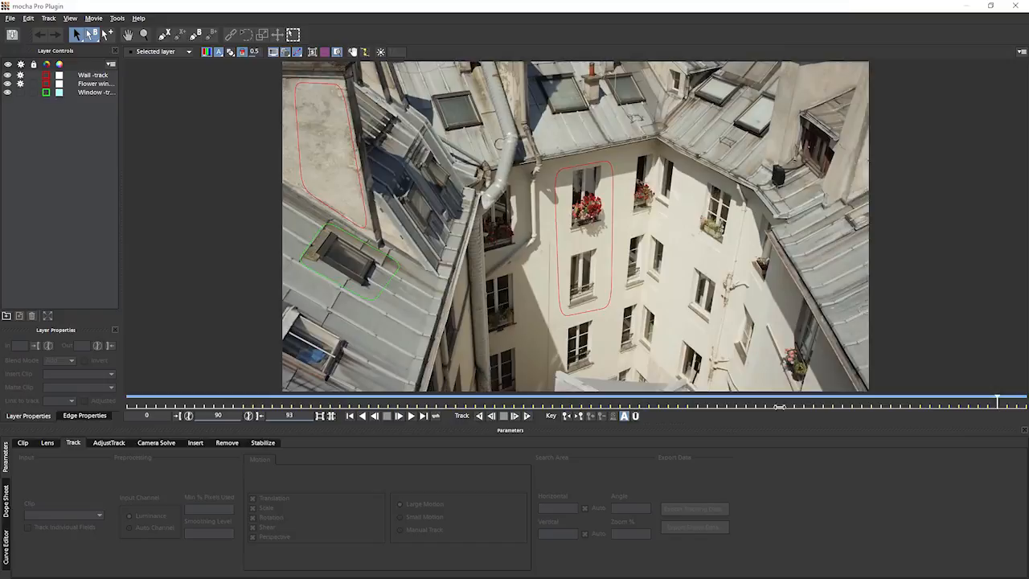
drag(784, 405, 807, 399)
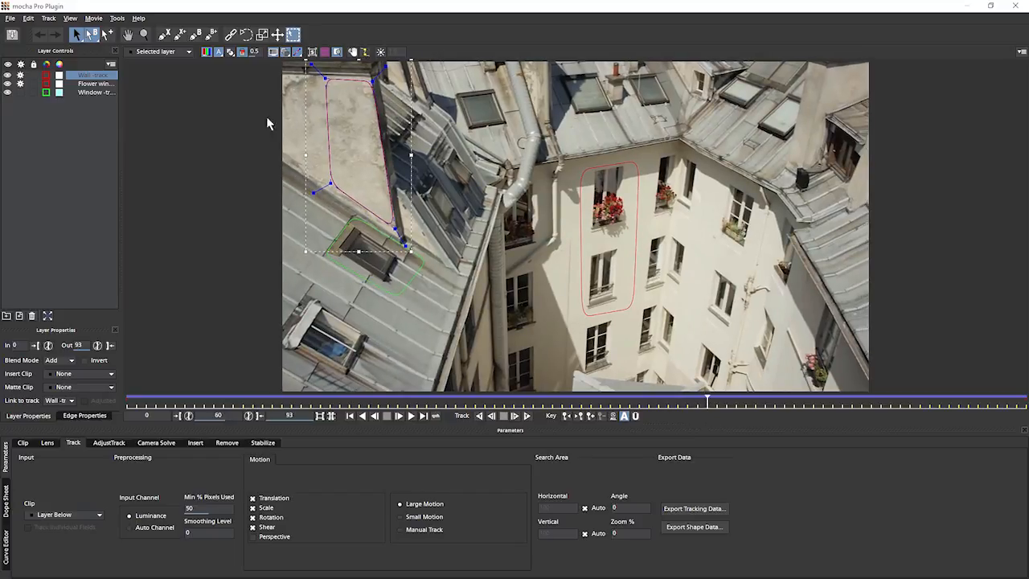
mouse_move(373, 127)
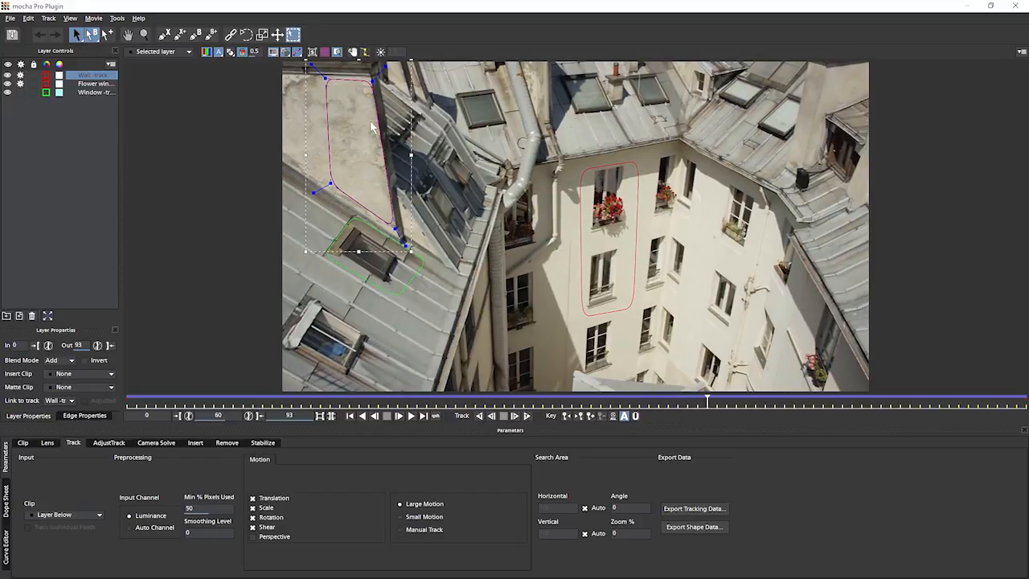
mouse_move(366, 117)
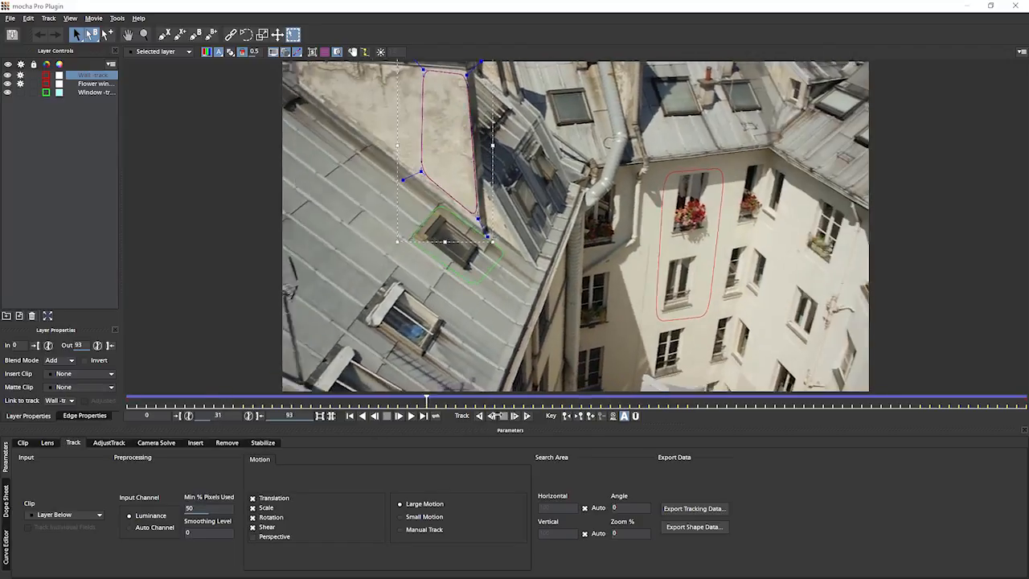
click(395, 415)
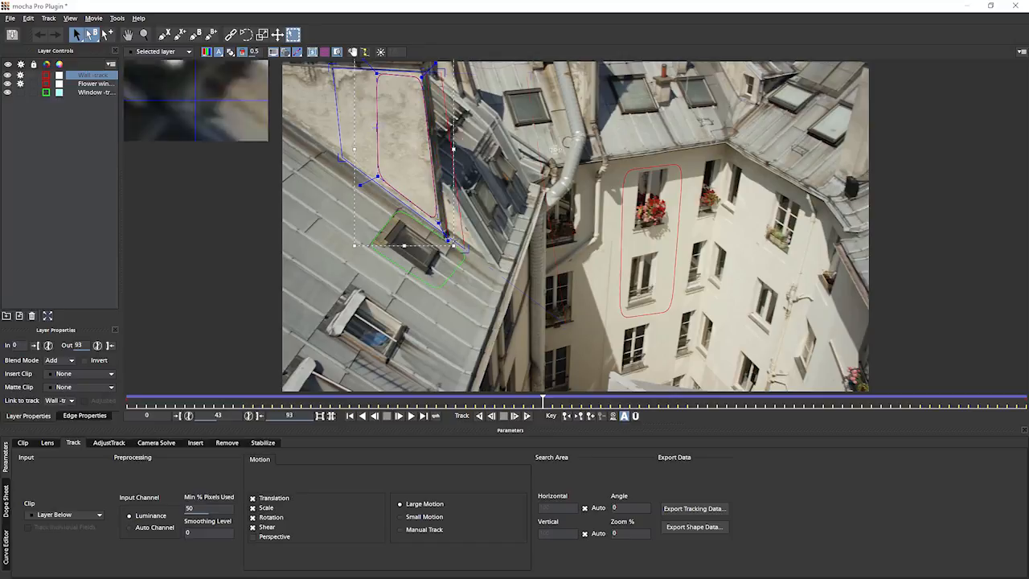
- Choose After Effects Transform Data (position, scale, rotation) as the Export Tracking Data format
click(692, 507)
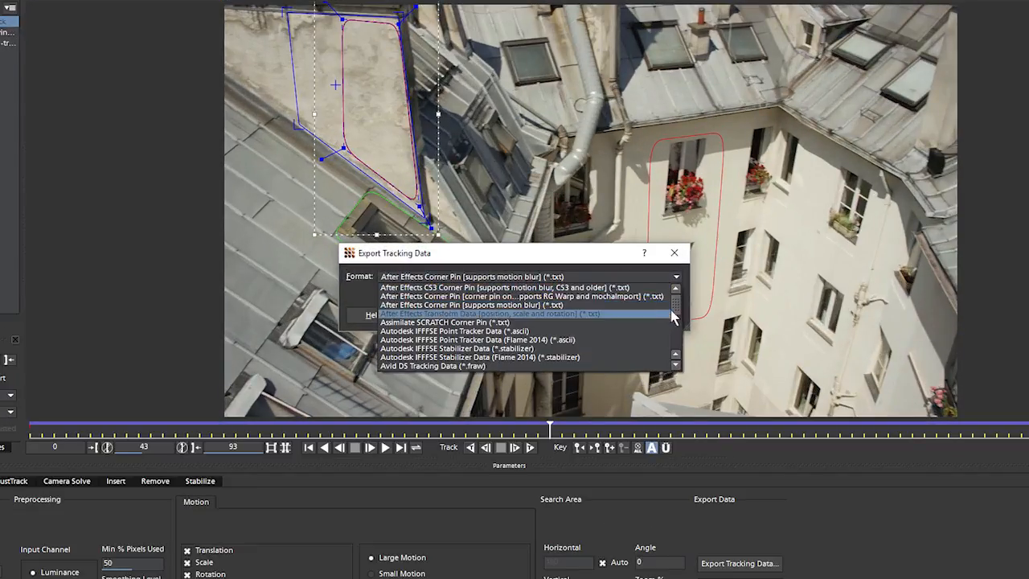
scroll(down, 3)
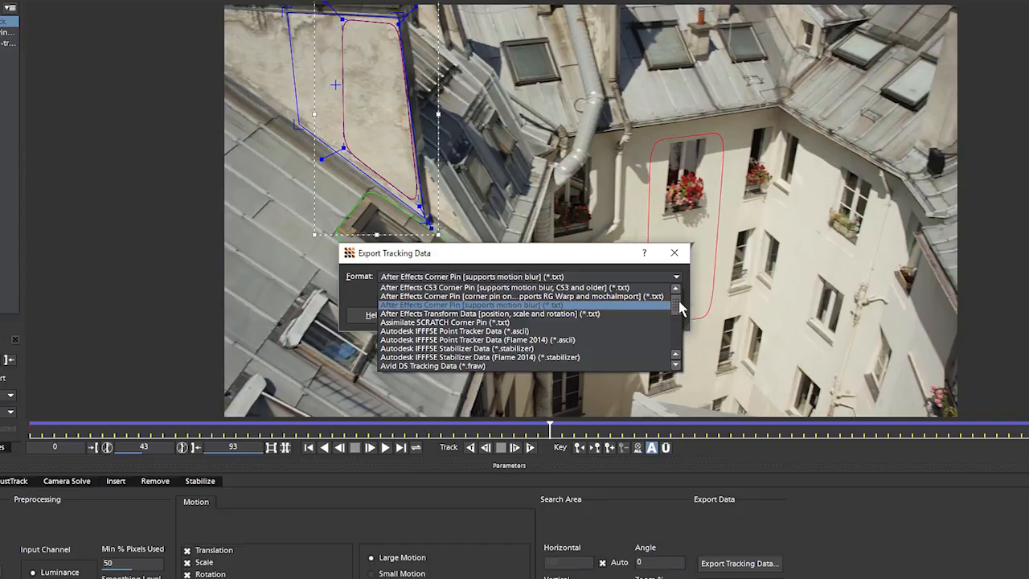
scroll(down, 3)
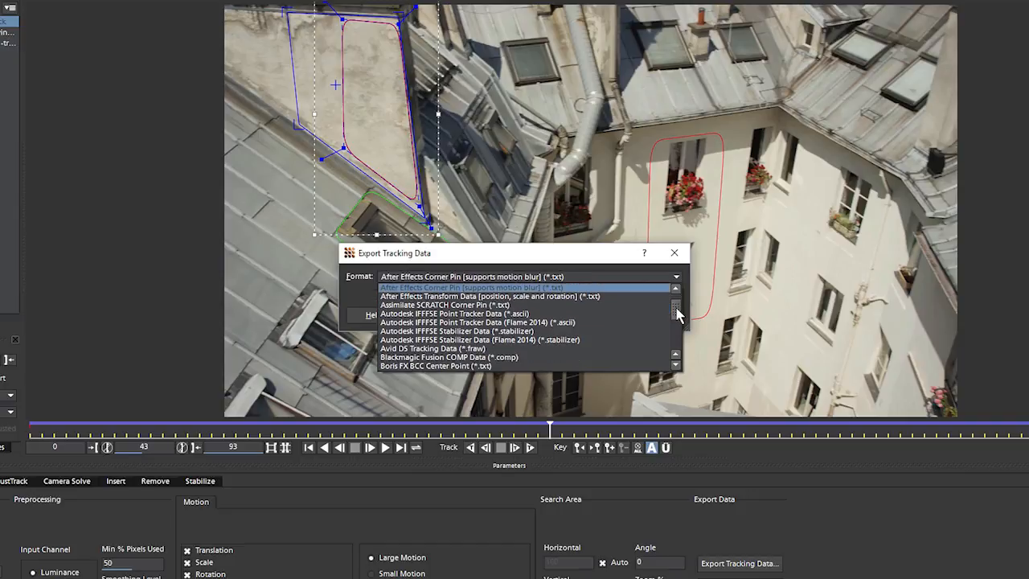
scroll(down, 3)
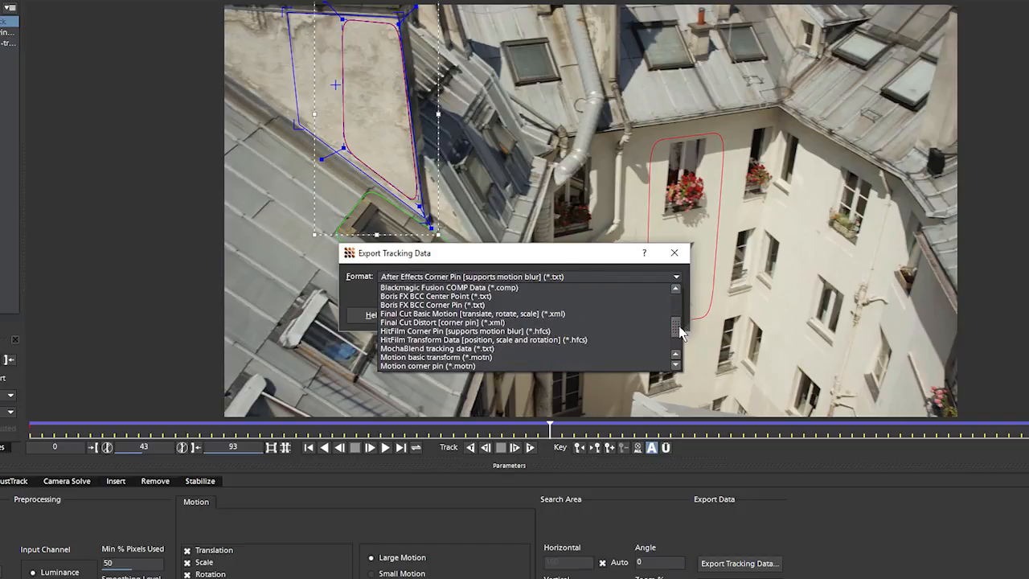
scroll(down, 3)
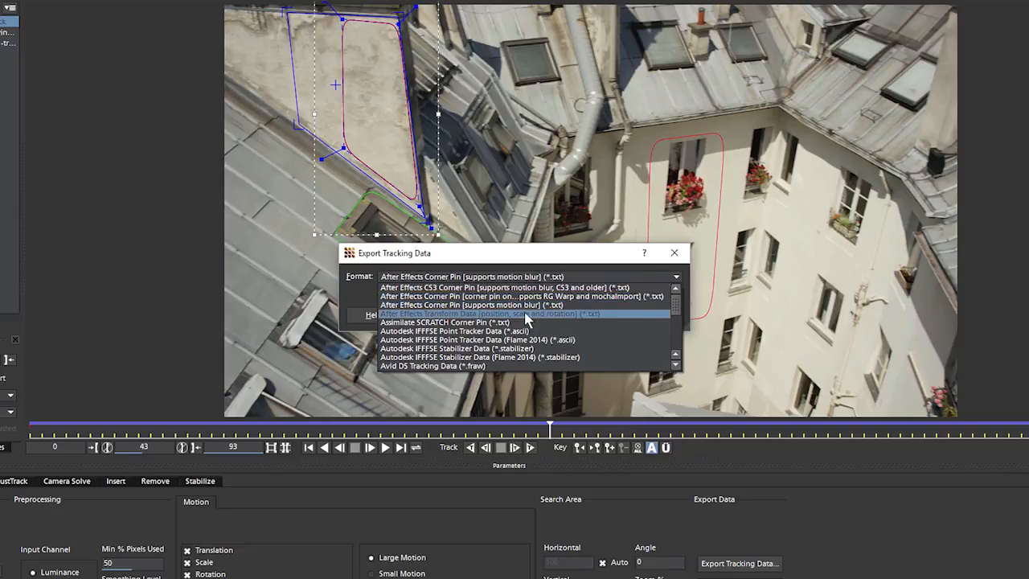
mouse_move(614, 295)
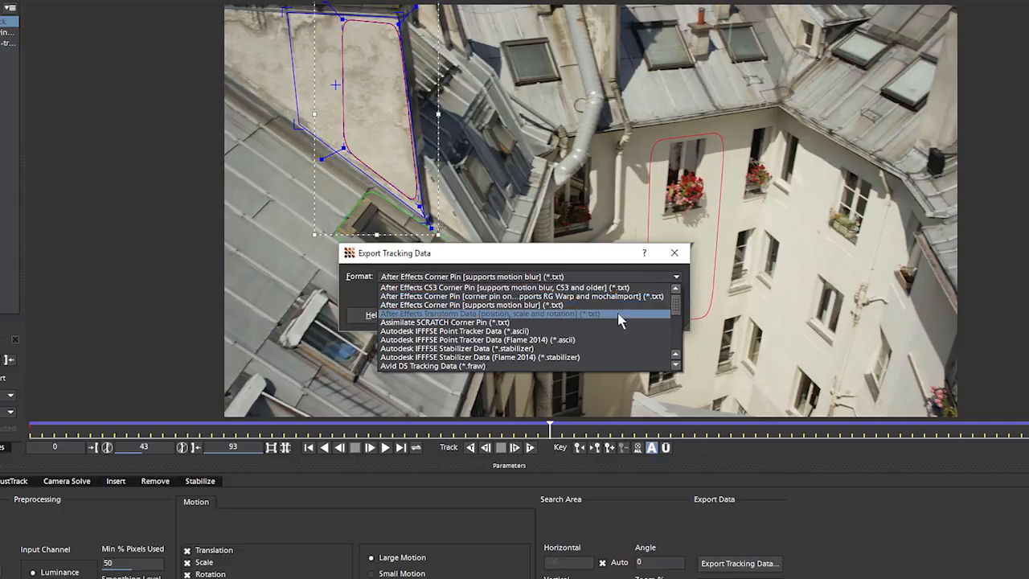
mouse_move(616, 325)
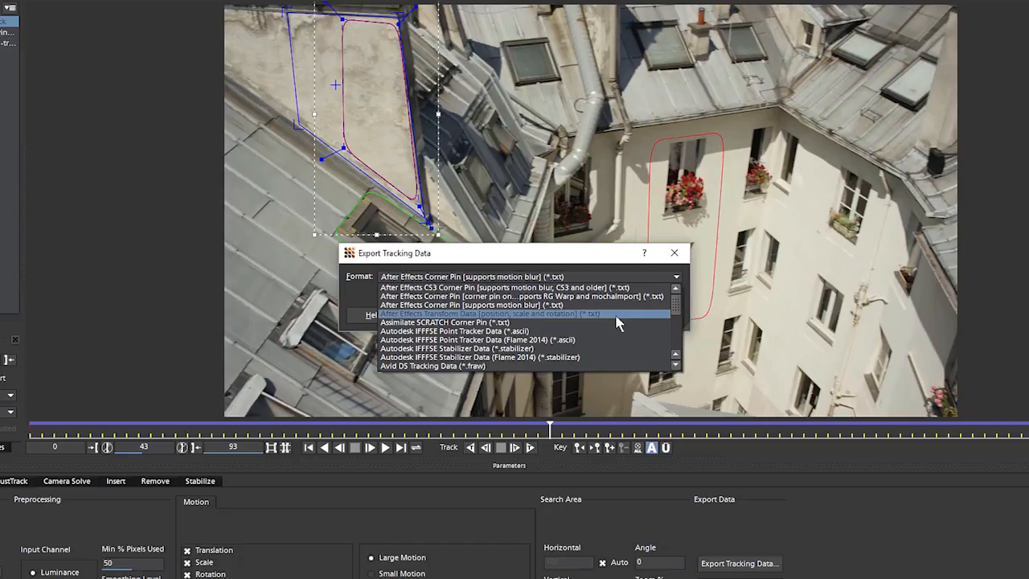
mouse_move(620, 318)
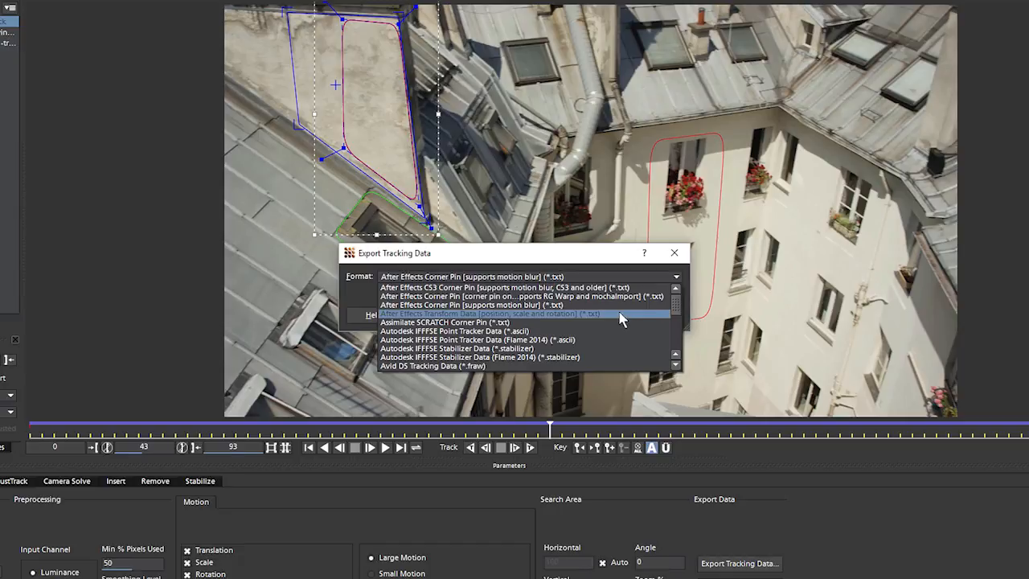
mouse_move(554, 318)
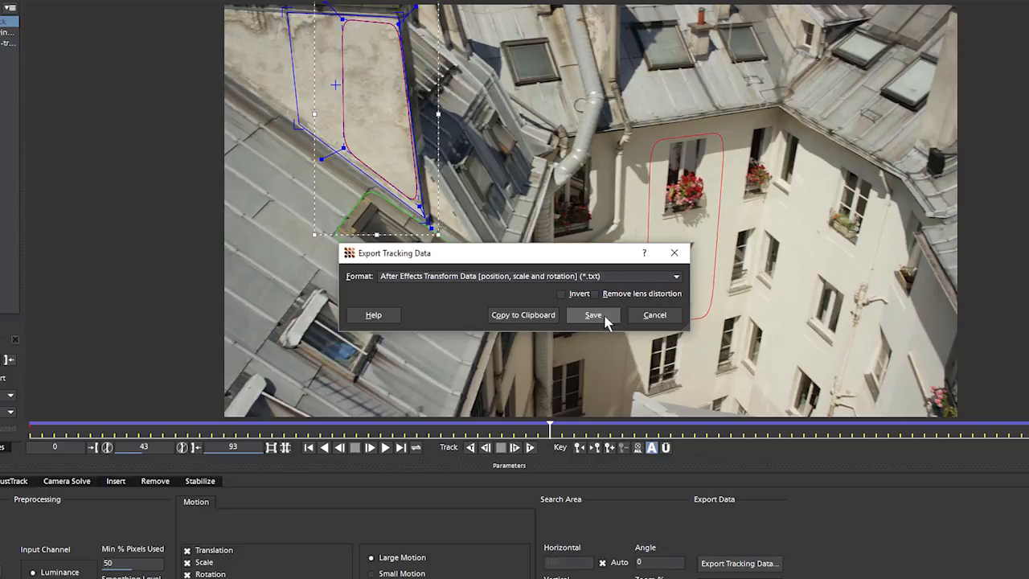
click(675, 277)
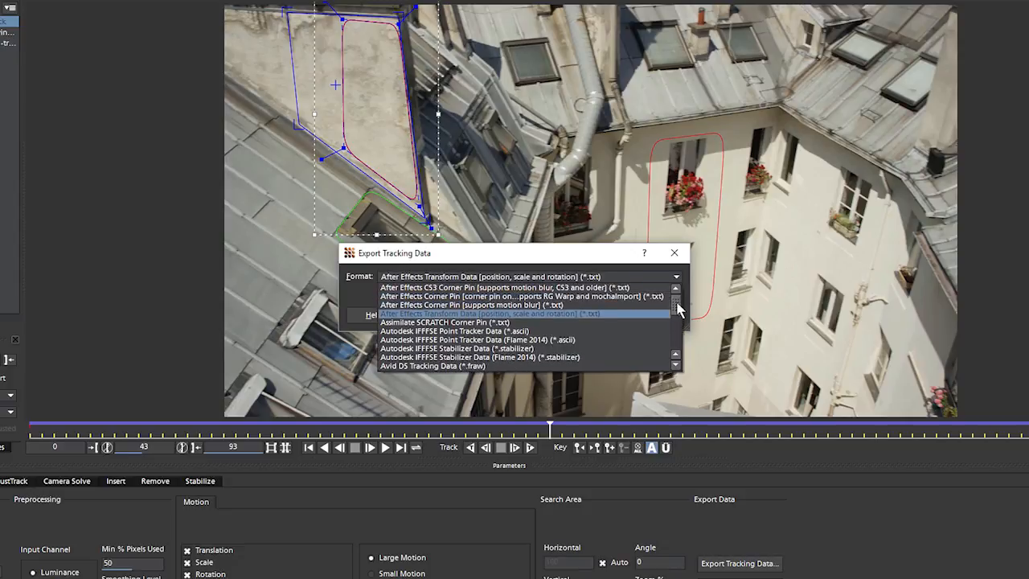
scroll(down, 3)
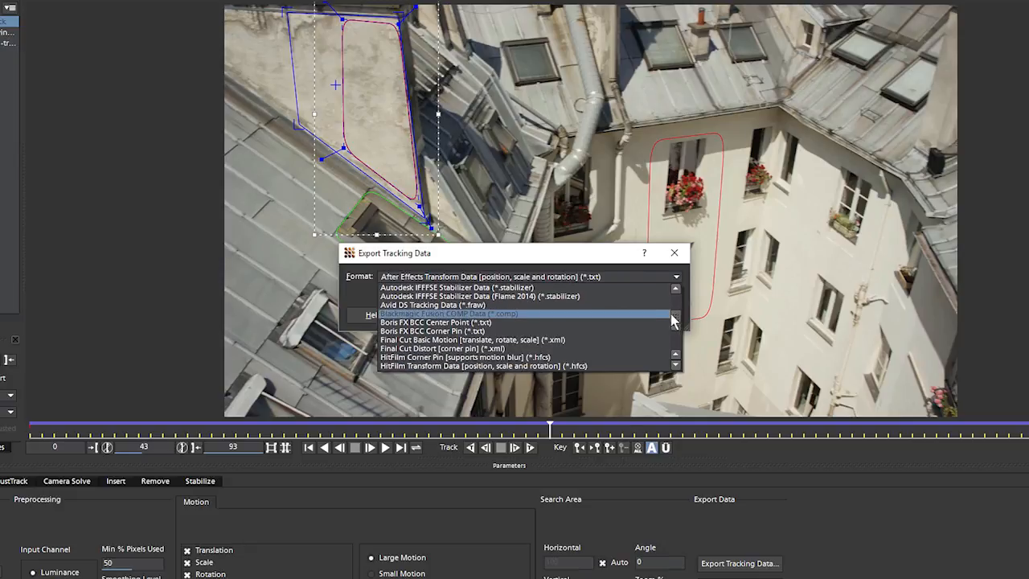
scroll(down, 3)
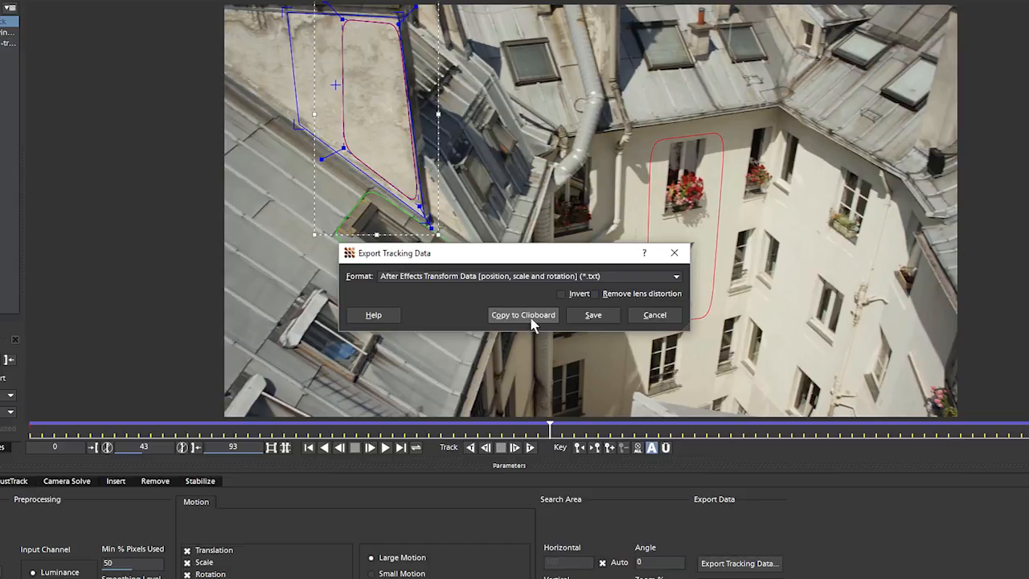
- Copy the tracking data to the clipboard, then close mocha saving the project changes
click(654, 315)
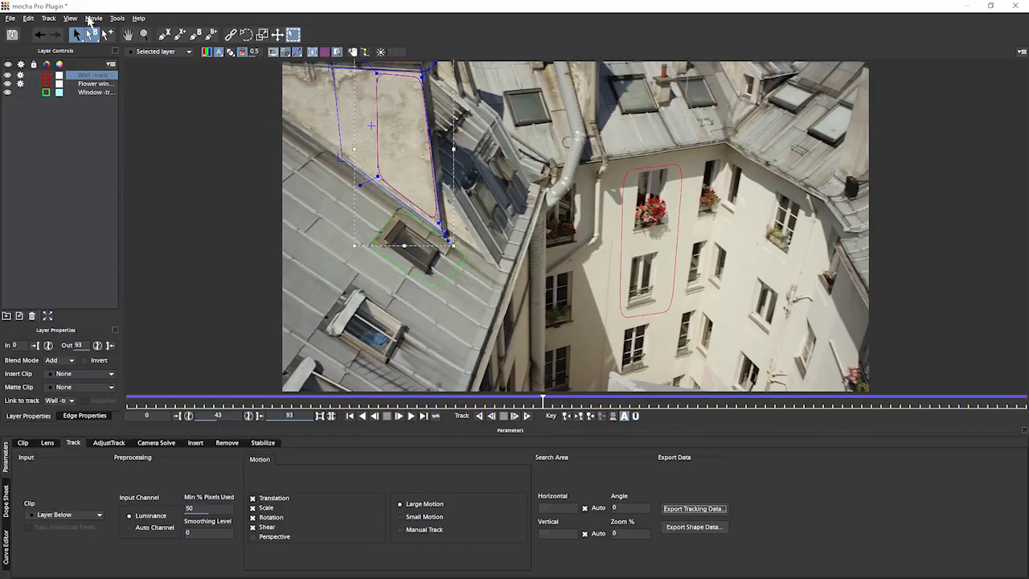
click(9, 13)
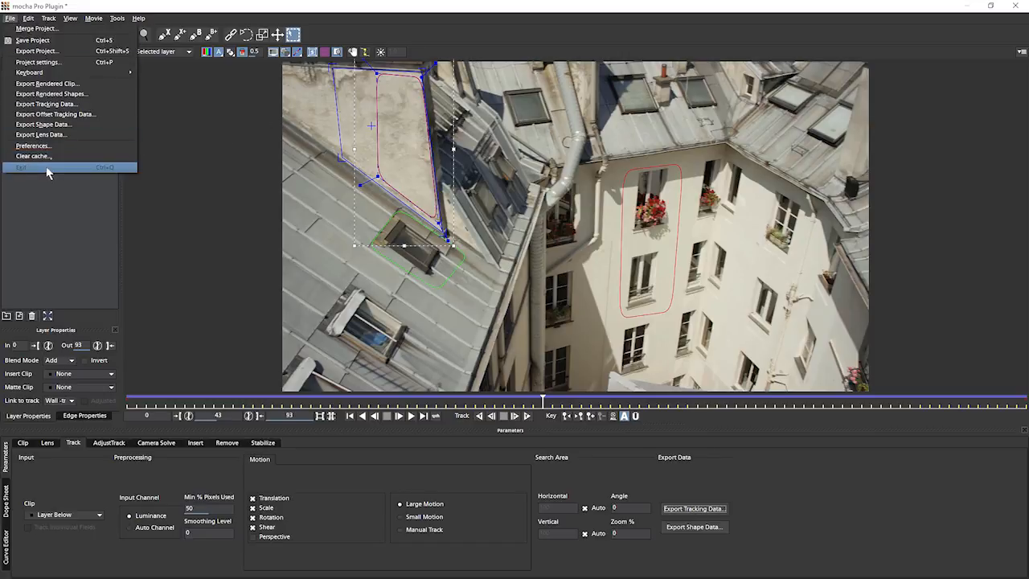
click(22, 167)
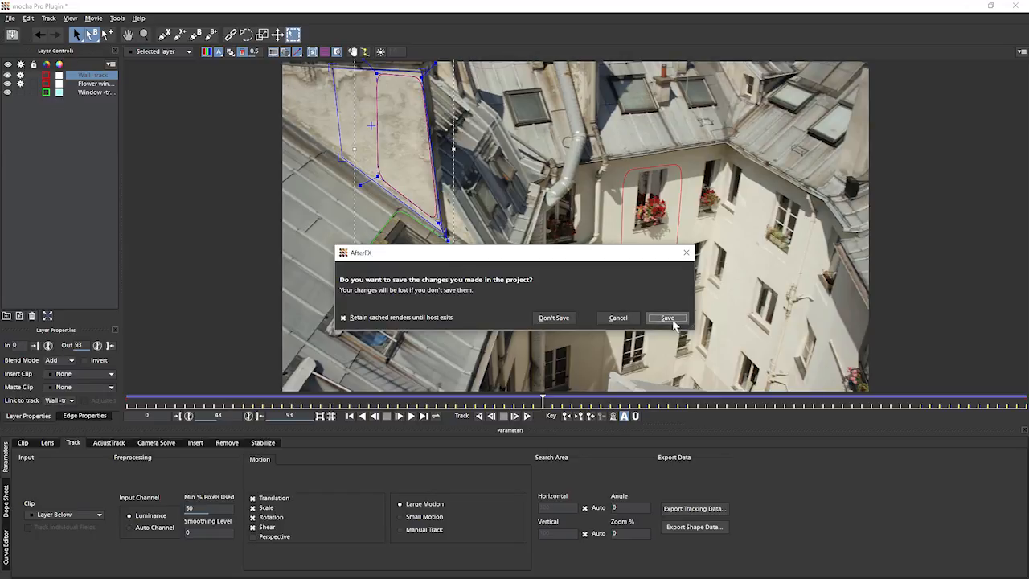
click(669, 319)
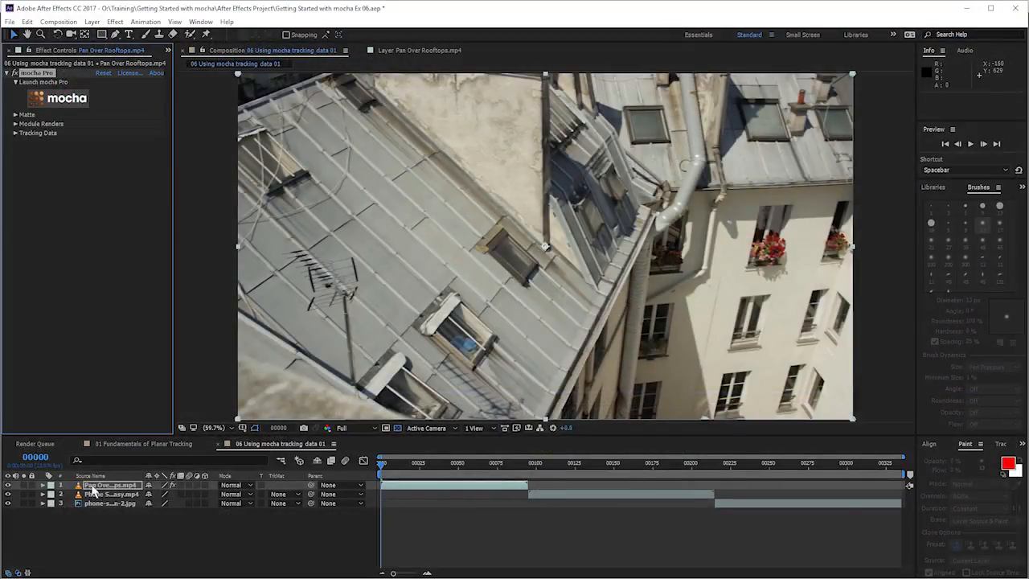
- Create a new small square solid layer coloured green in the rooftop composition
click(93, 22)
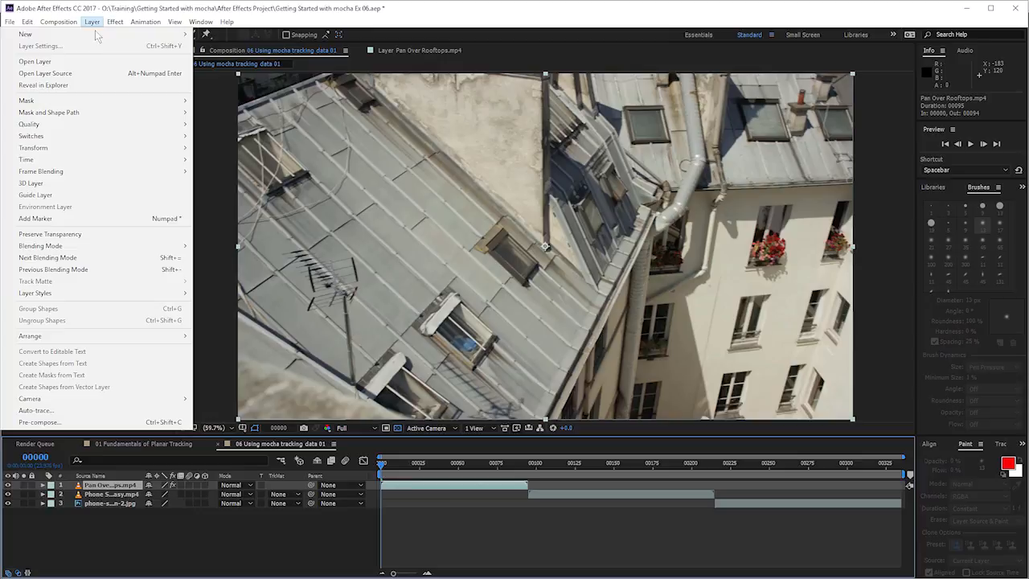
click(23, 34)
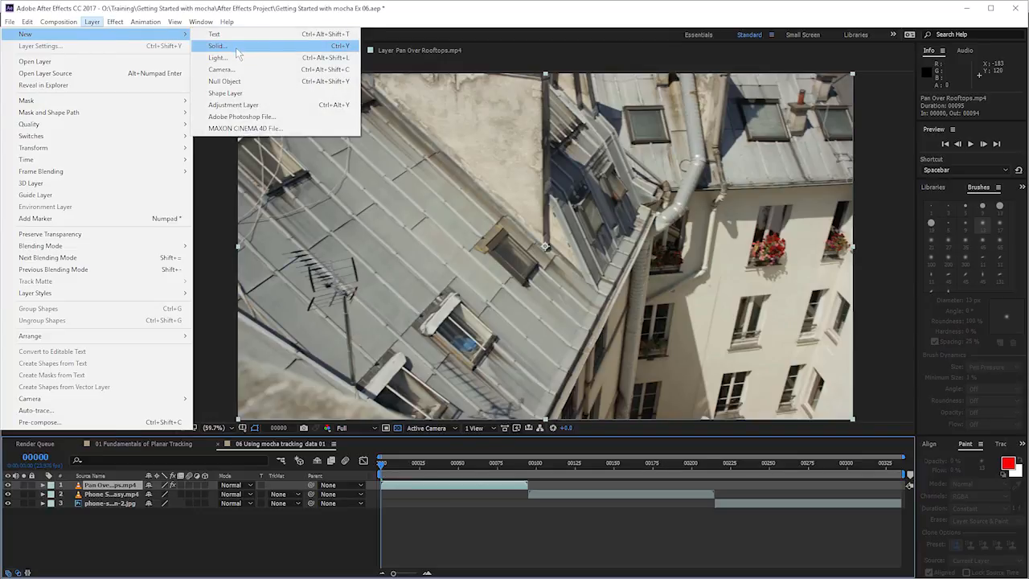
click(215, 58)
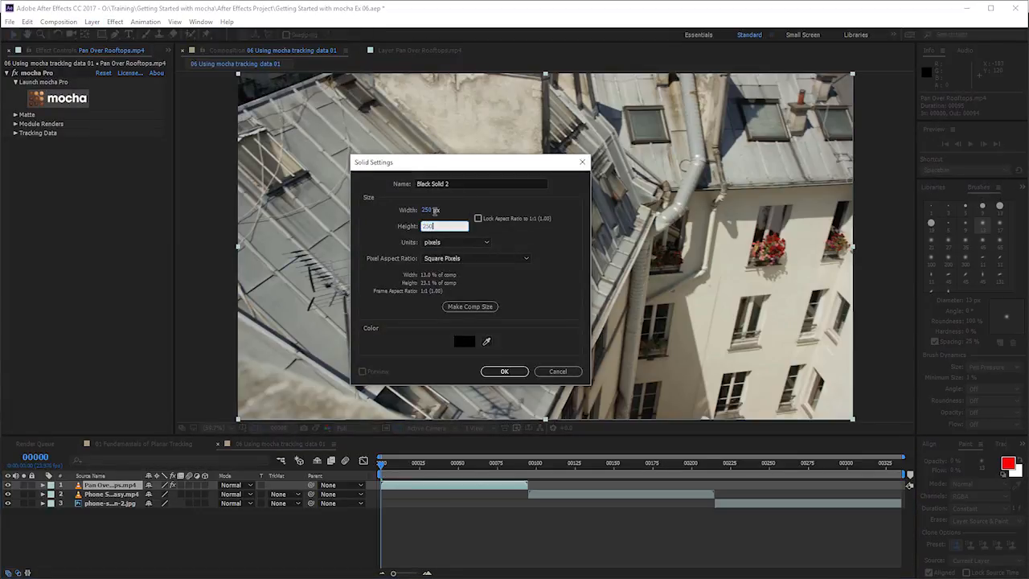
click(460, 340)
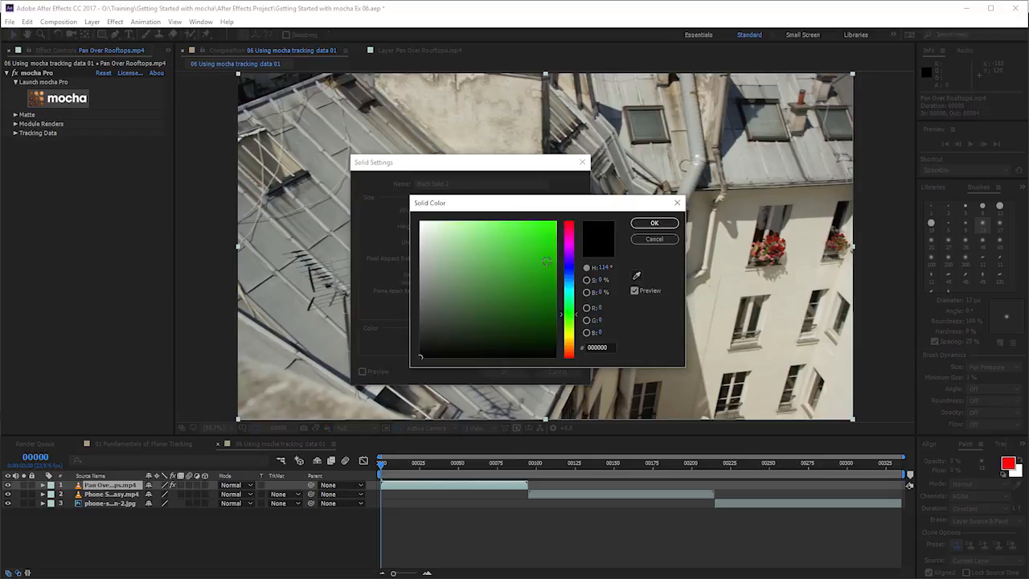
click(655, 222)
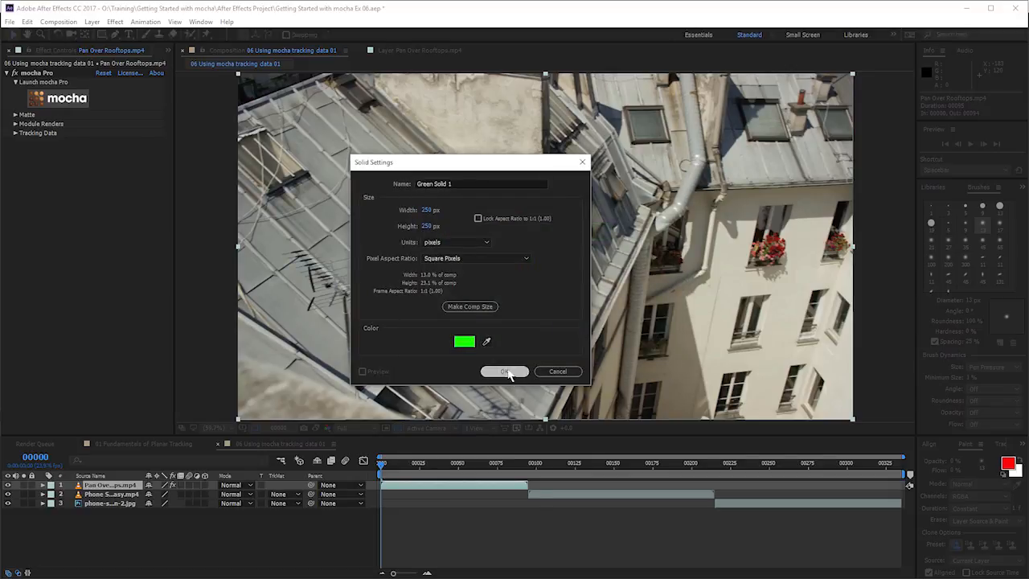
click(504, 371)
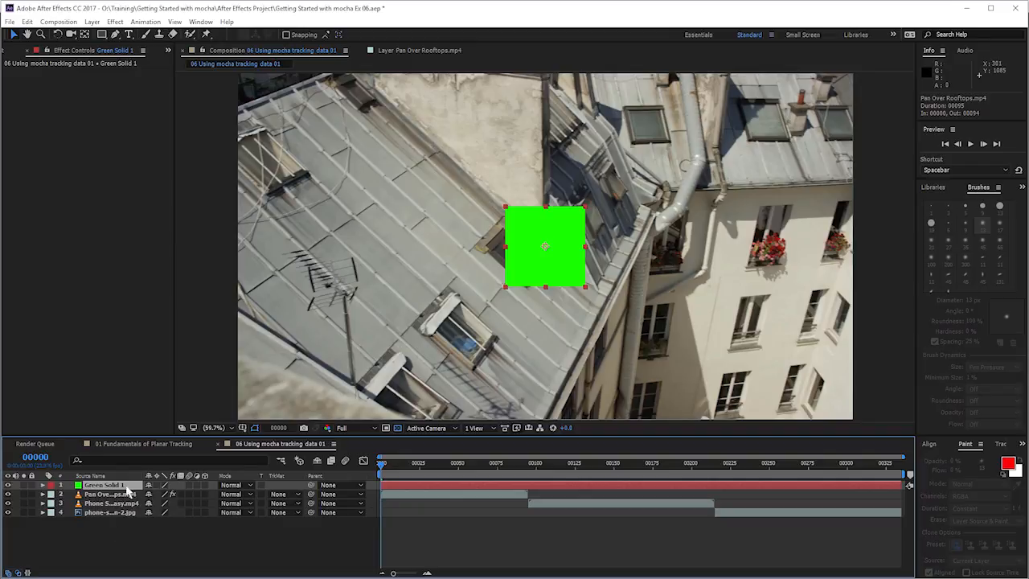
- Reposition the Green Solid on the upper rooftop and relaunch mocha Pro on the footage
click(32, 19)
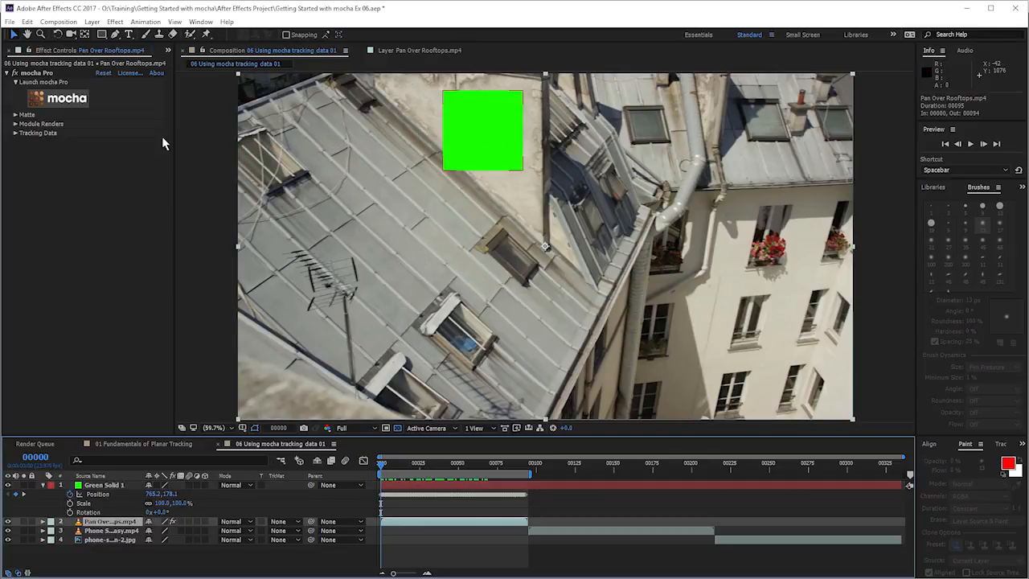
click(59, 98)
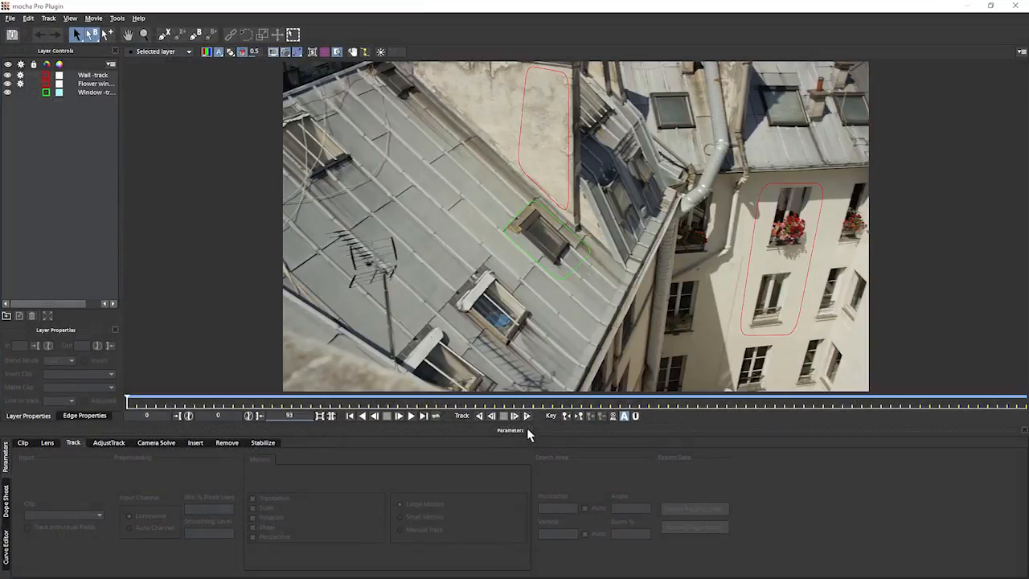
- Select the wall track layer and copy its tracking data to the clipboard
click(89, 84)
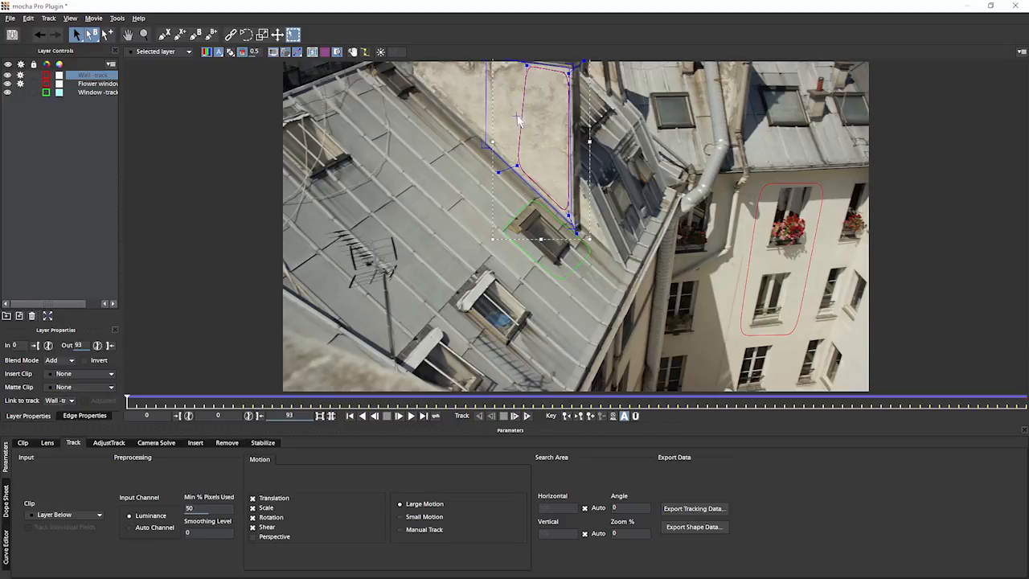
mouse_move(530, 110)
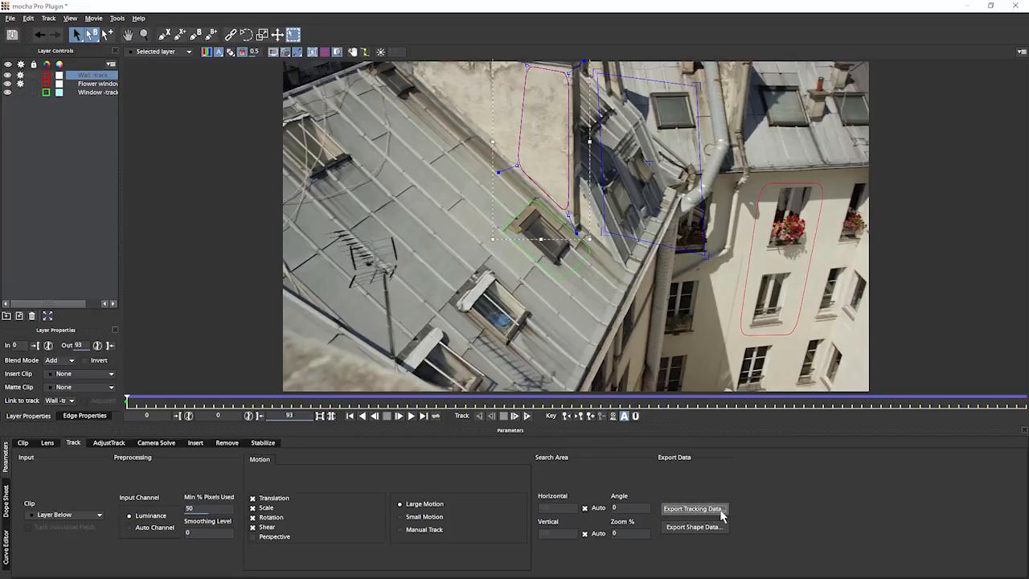
click(695, 508)
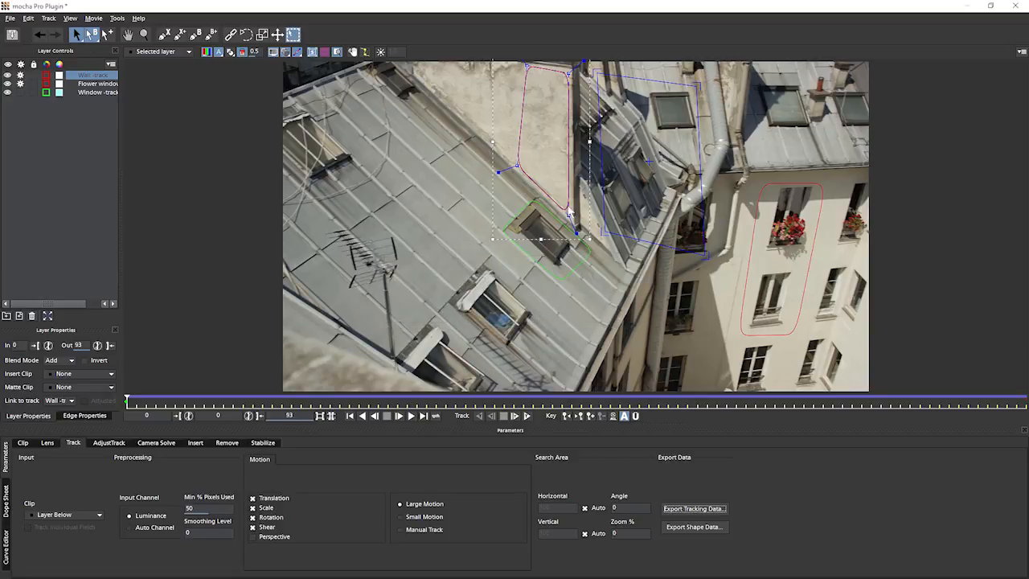
click(10, 13)
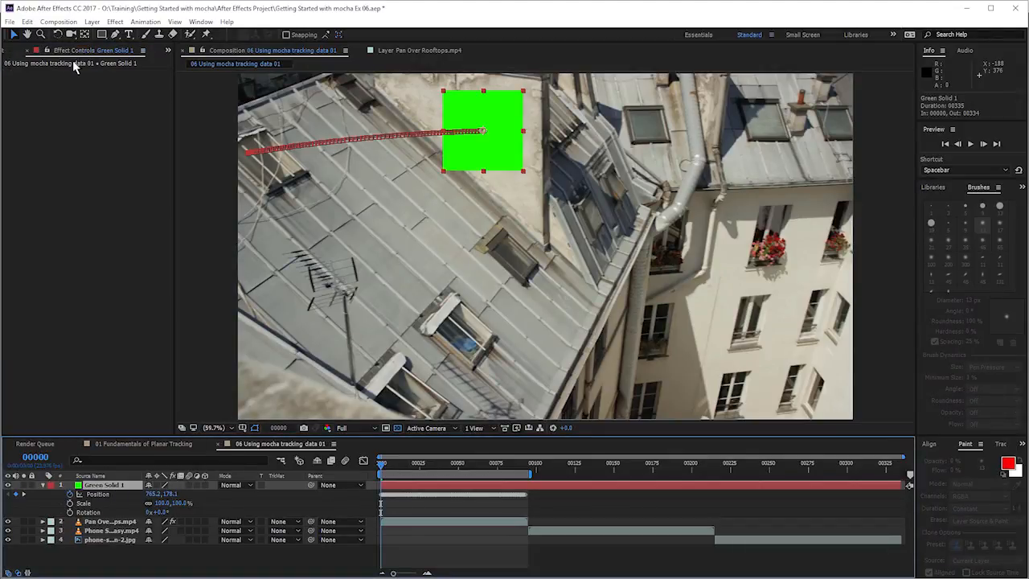
- Apply the wall tracking to the Green Solid and scrub the shot to verify it follows
click(32, 19)
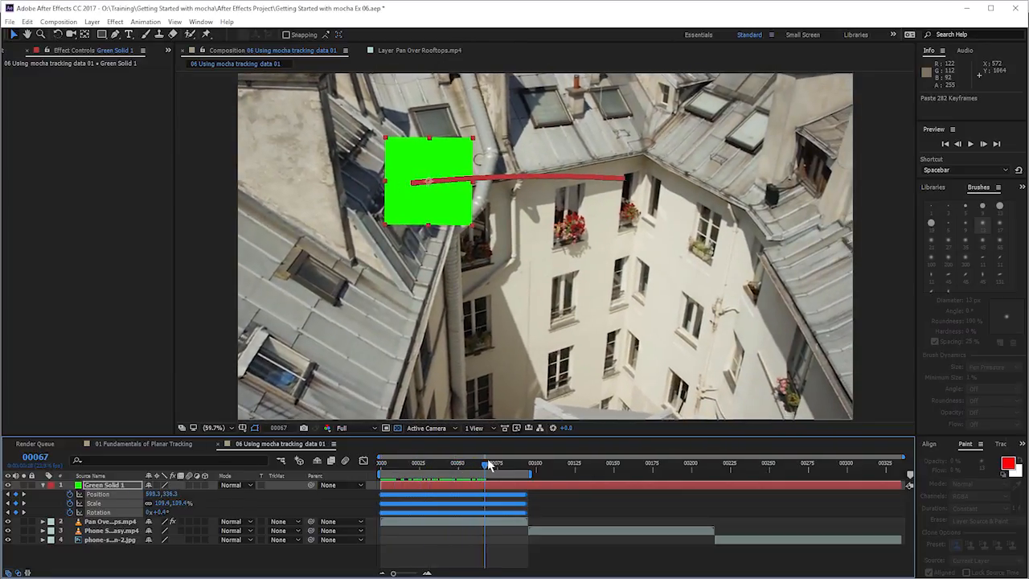
key(Right)
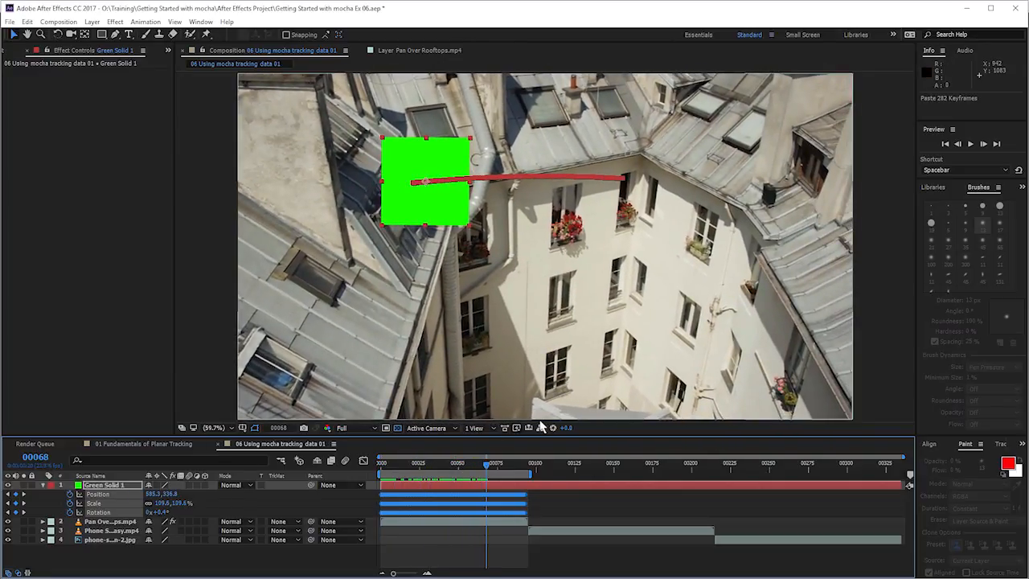
drag(485, 462, 386, 463)
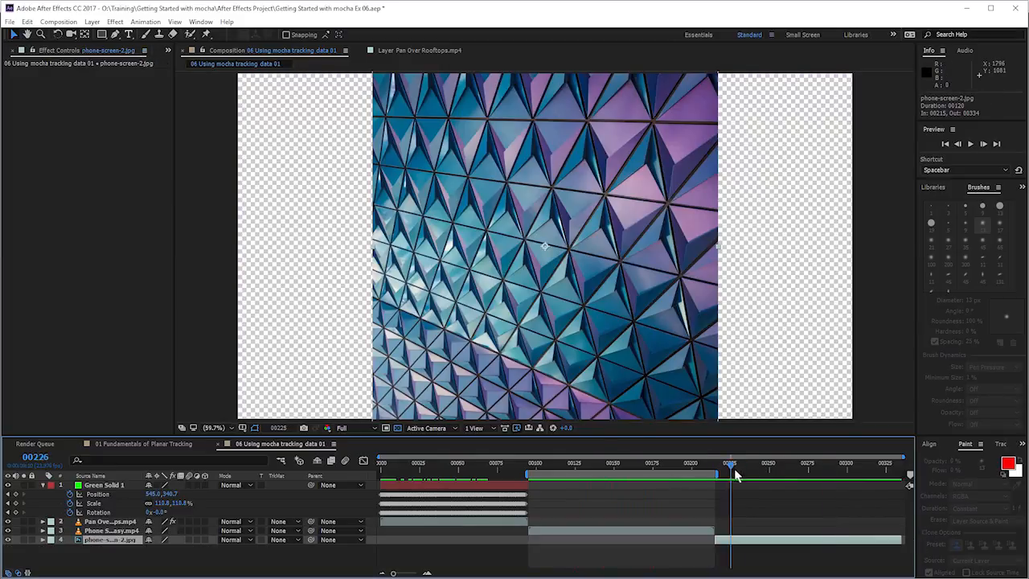
- Select the Phone Screen footage layer and launch mocha Pro on it
click(587, 482)
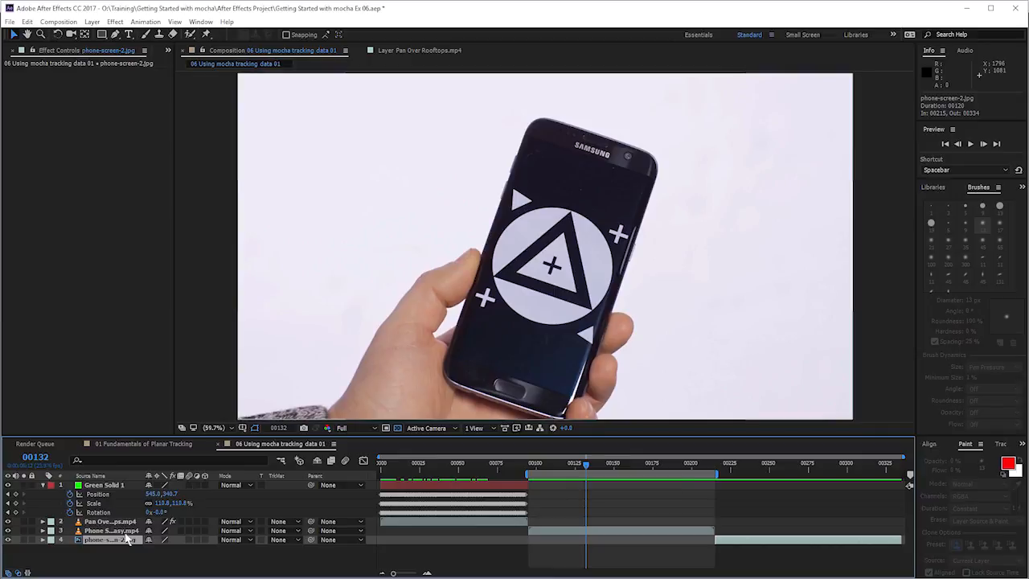
click(105, 524)
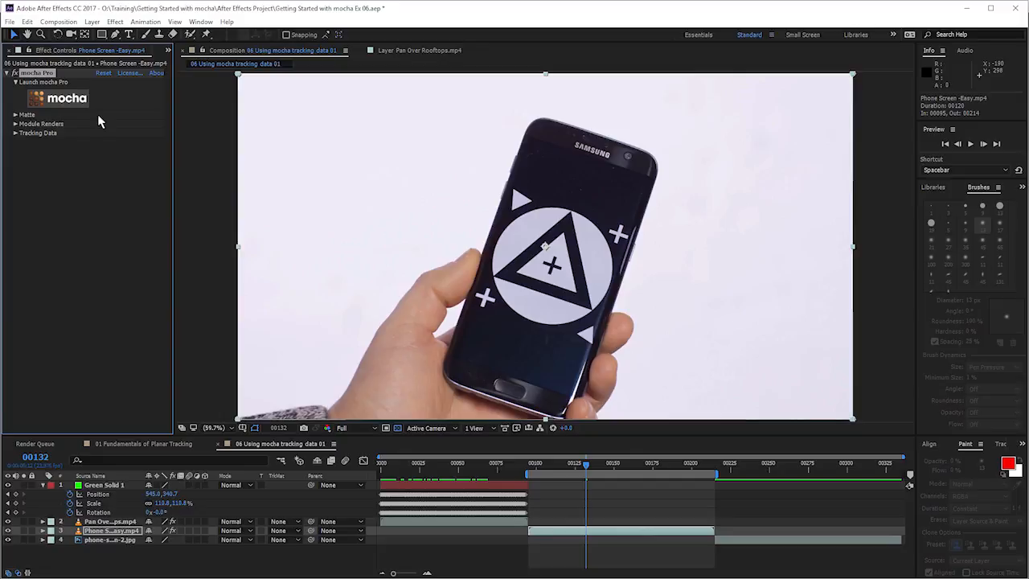
click(61, 98)
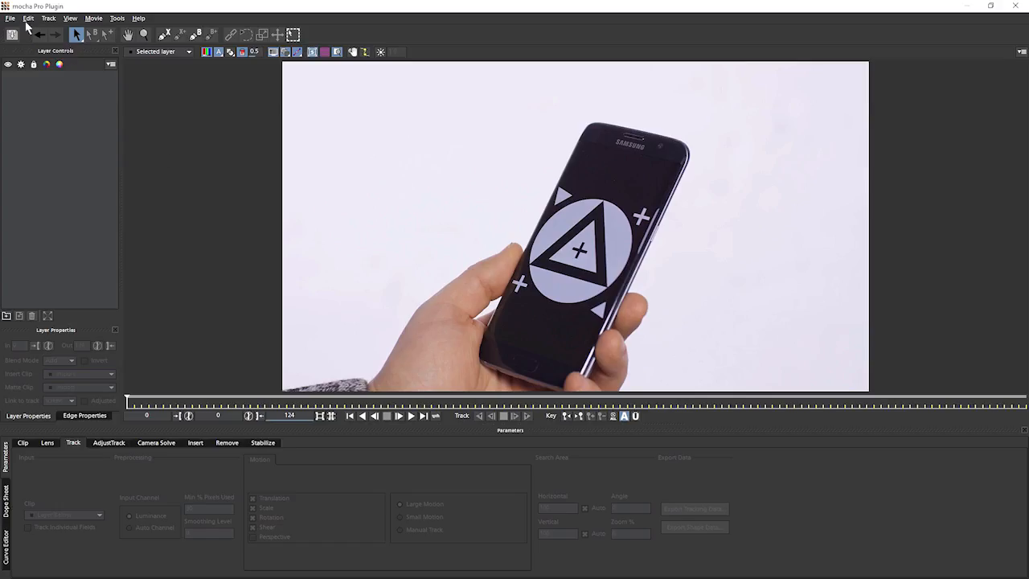
- Merge the saved .mocha project to bring the tracked screen layer onto the Samsung phone footage
click(8, 13)
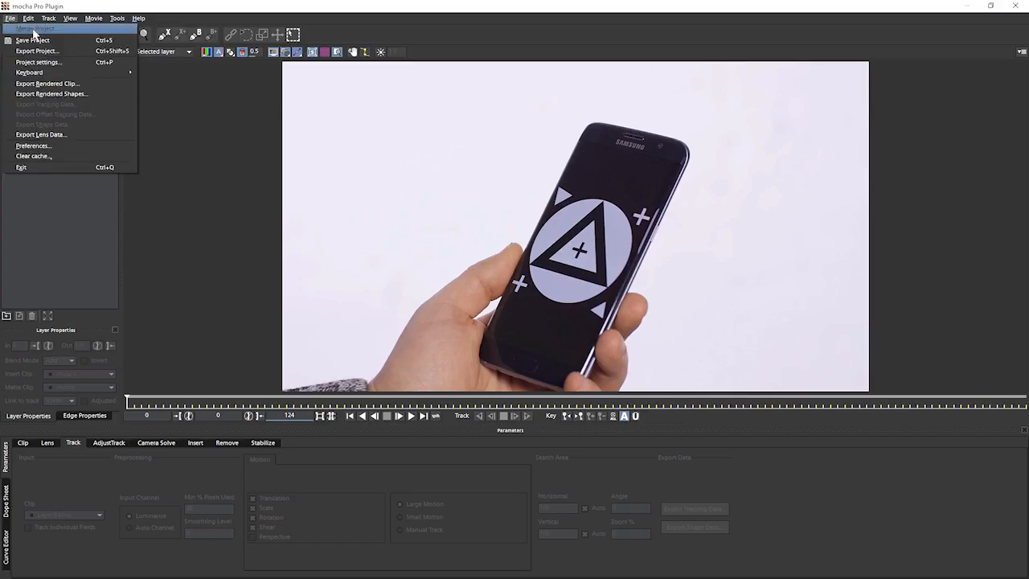
click(41, 28)
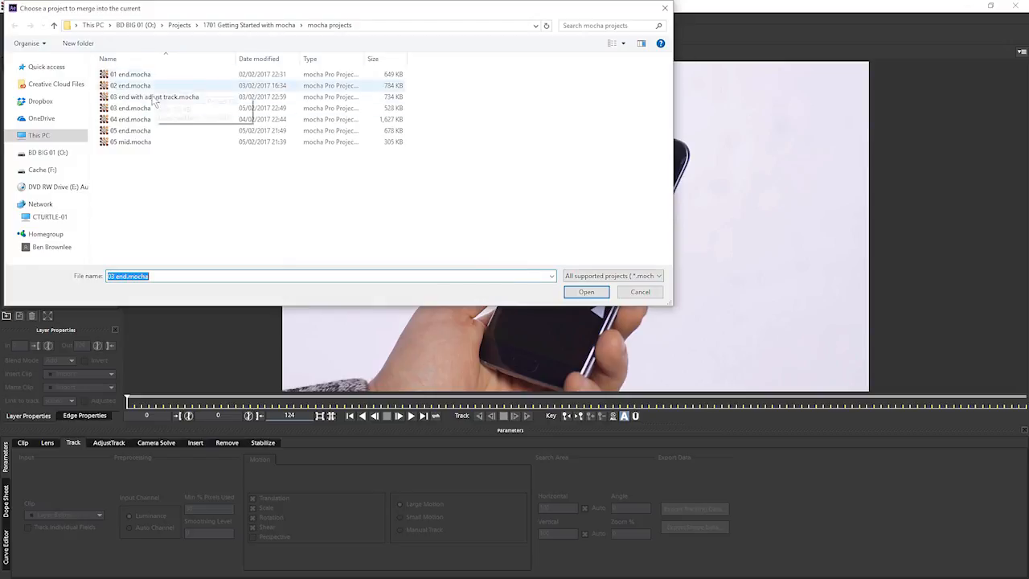
click(585, 291)
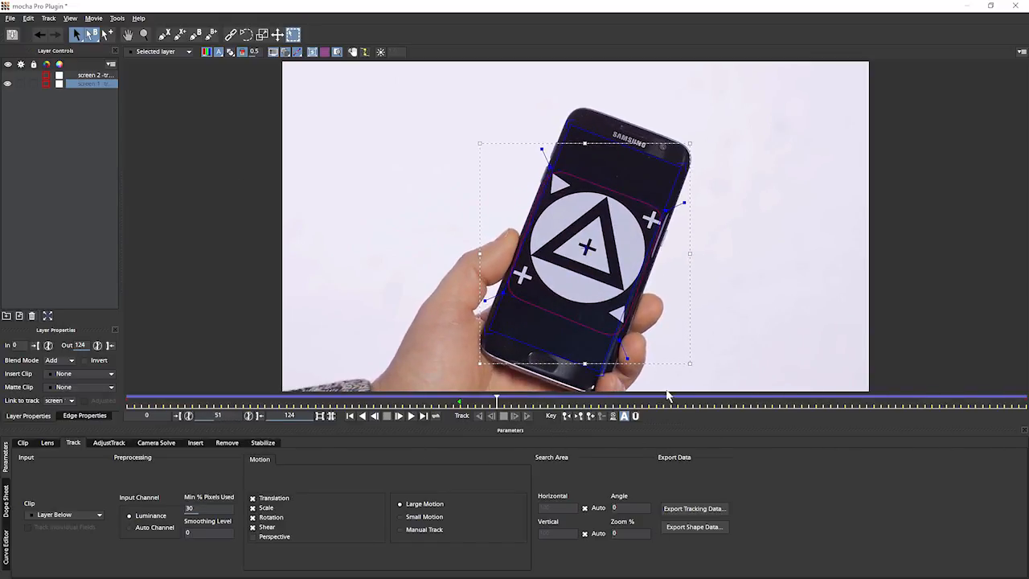
mouse_move(646, 423)
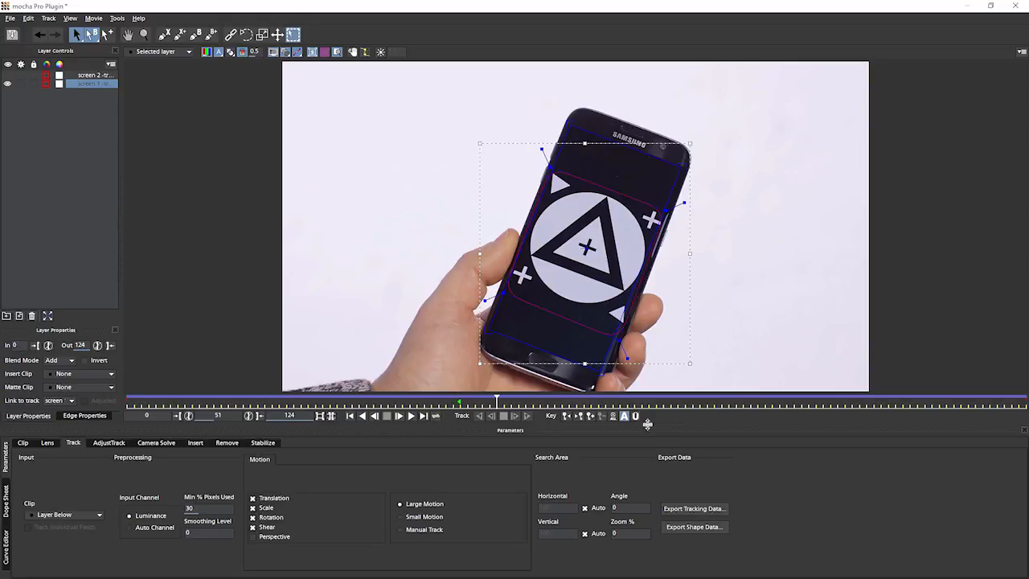
- Export the screen track as After Effects Corner Pin (RG Warp / mochaimport) data copied to the clipboard
click(693, 508)
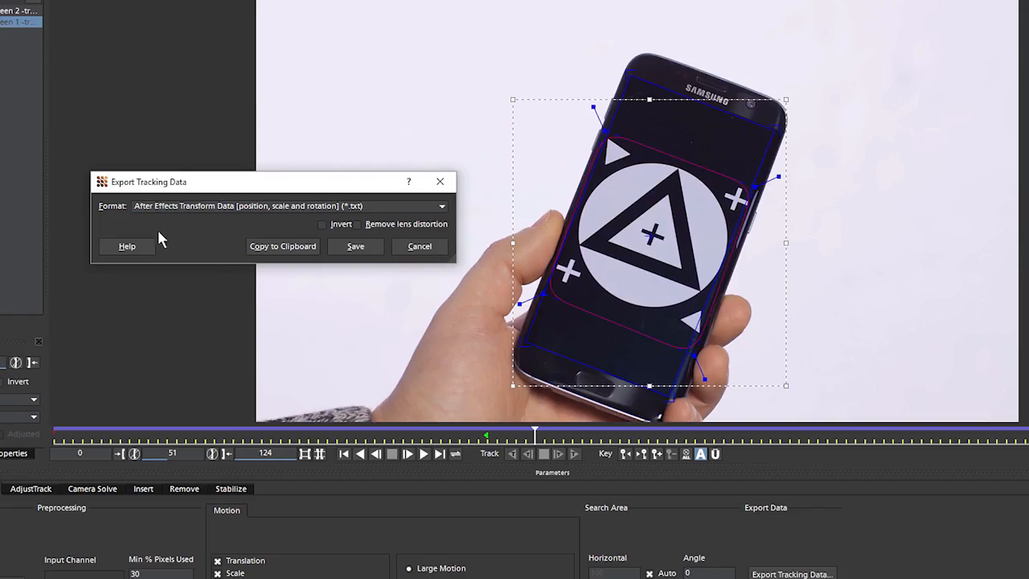
click(440, 206)
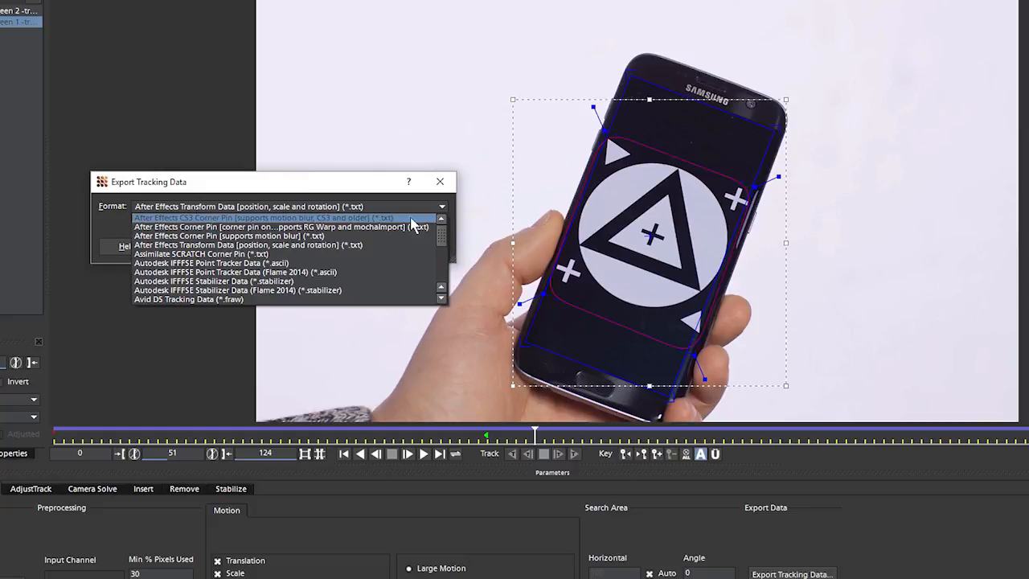
mouse_move(405, 241)
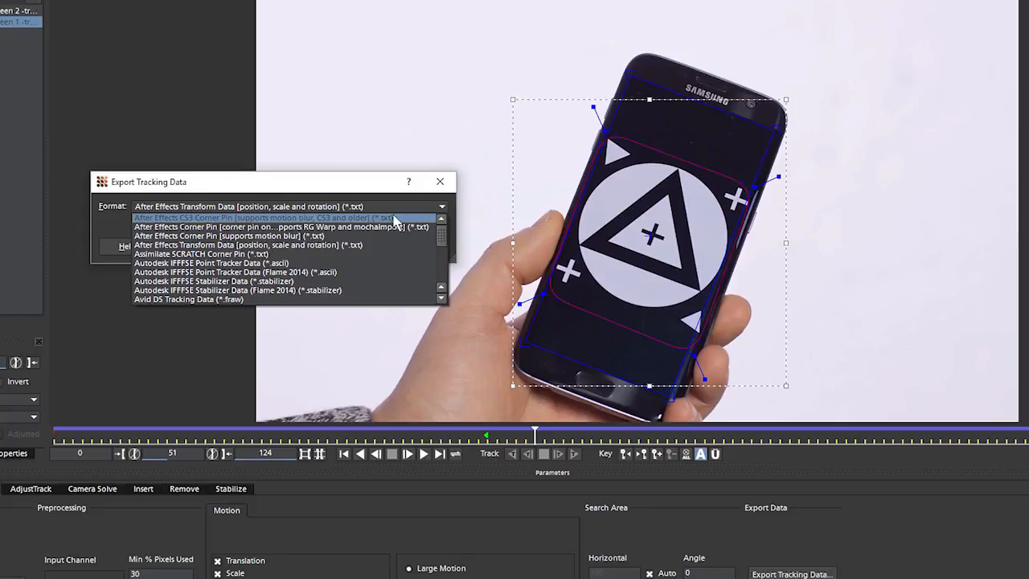
mouse_move(420, 225)
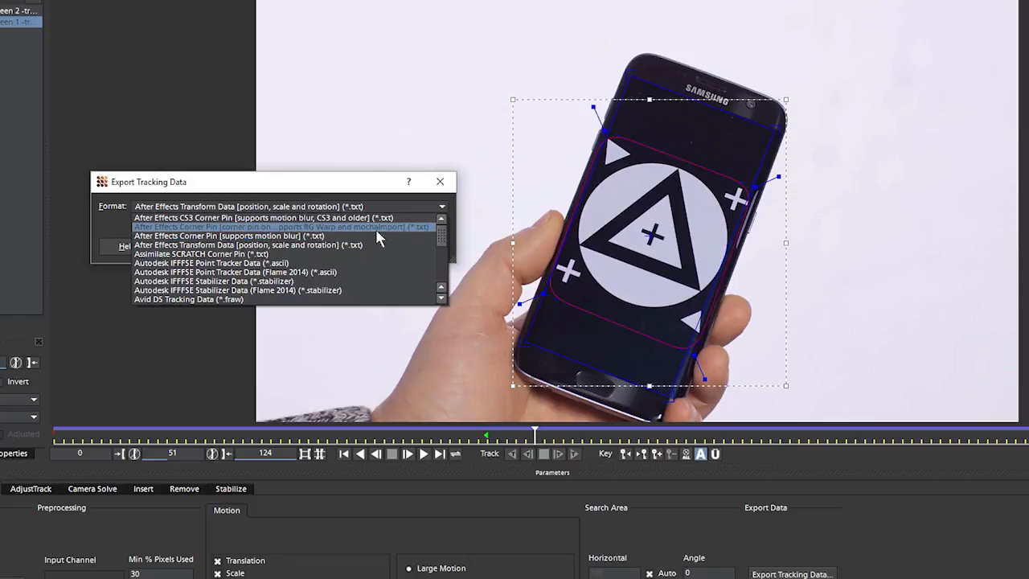
mouse_move(387, 235)
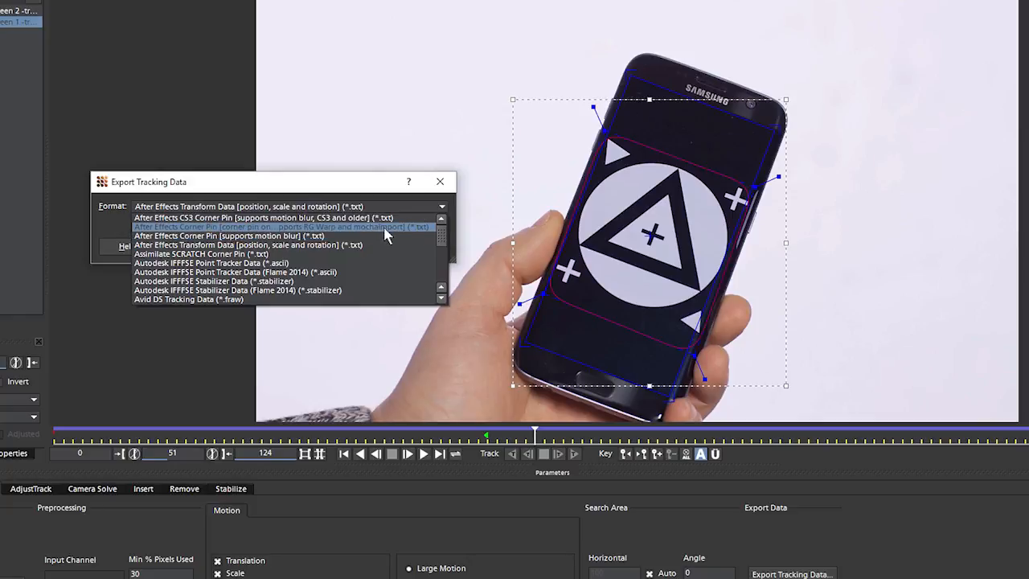
mouse_move(384, 235)
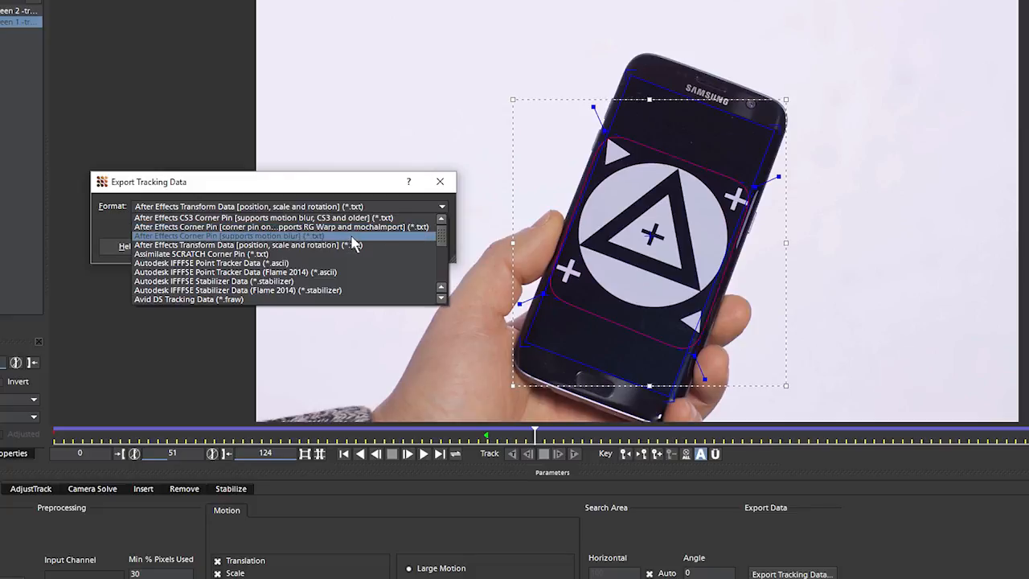
mouse_move(344, 248)
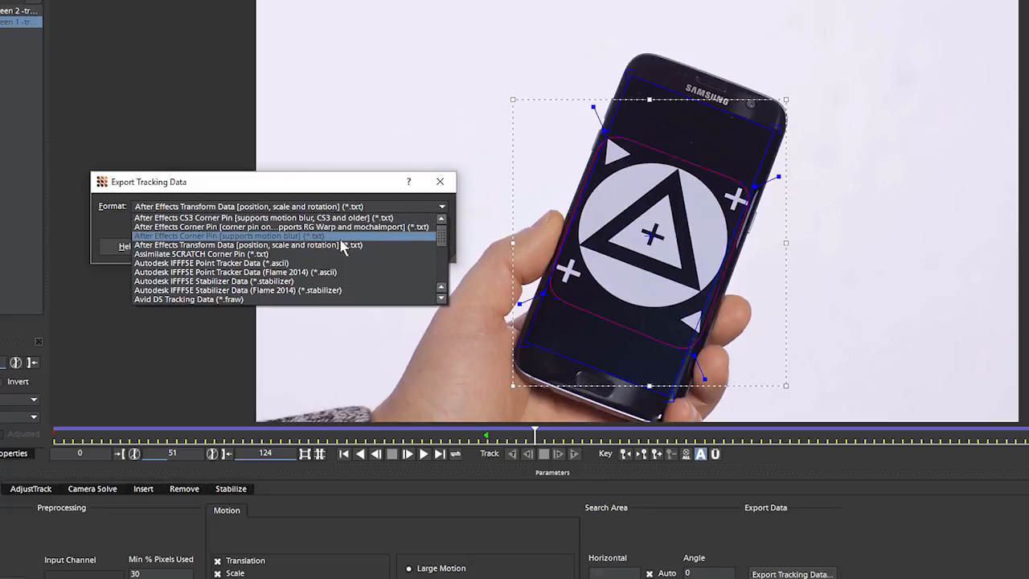
click(233, 235)
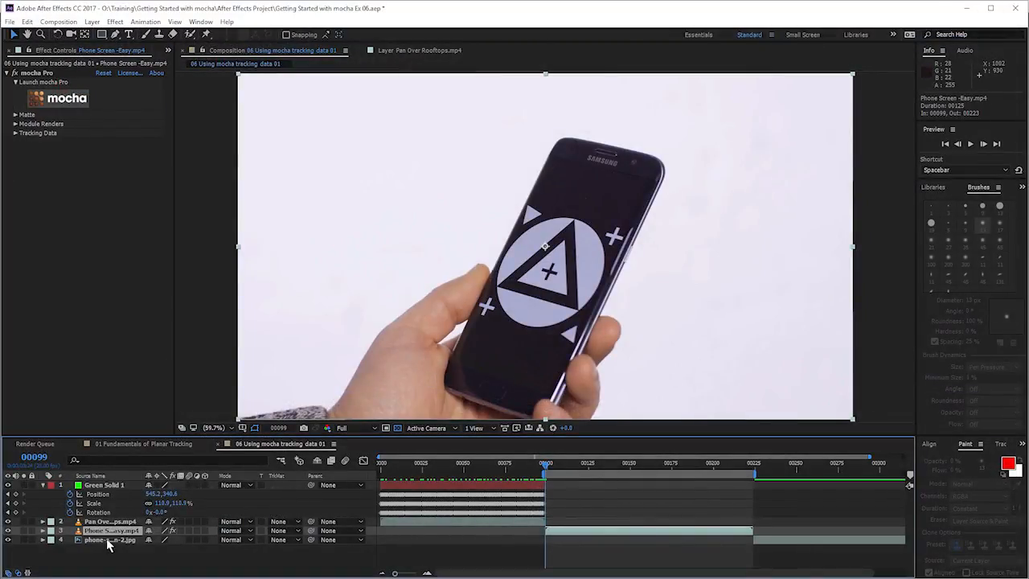
- Paste the corner pin keyframes onto phone-screen-2.jpg, scrub to check, then undo the paste
click(105, 537)
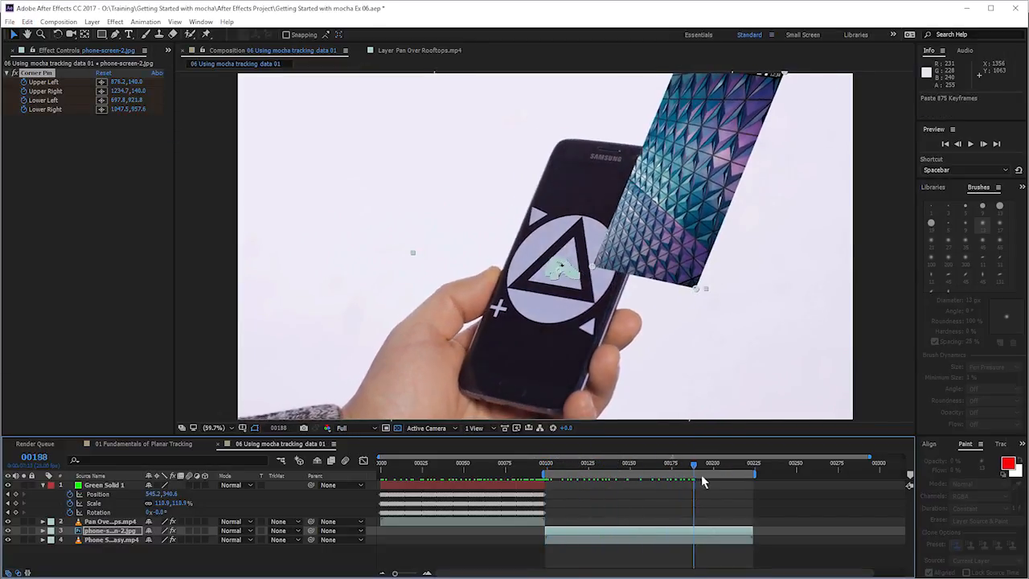
drag(694, 464, 690, 464)
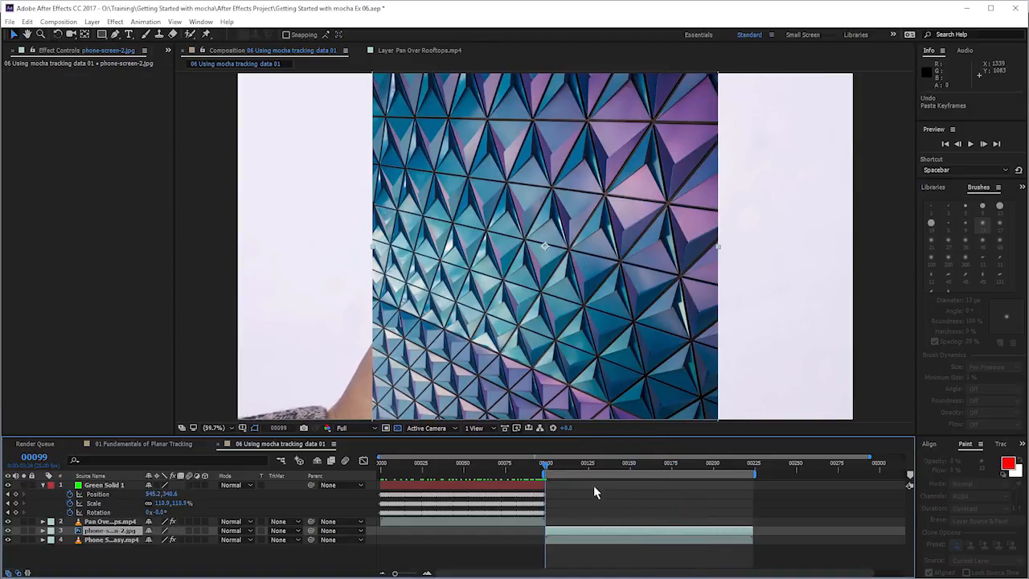
mouse_move(585, 299)
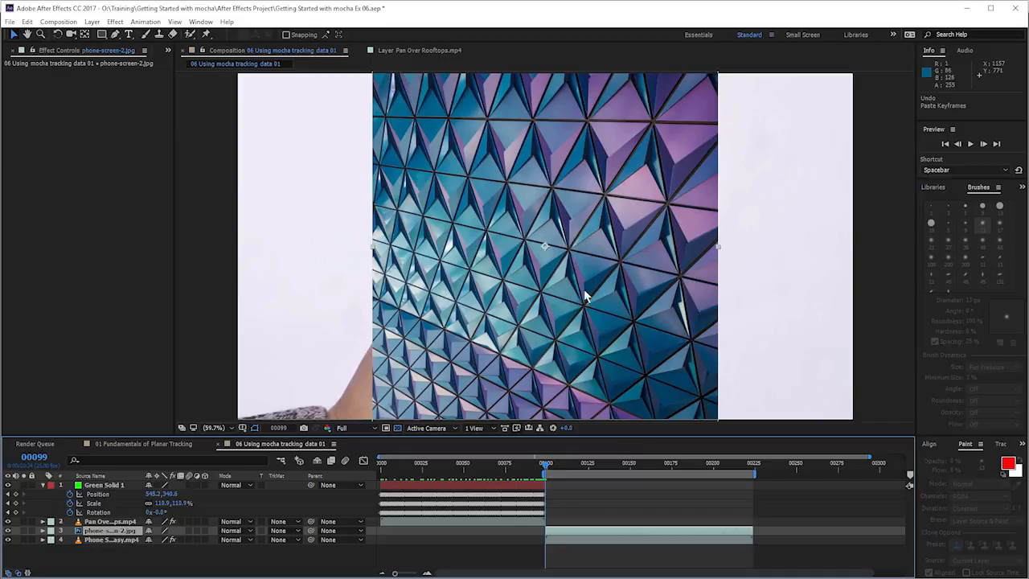
mouse_move(373, 248)
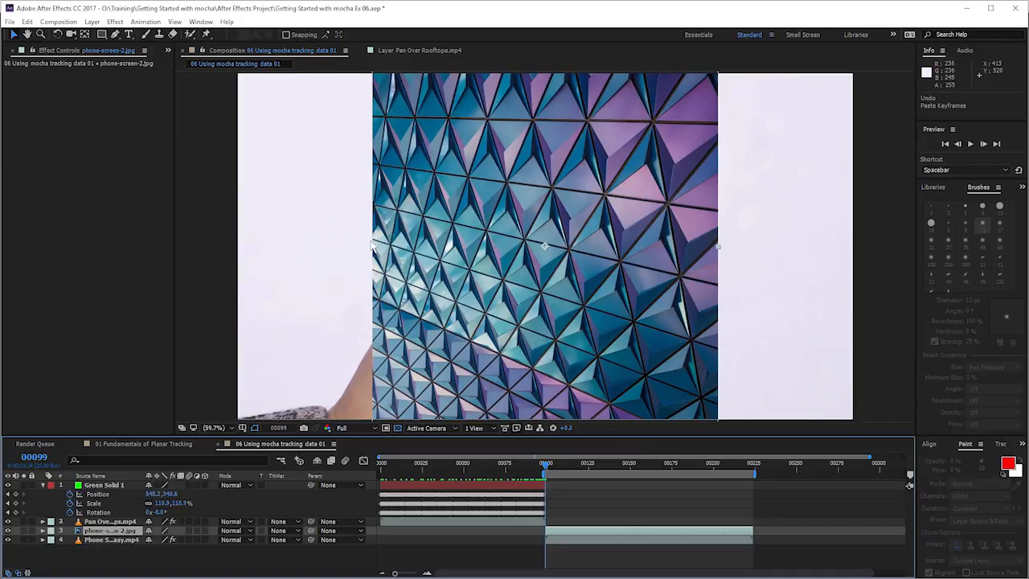
mouse_move(302, 382)
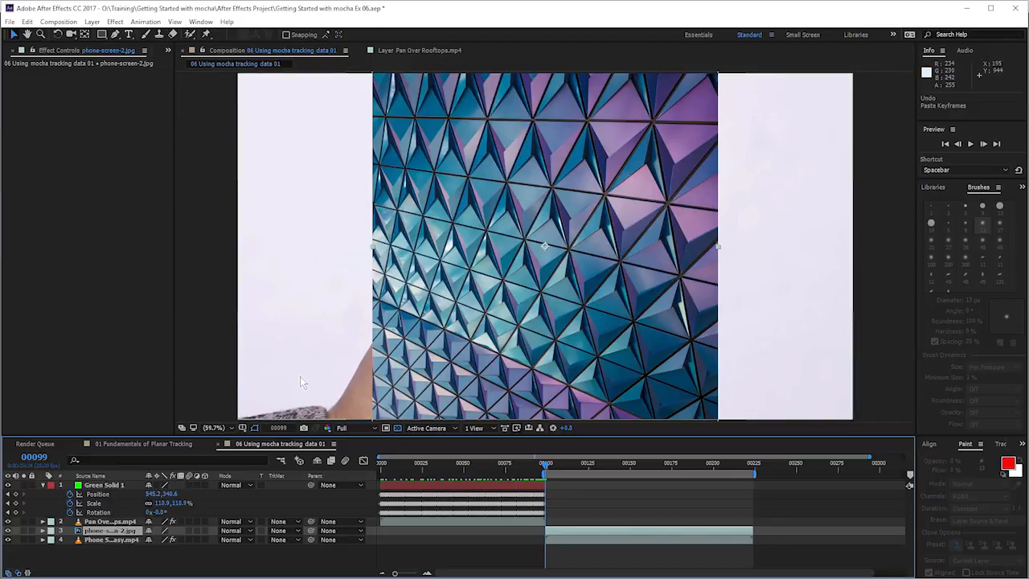
mouse_move(784, 290)
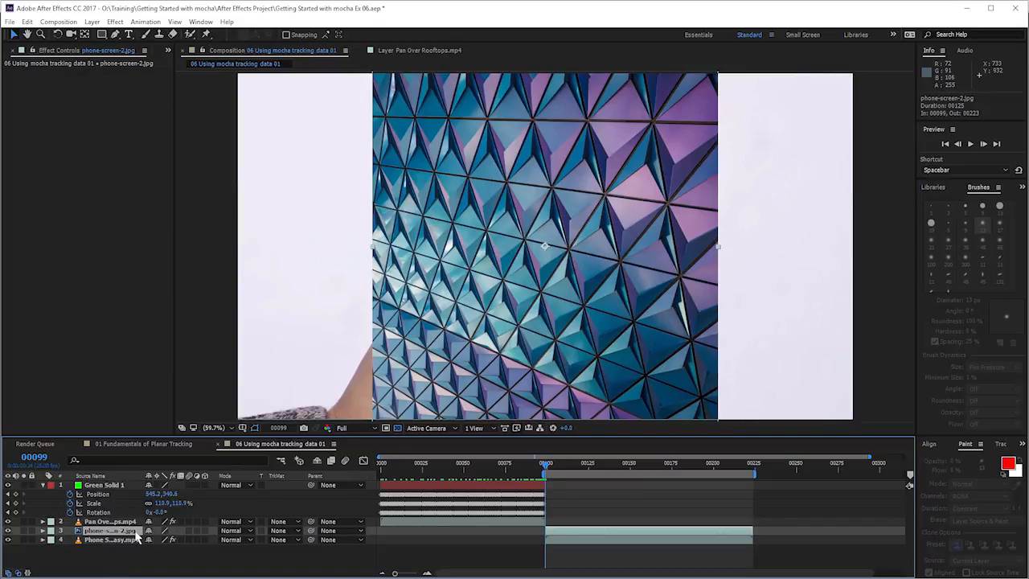
- Pre-compose the screen image layer, moving all attributes and opening the new composition
right_click(104, 531)
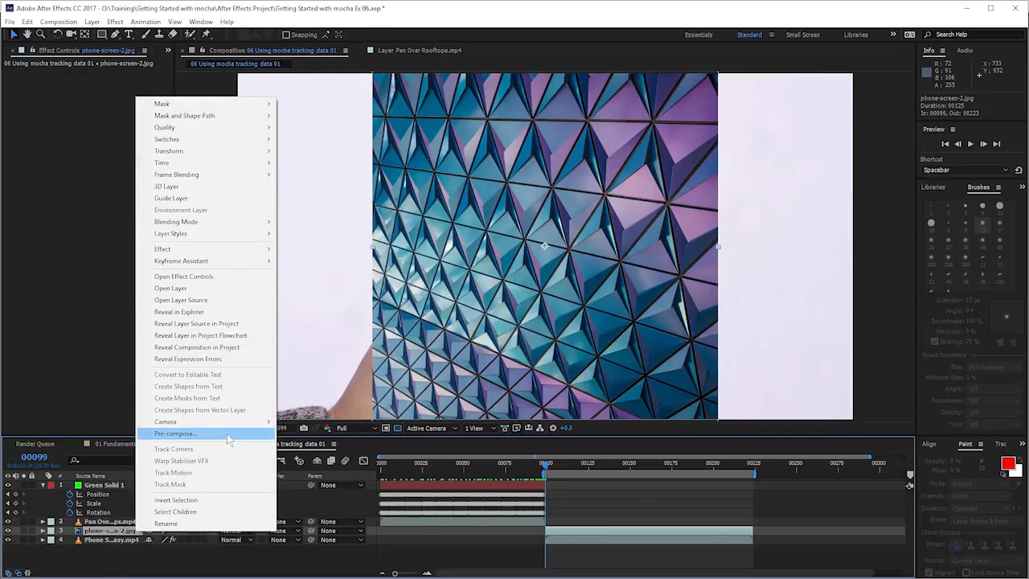
click(173, 434)
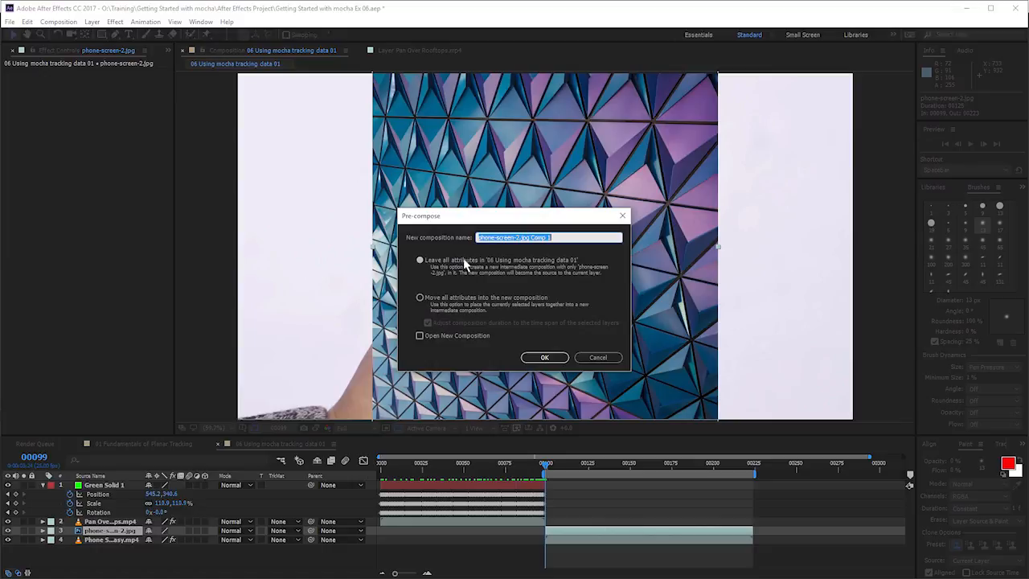
click(418, 298)
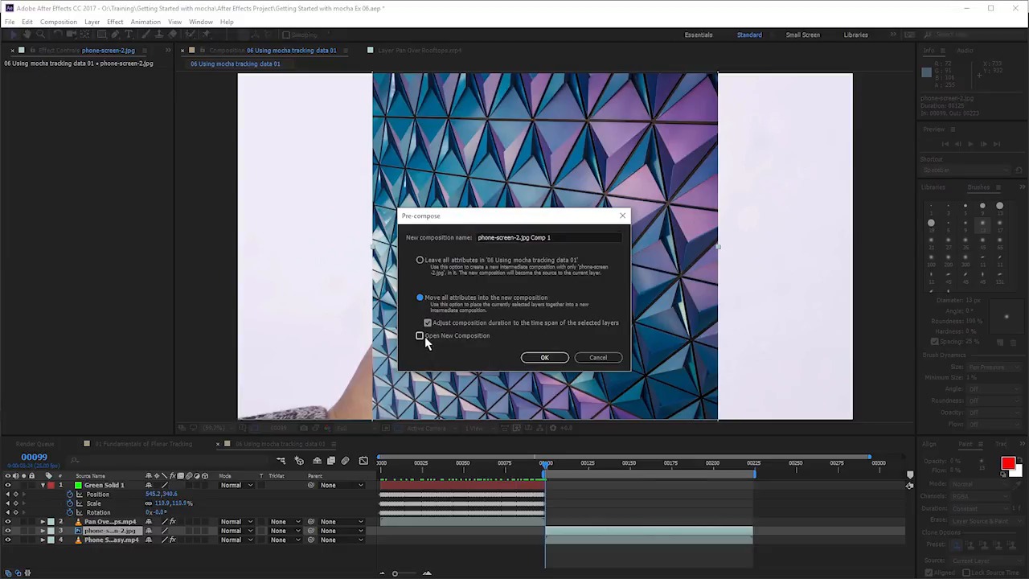
click(418, 336)
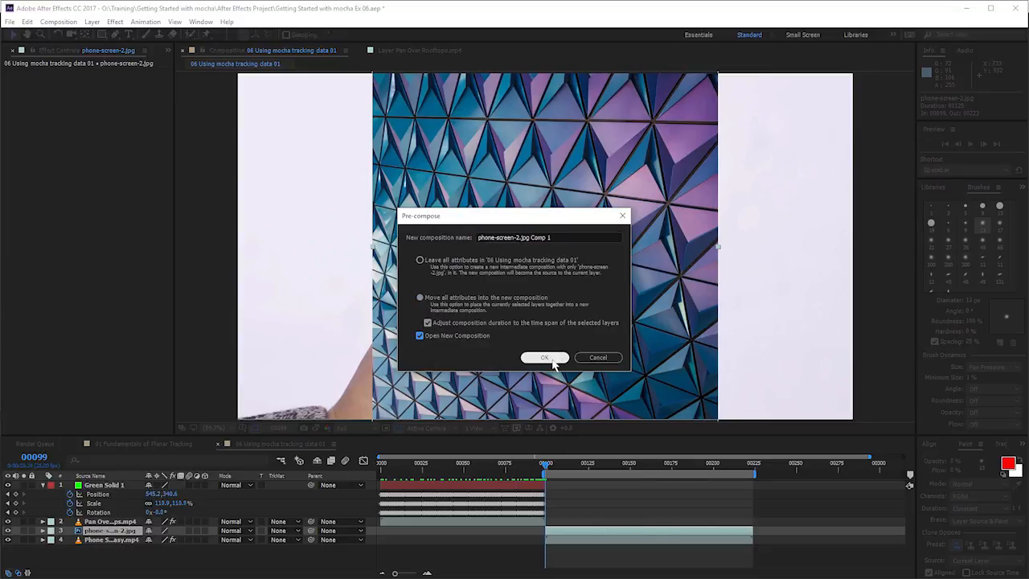
click(543, 357)
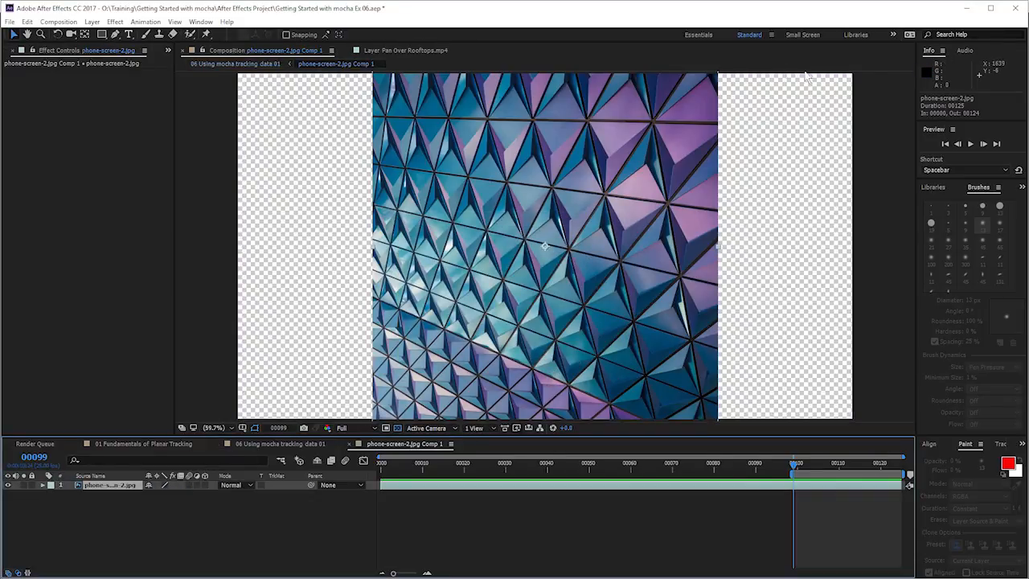
mouse_move(803, 306)
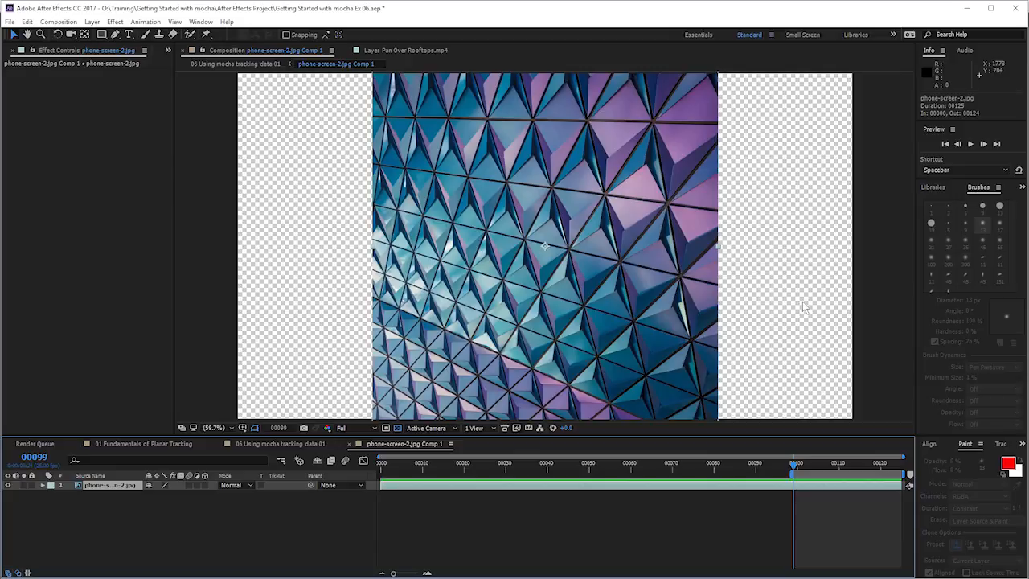
mouse_move(264, 352)
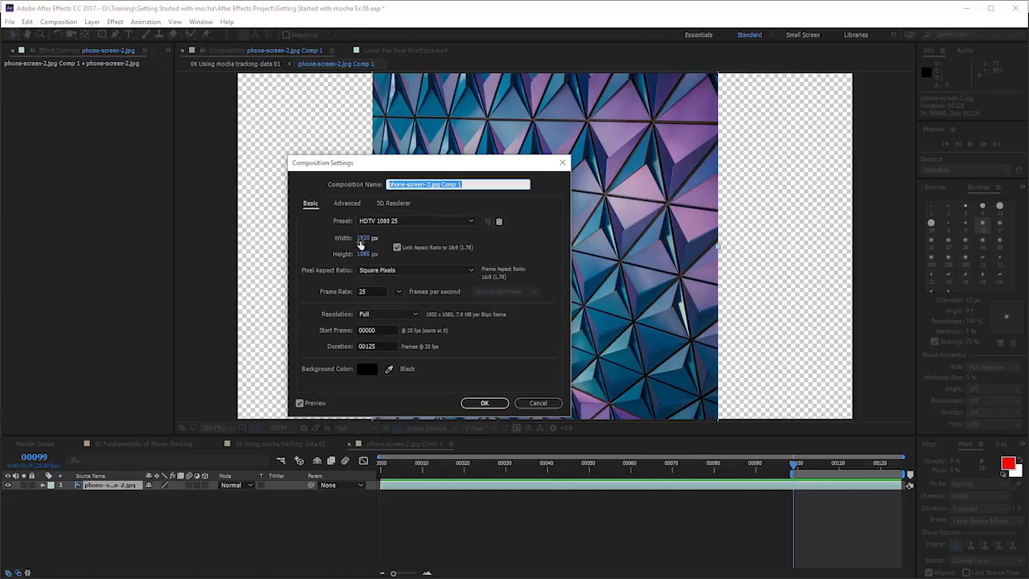
- Fit the image to the new comp's frame and select the nested layer back in the main comp
click(484, 402)
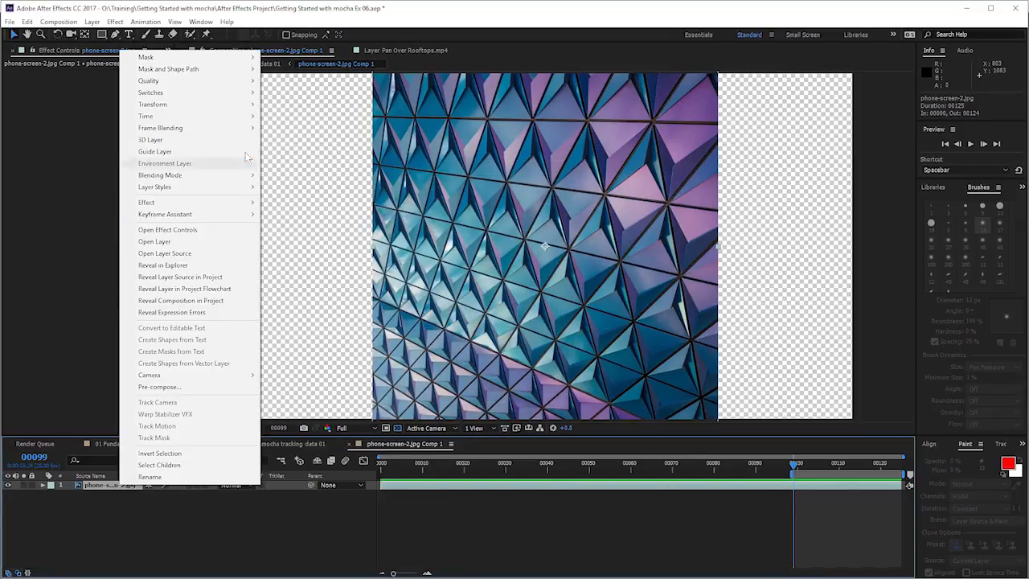
mouse_move(153, 102)
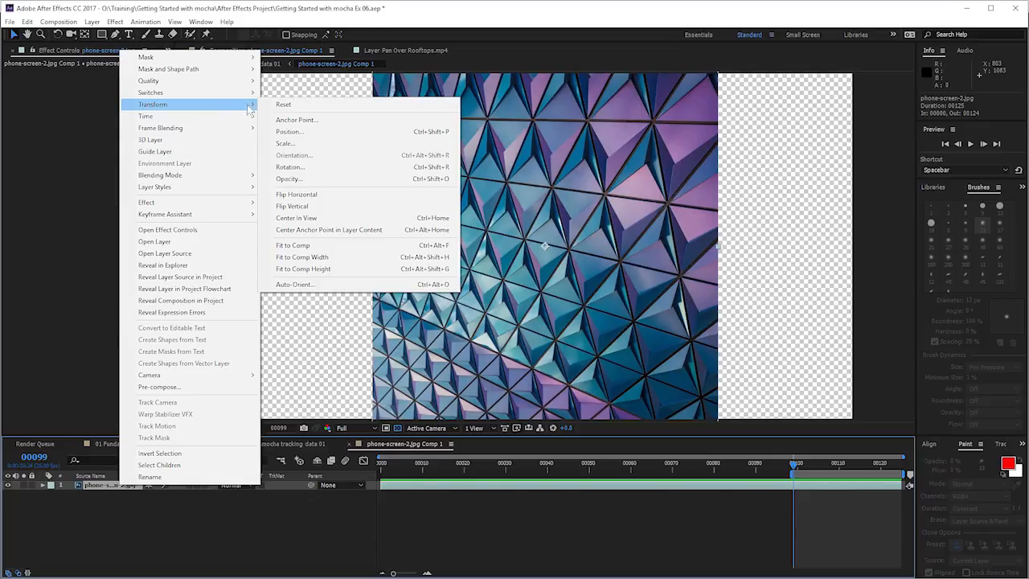
mouse_move(393, 249)
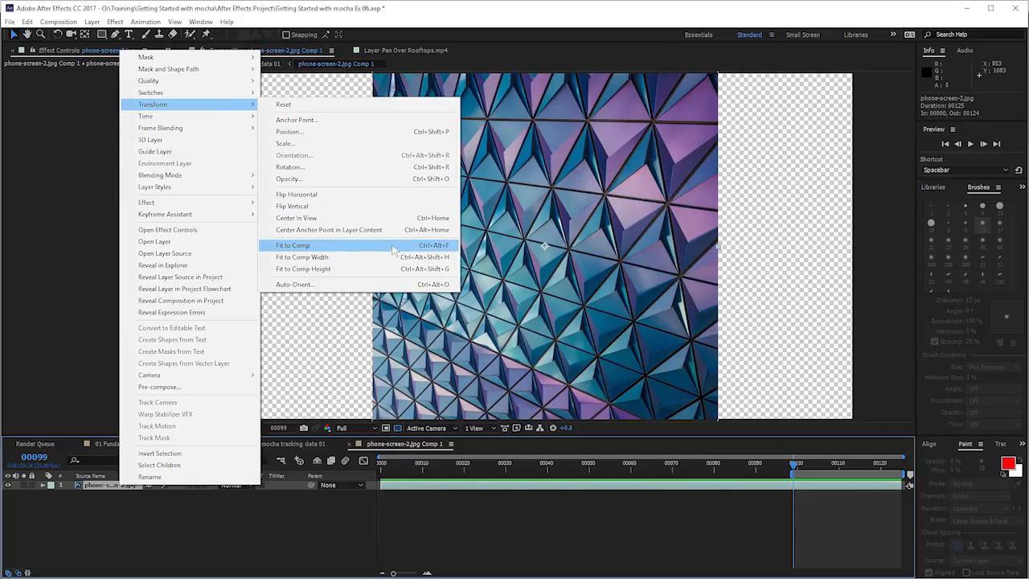
click(291, 244)
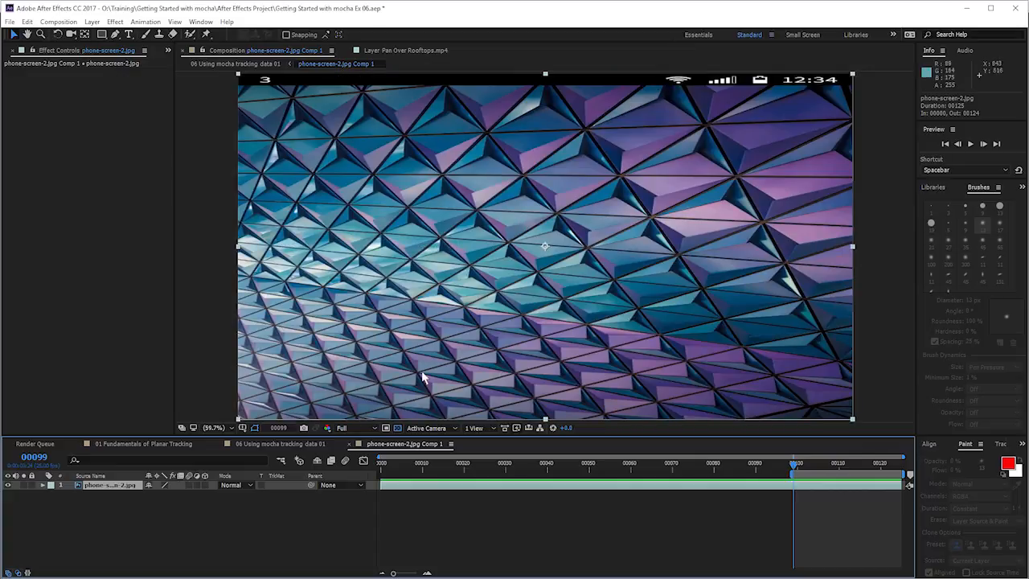
mouse_move(320, 453)
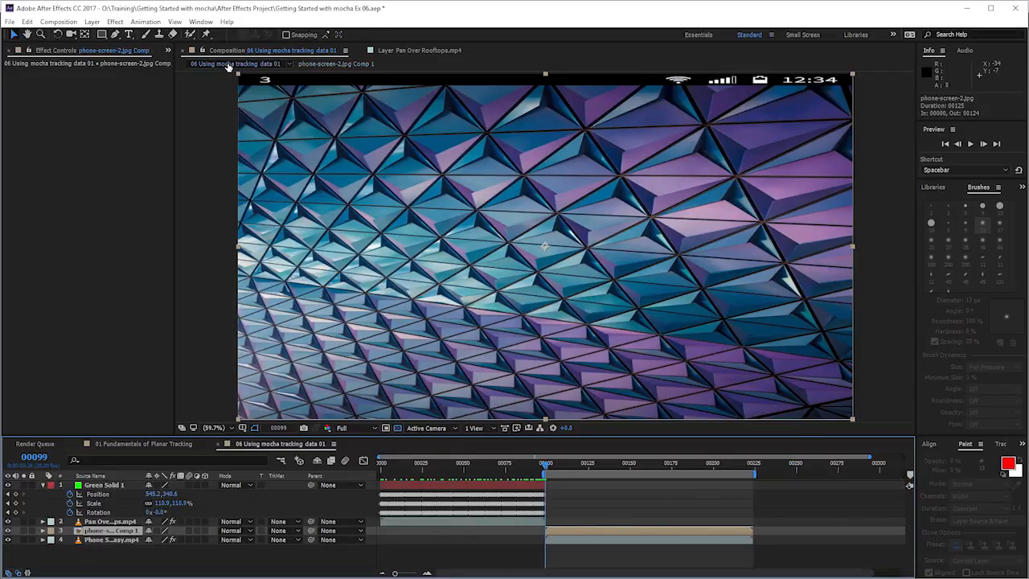
click(25, 21)
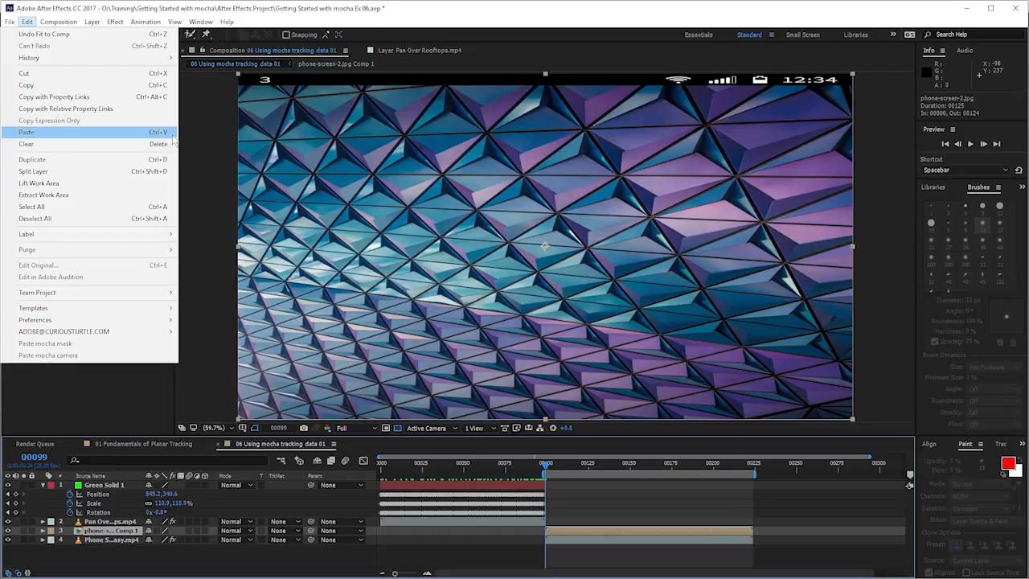
- Paste the Corner Pin keyframes onto the precomp layer and scrub to verify it sits on the phone
click(26, 128)
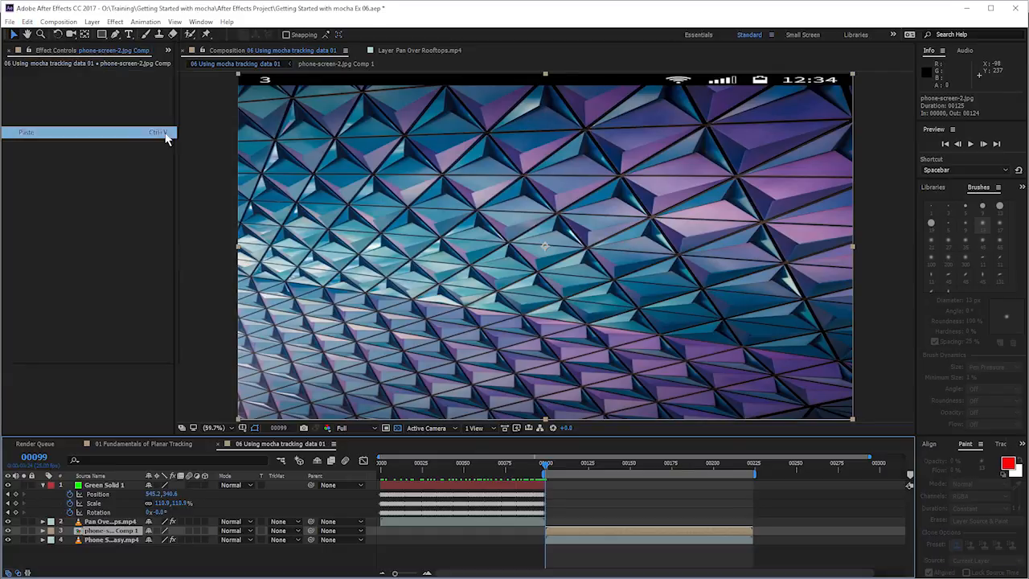
click(31, 132)
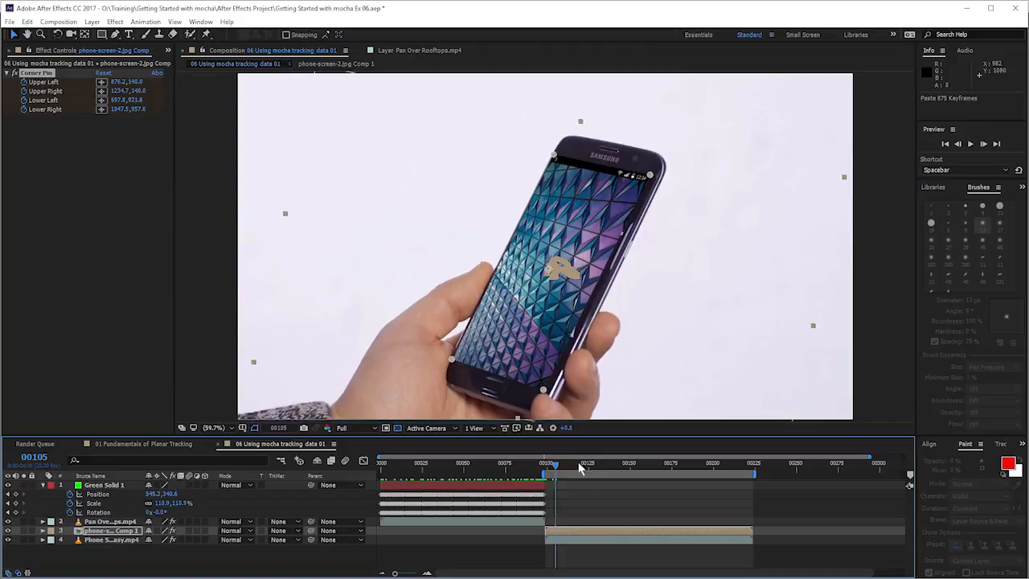
click(714, 472)
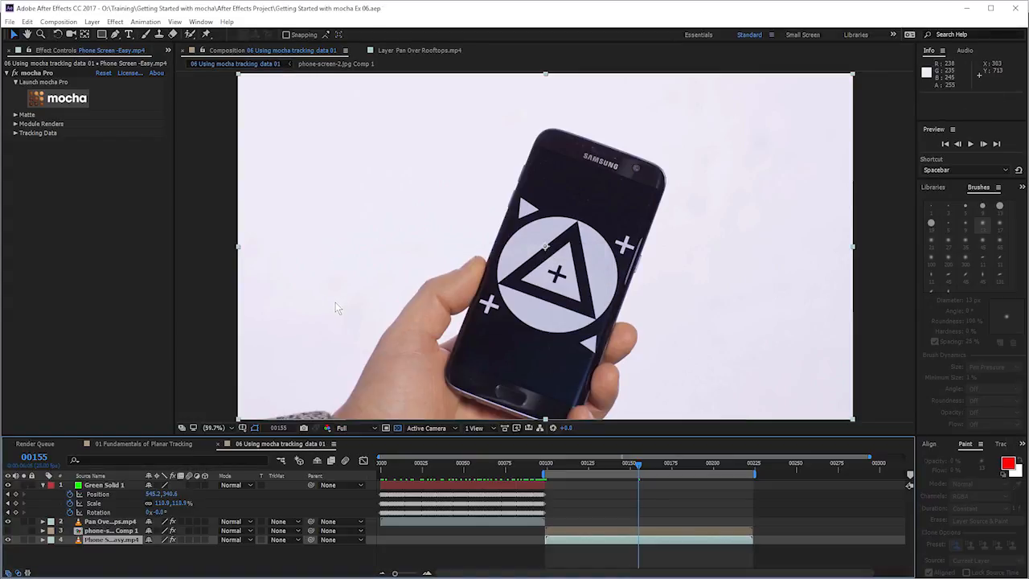
mouse_move(341, 305)
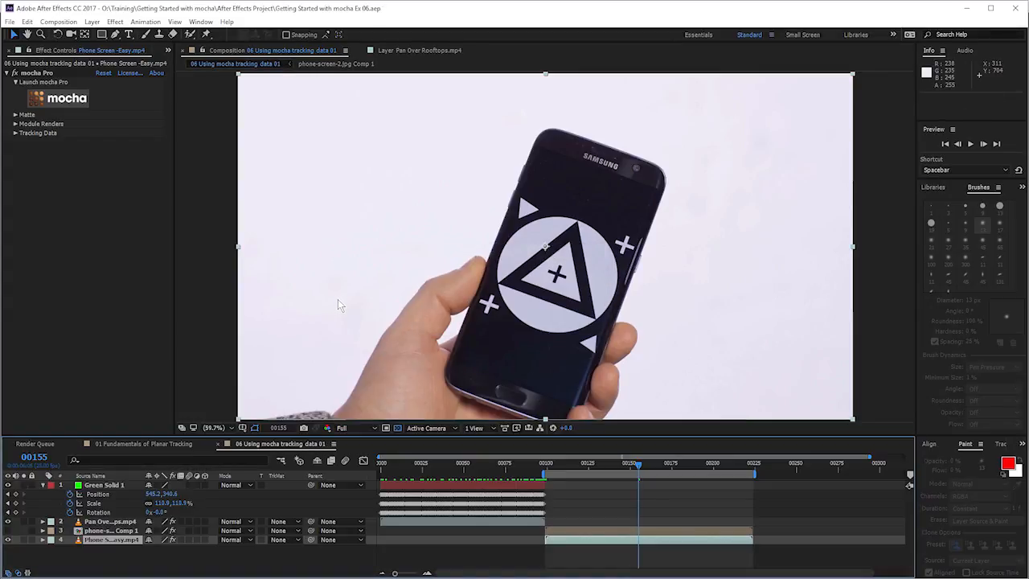
mouse_move(327, 298)
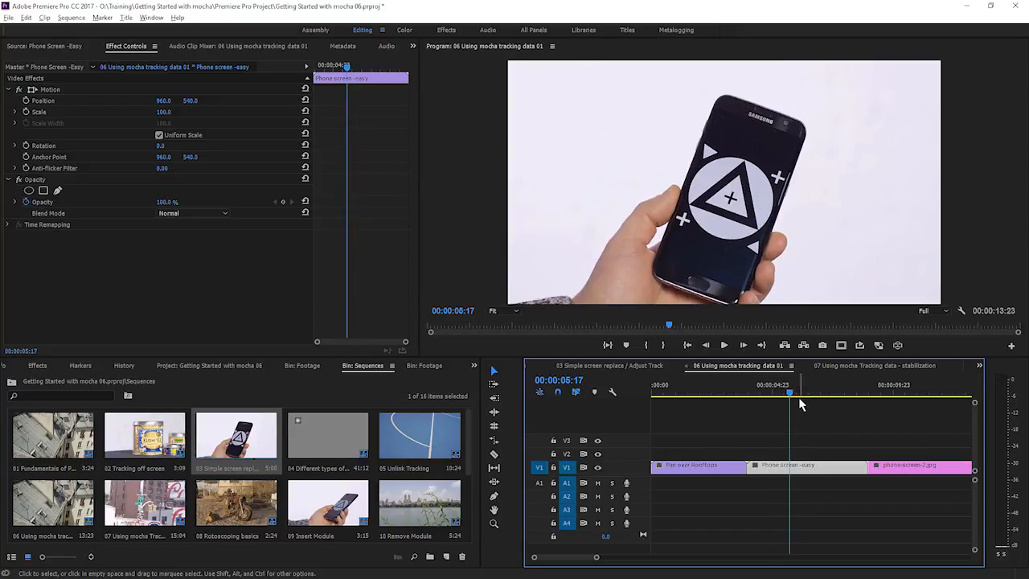
- Select the Phone Screen clip and launch the mocha Pro plugin from Effect Controls
click(805, 466)
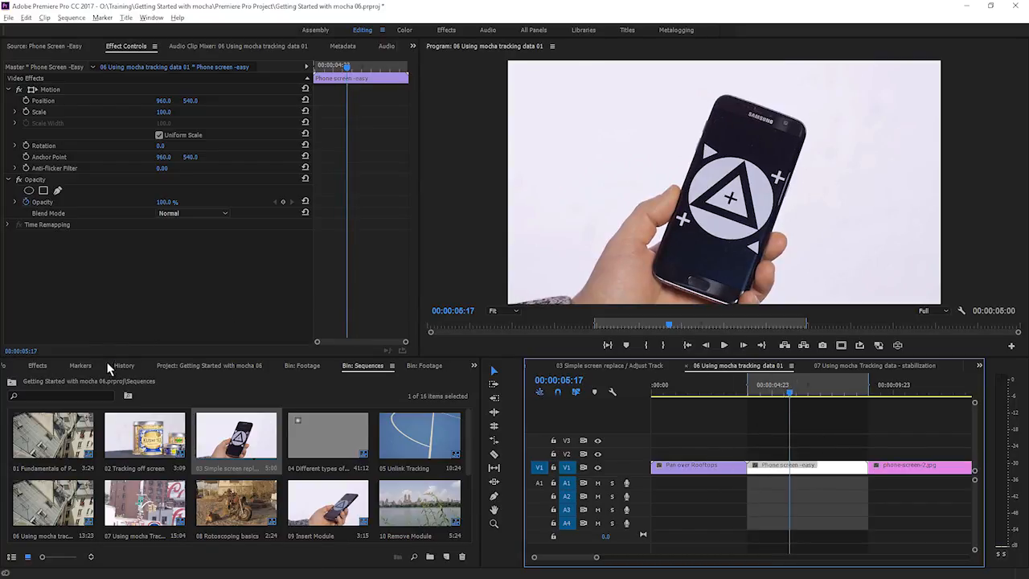
click(32, 365)
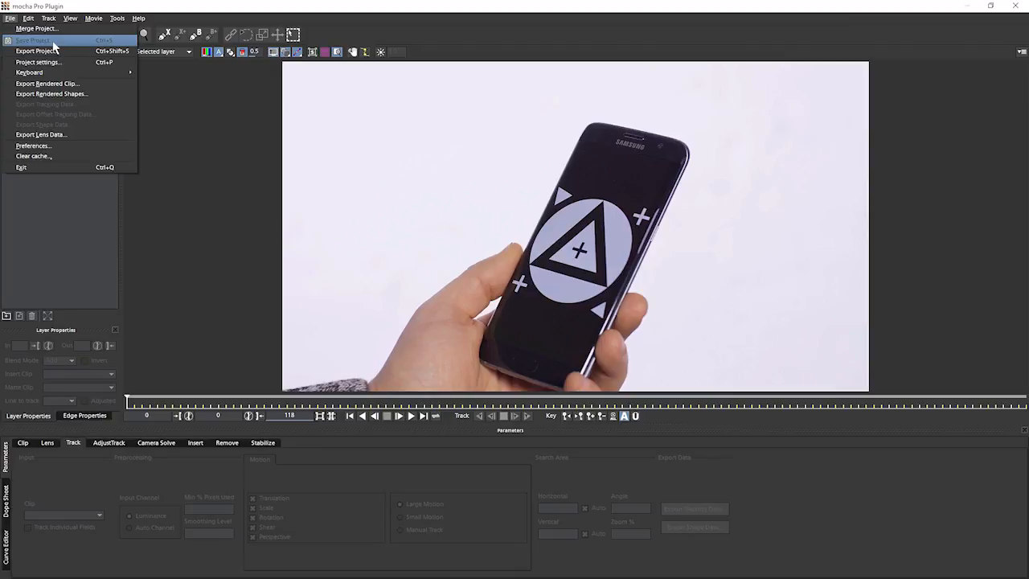
- Merge the earlier tracking project and select its screen layer
click(41, 28)
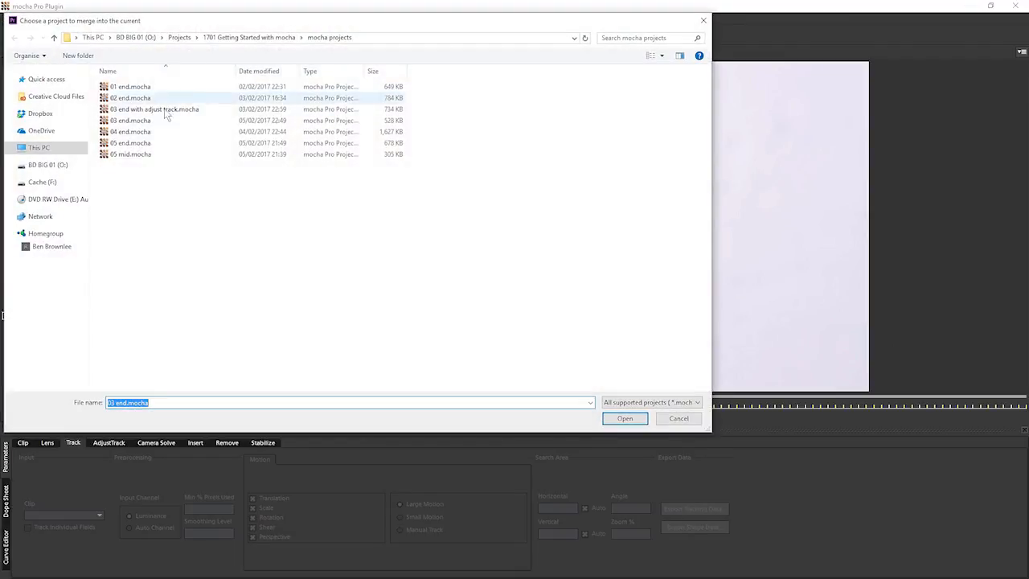
click(623, 418)
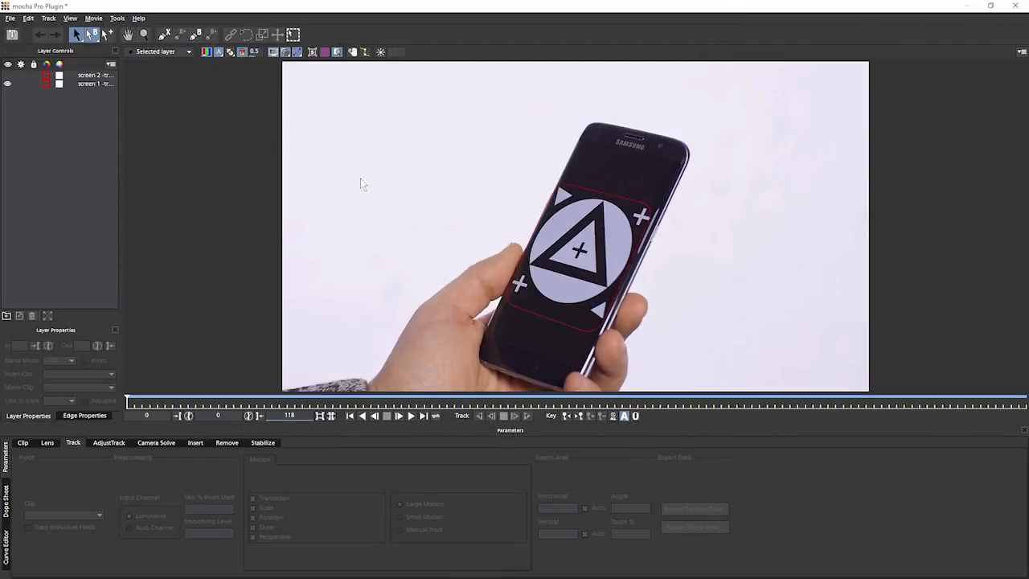
click(87, 85)
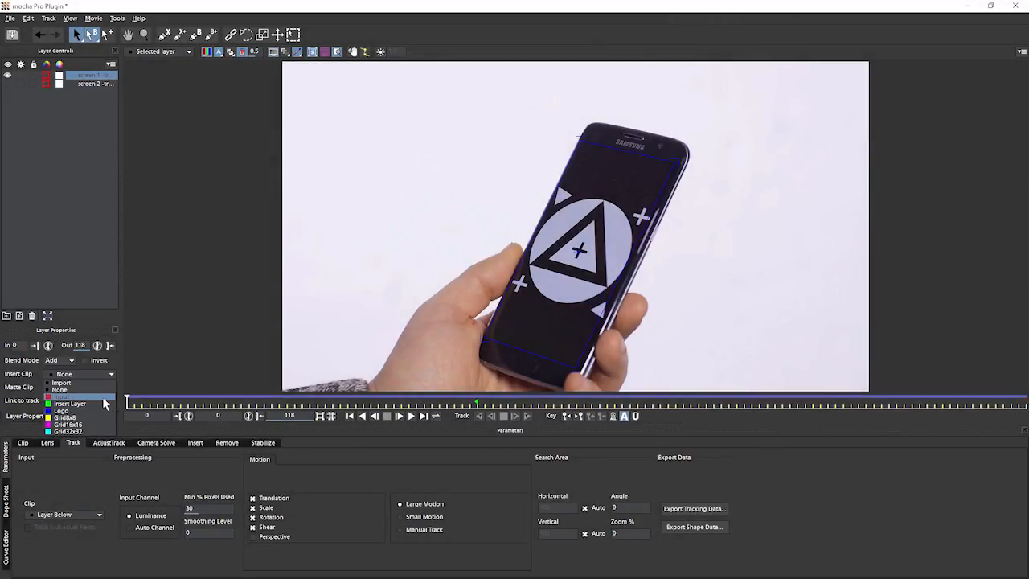
- Import phone-screen-2.jpg as the layer's Insert Clip, then save and close back to Premiere Pro
click(61, 382)
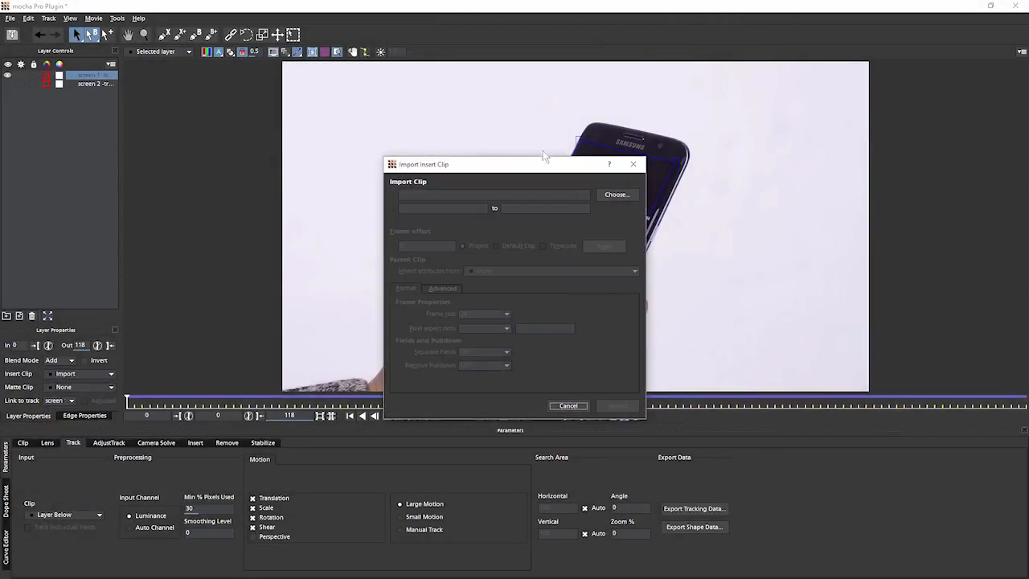
click(615, 193)
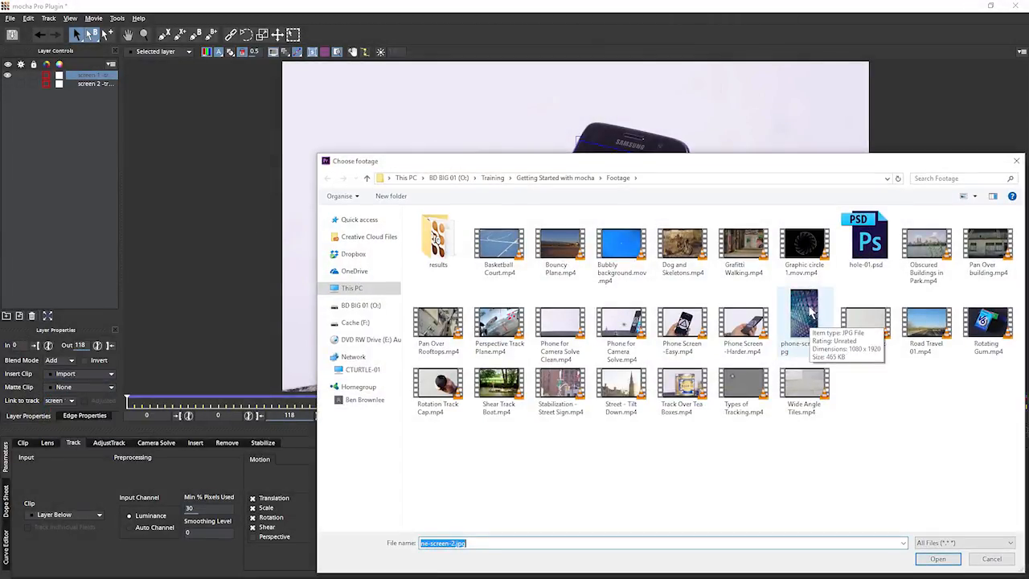
click(932, 560)
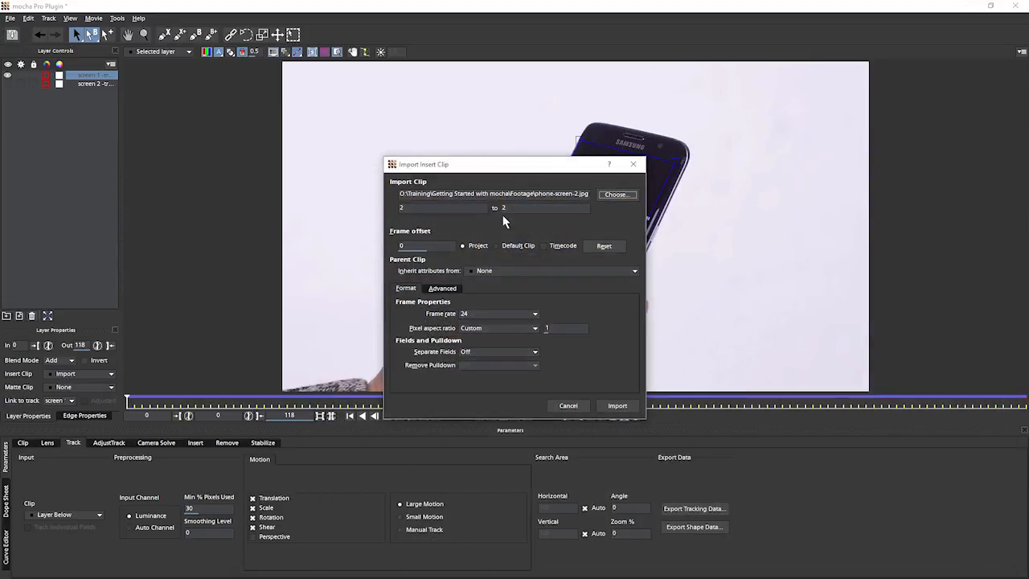
mouse_move(566, 412)
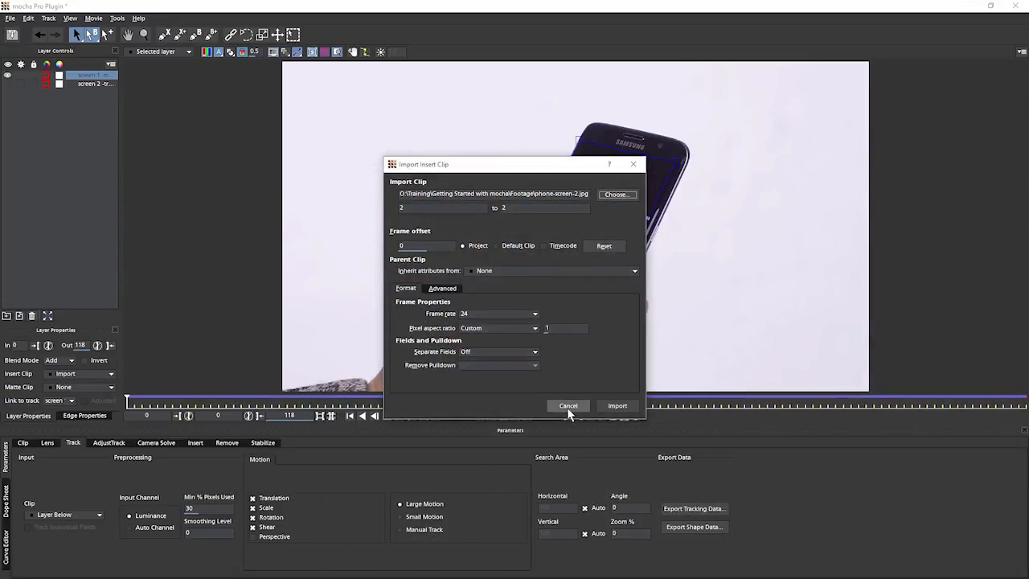
click(617, 405)
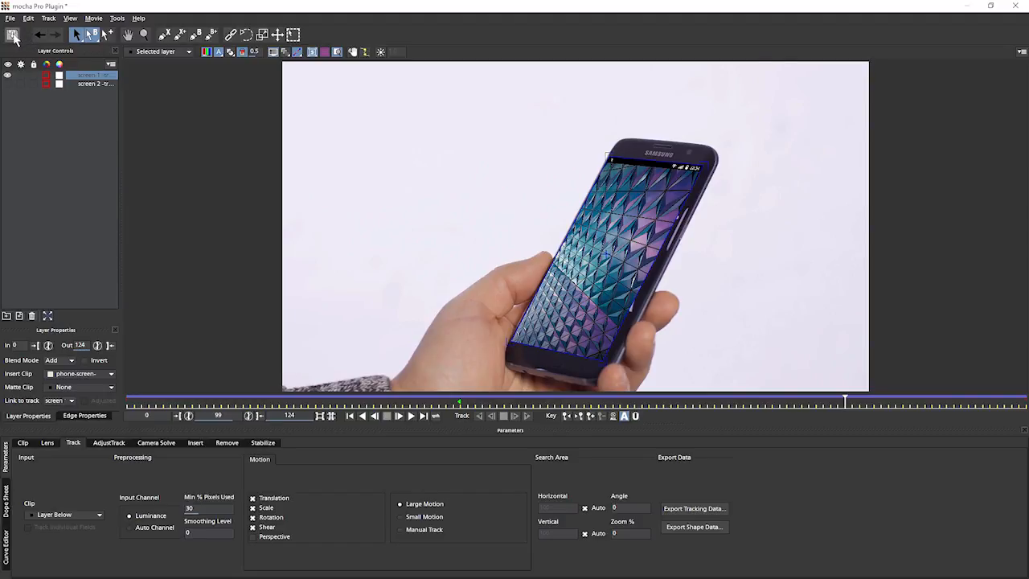
click(10, 18)
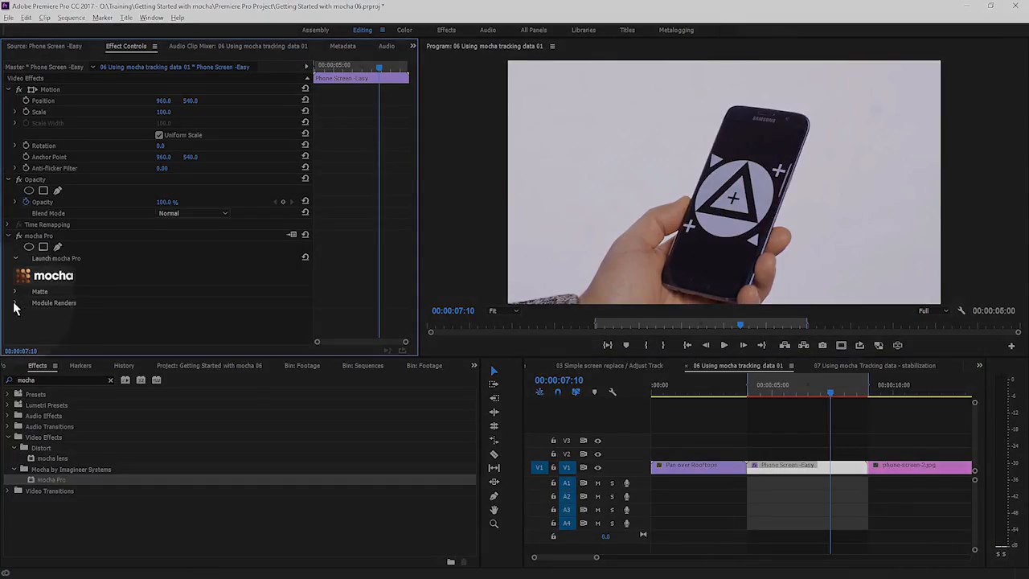
- Enable Module Renders with an Insert module and scrub to see the patterned screen composite
click(16, 303)
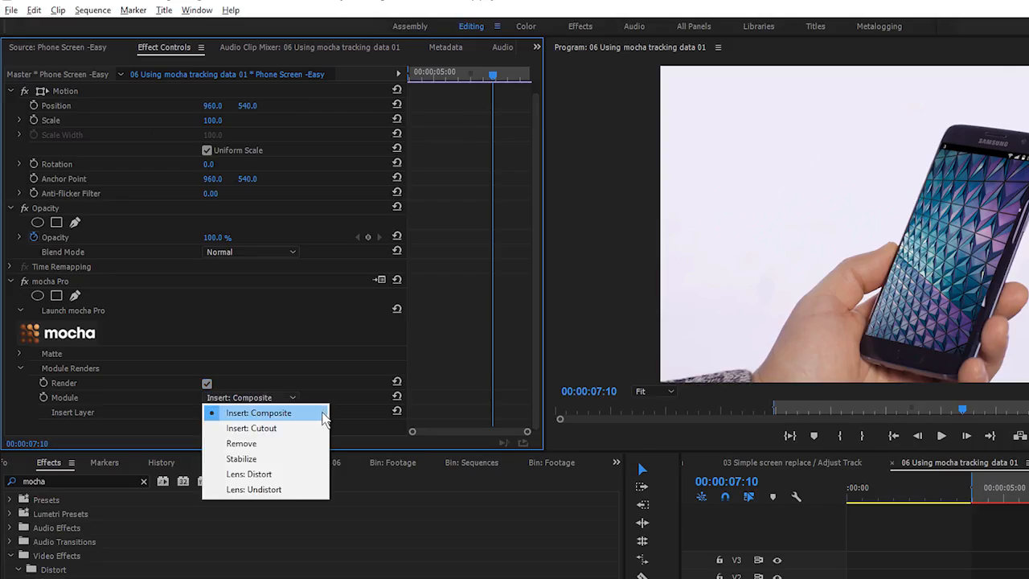
mouse_move(320, 421)
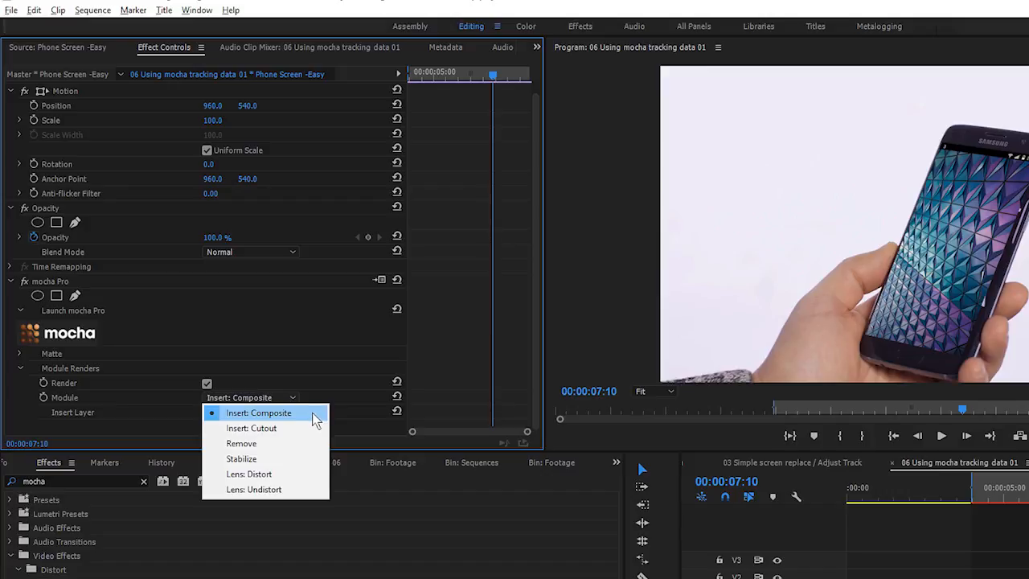
click(251, 427)
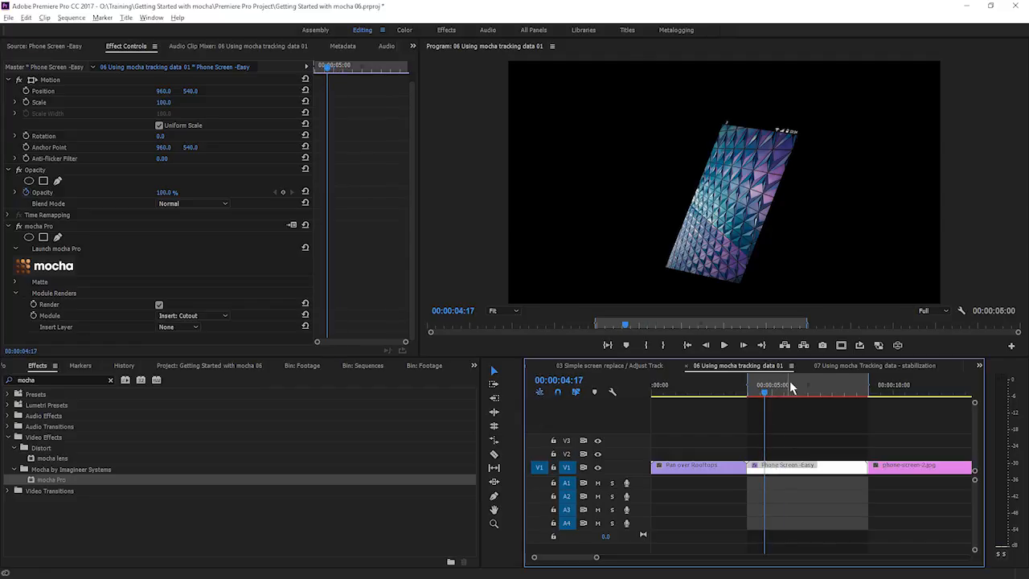
click(846, 407)
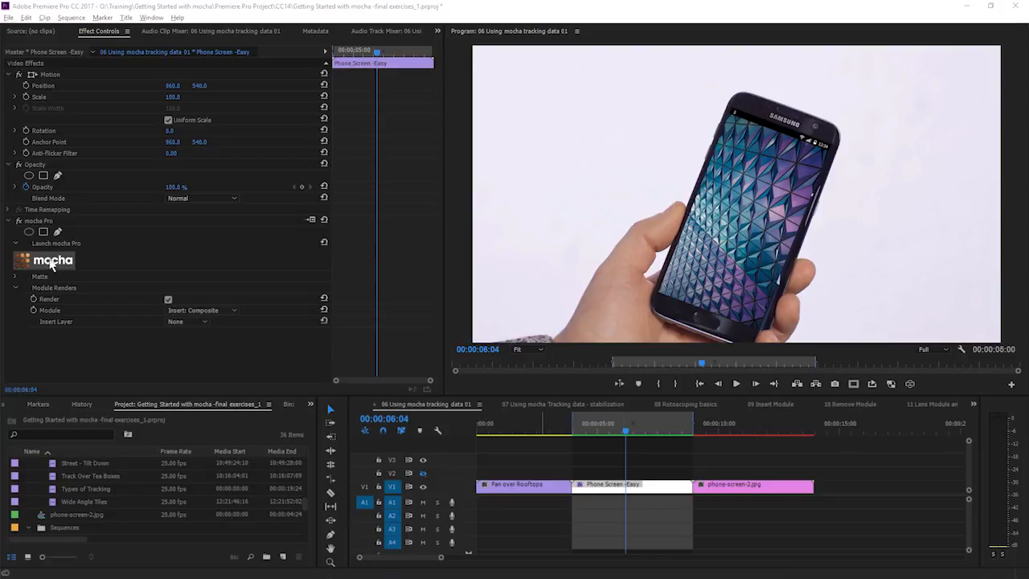
- Relaunch mocha, set the screen layer's Insert Clip to Insert Layer and view its Insert settings
click(48, 261)
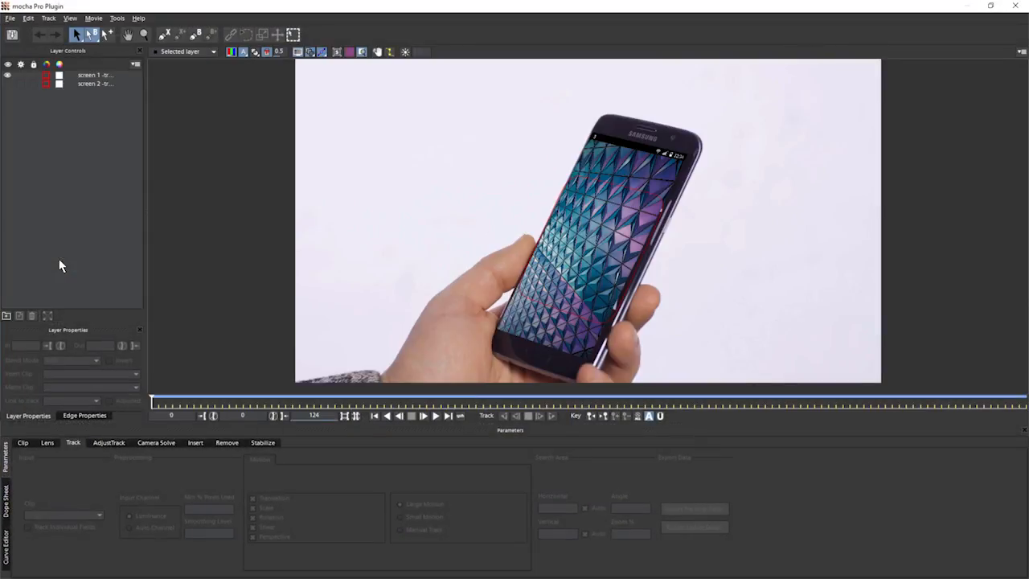
click(88, 76)
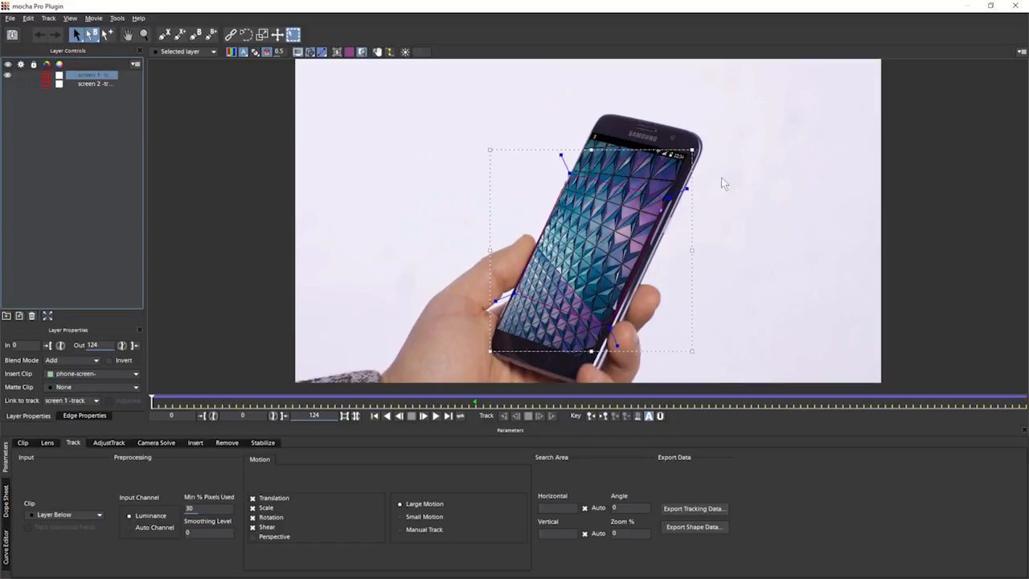
mouse_move(154, 373)
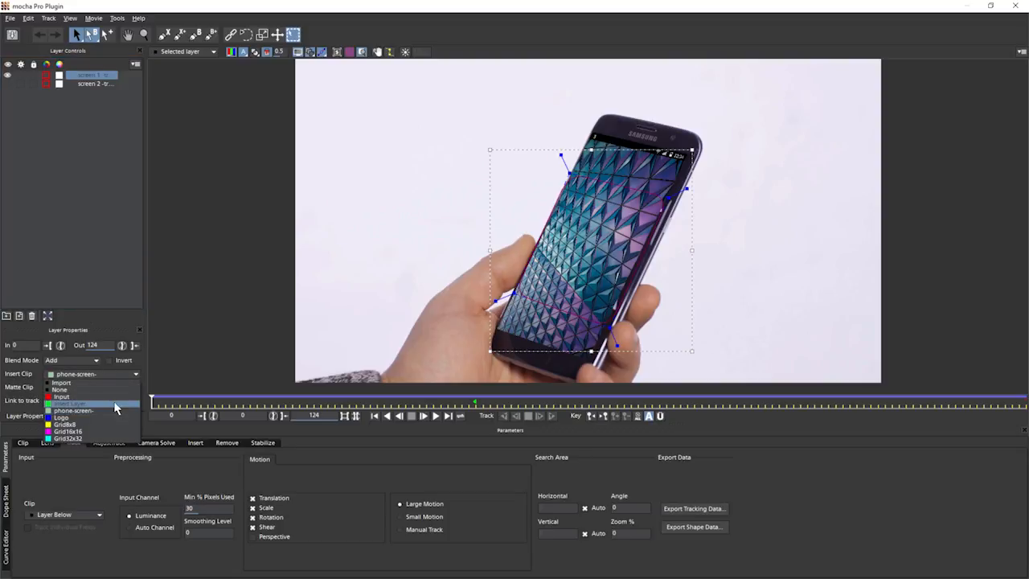
click(78, 404)
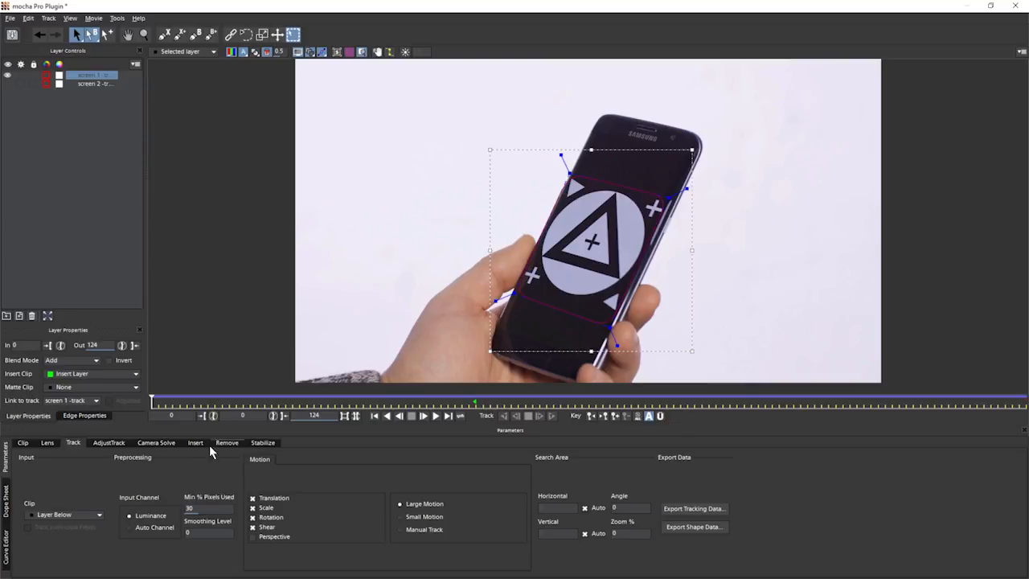
click(196, 443)
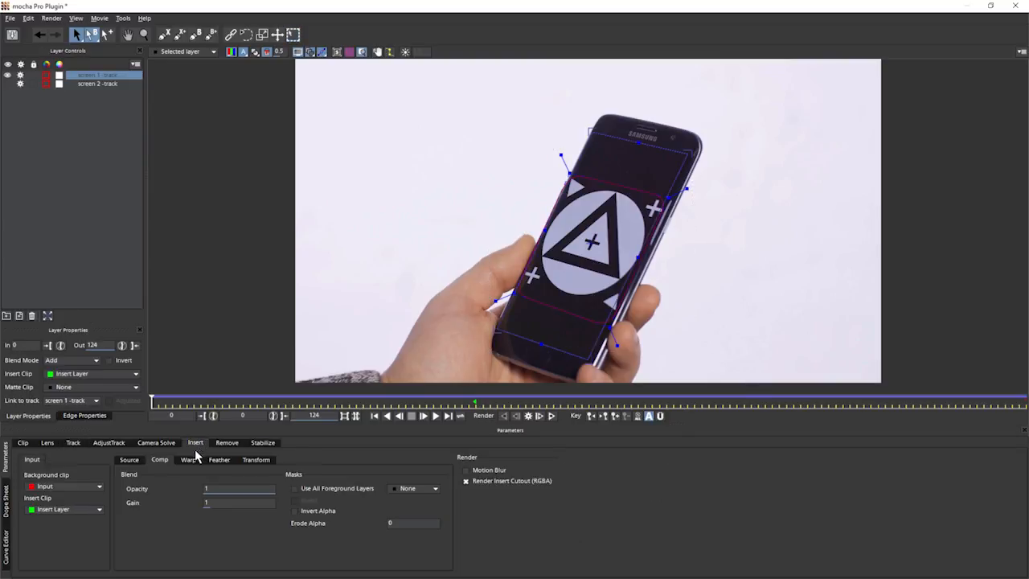
mouse_move(61, 464)
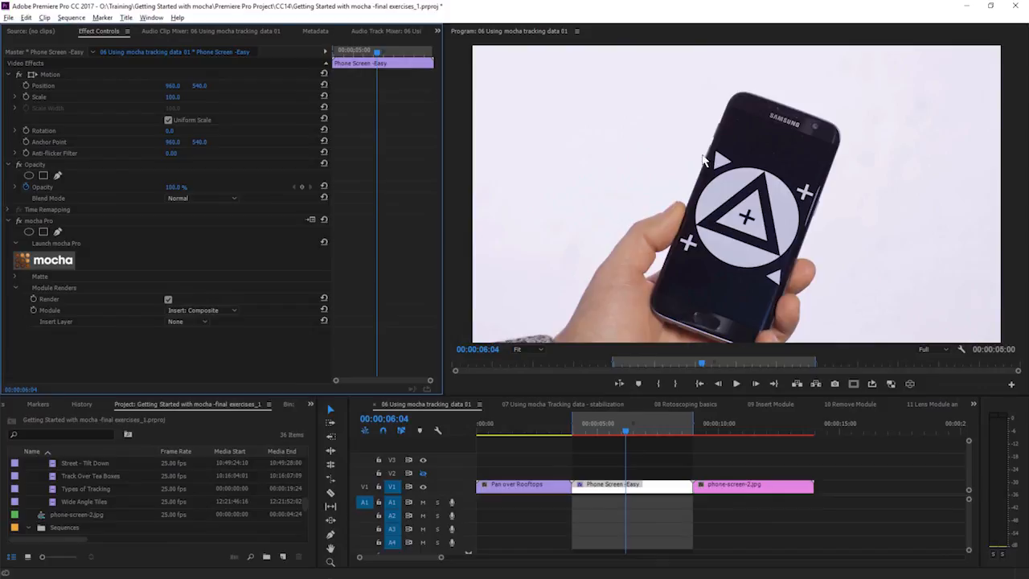
mouse_move(56, 361)
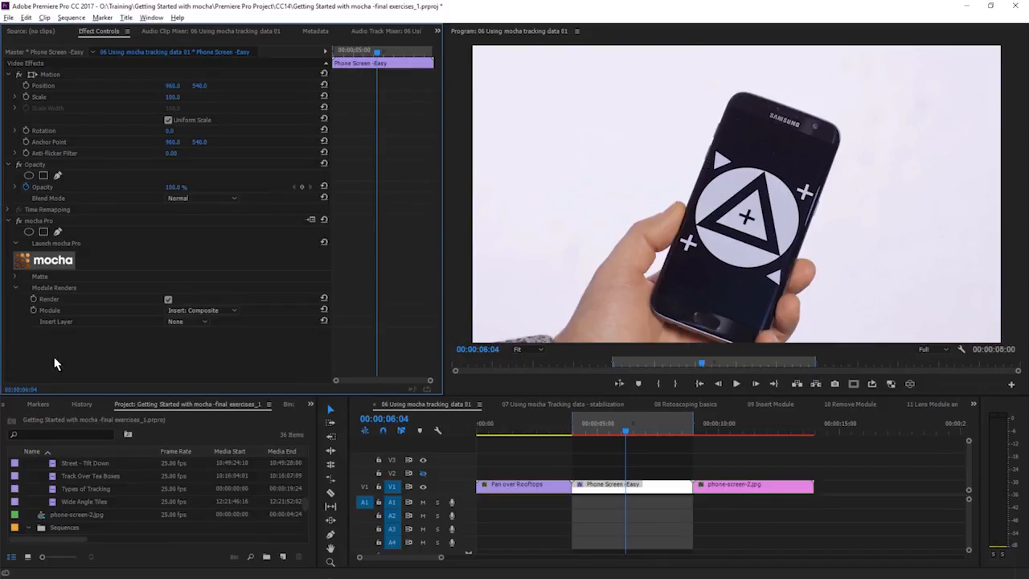
mouse_move(222, 315)
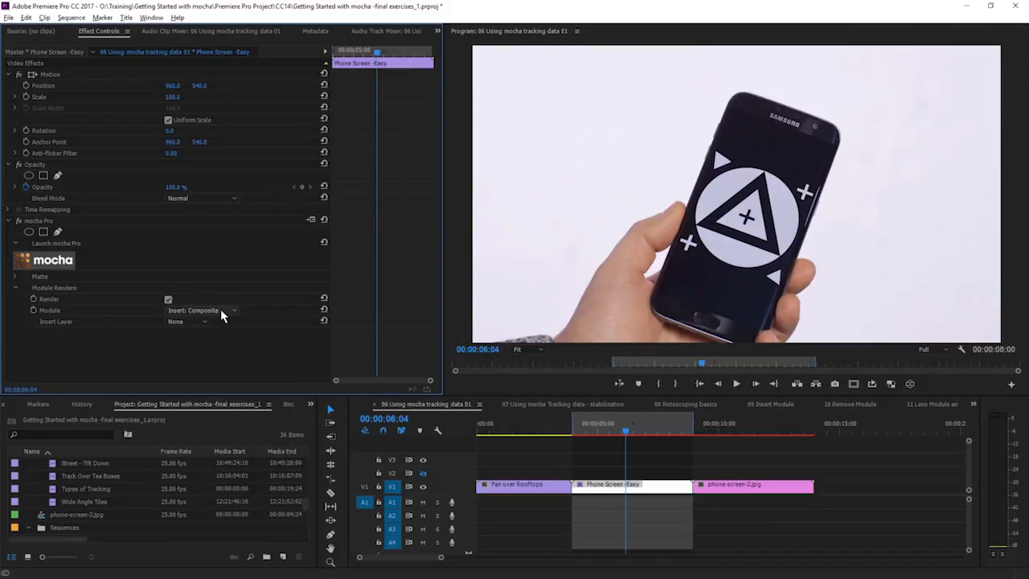
- Set Insert Layer to Video 2 and drag phone-screen-2.jpg onto V2 above the Phone Screen clip
click(187, 321)
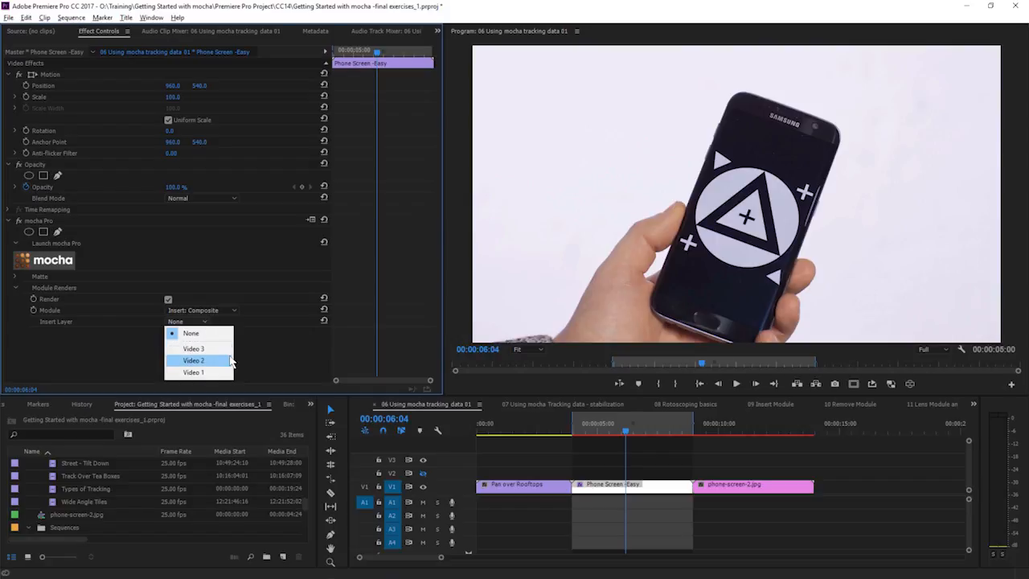
mouse_move(221, 367)
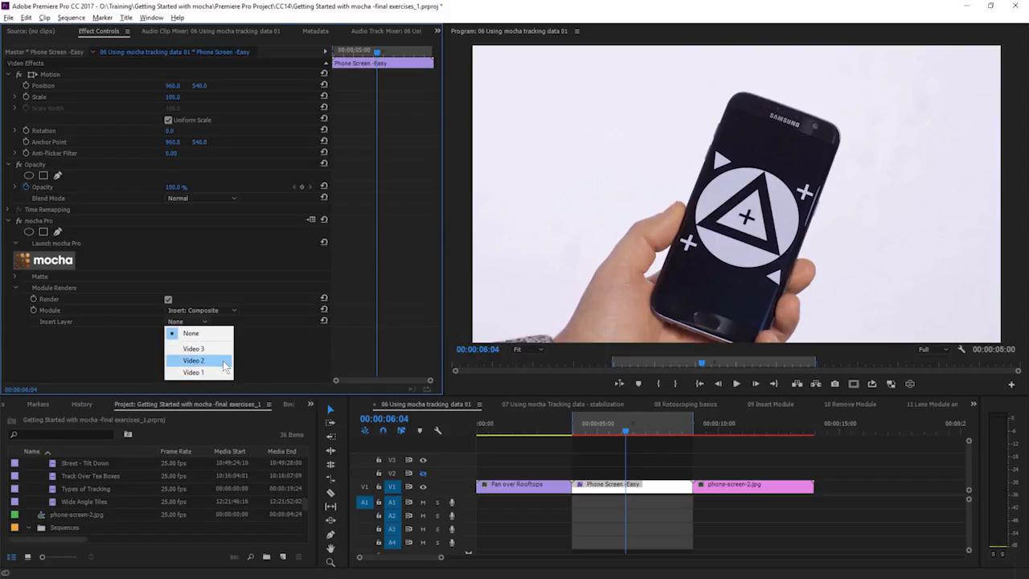
click(195, 360)
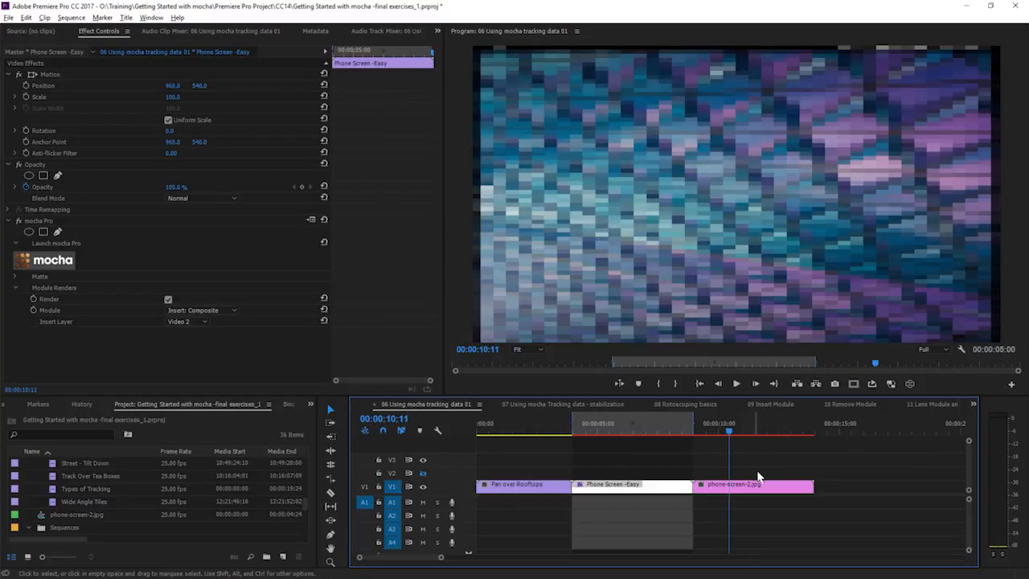
click(753, 485)
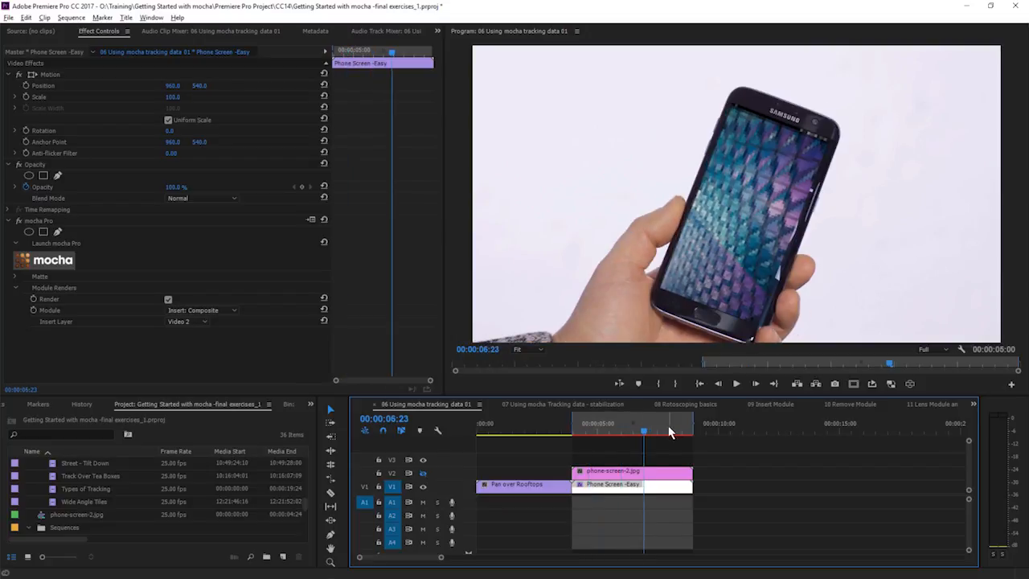
drag(643, 431, 672, 431)
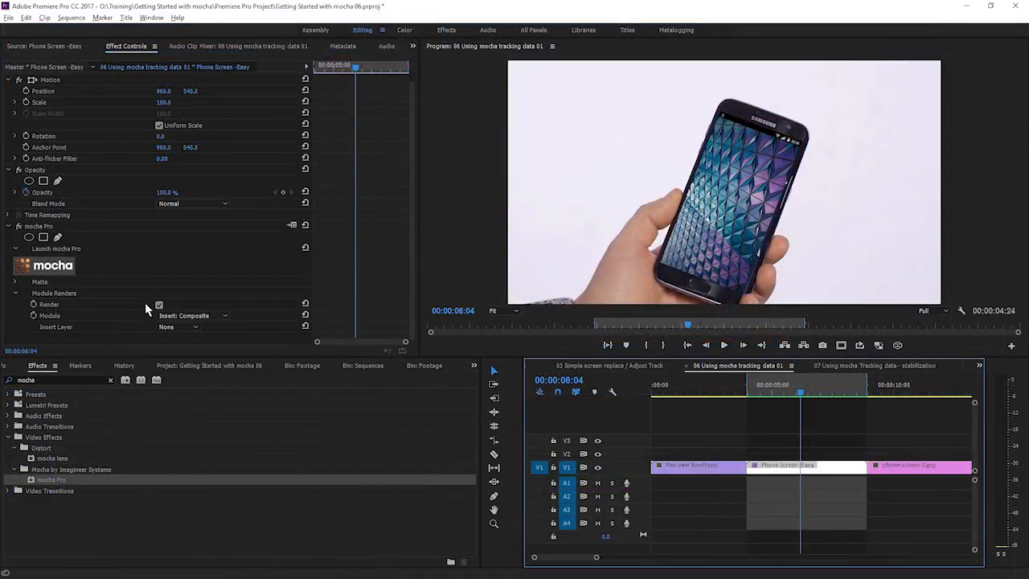
- Show the Format dropdown of Export Tracking Data for the rooftops tracking project
click(53, 266)
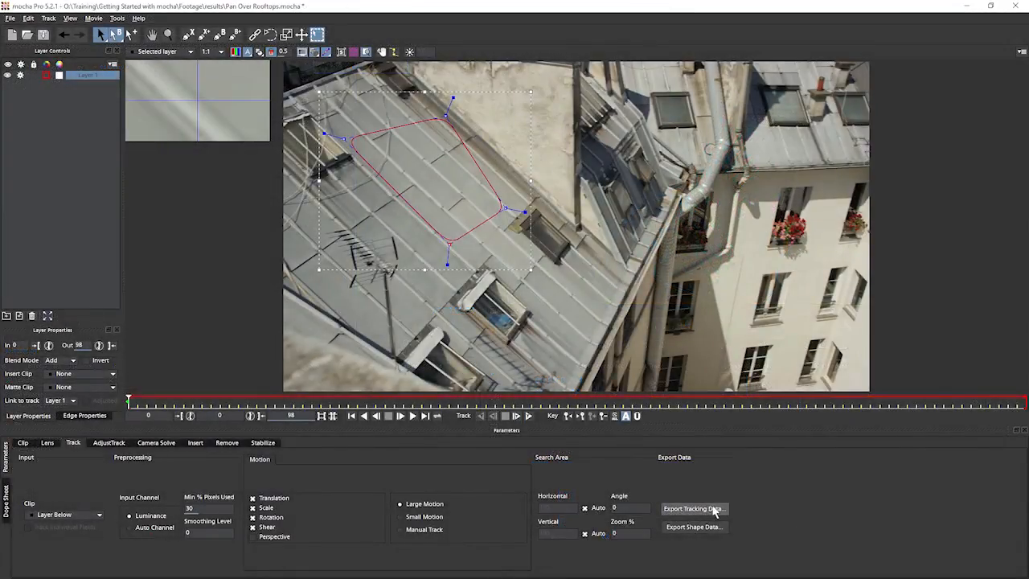
click(693, 508)
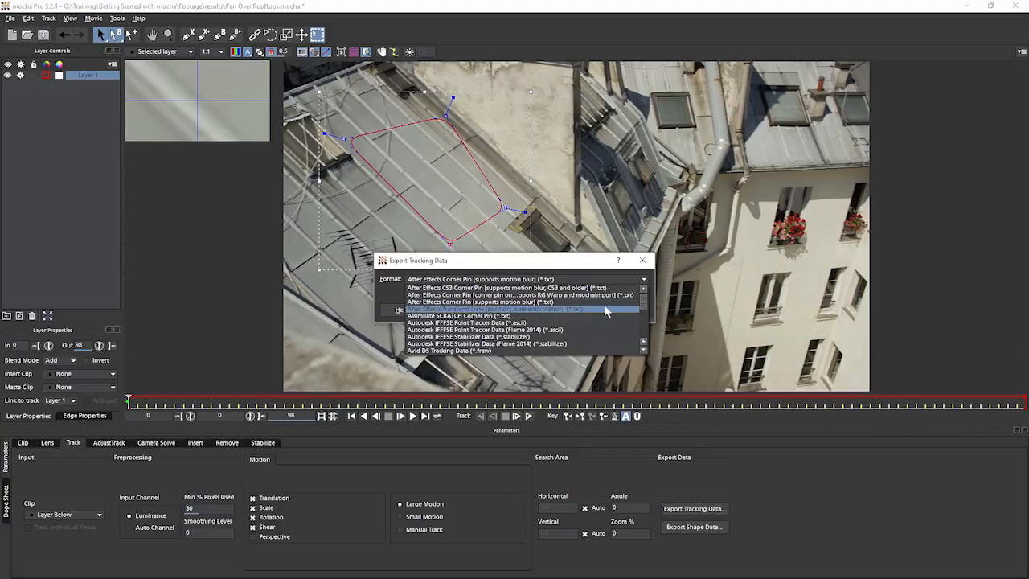
click(485, 301)
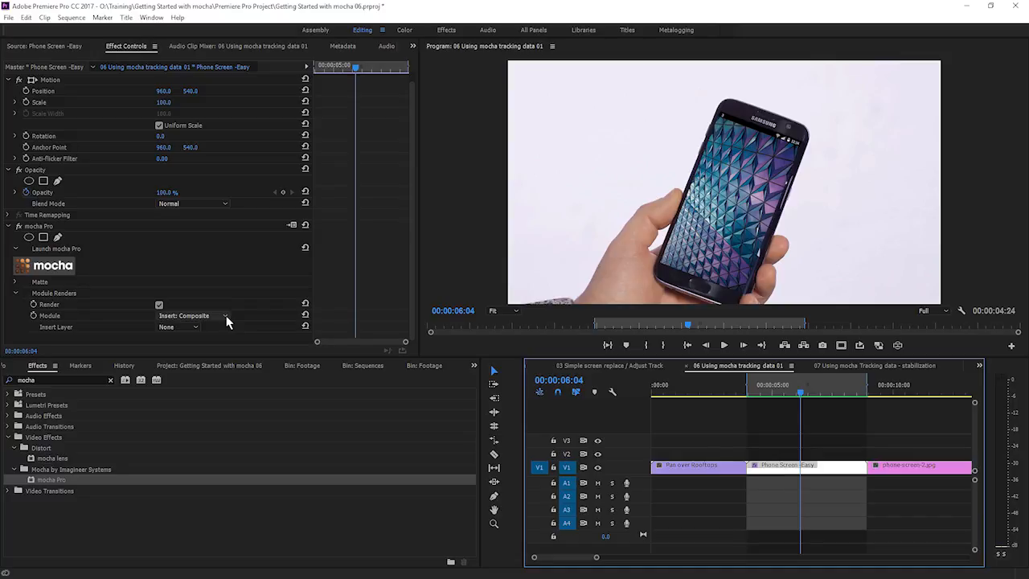
mouse_move(755, 426)
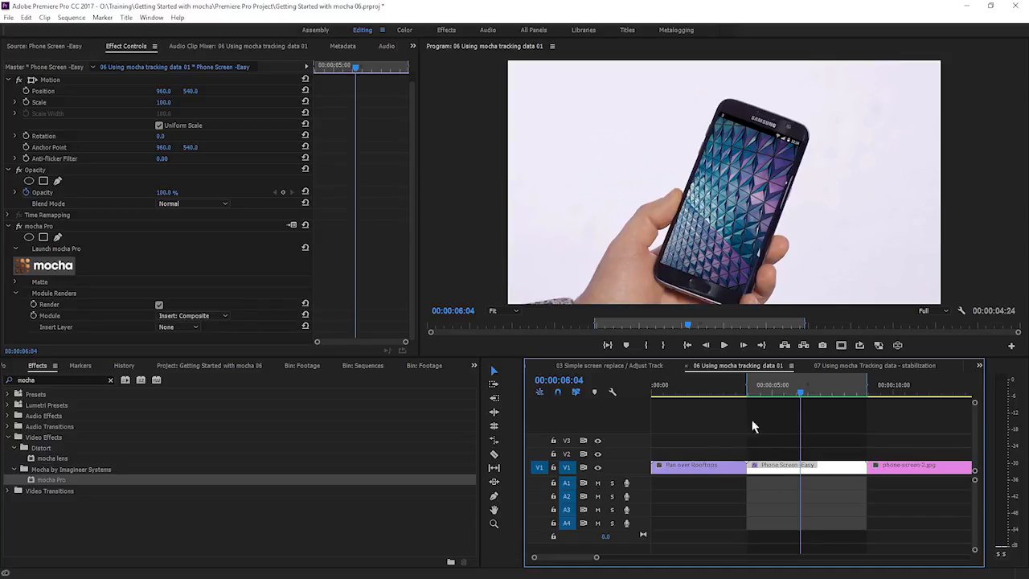
mouse_move(795, 450)
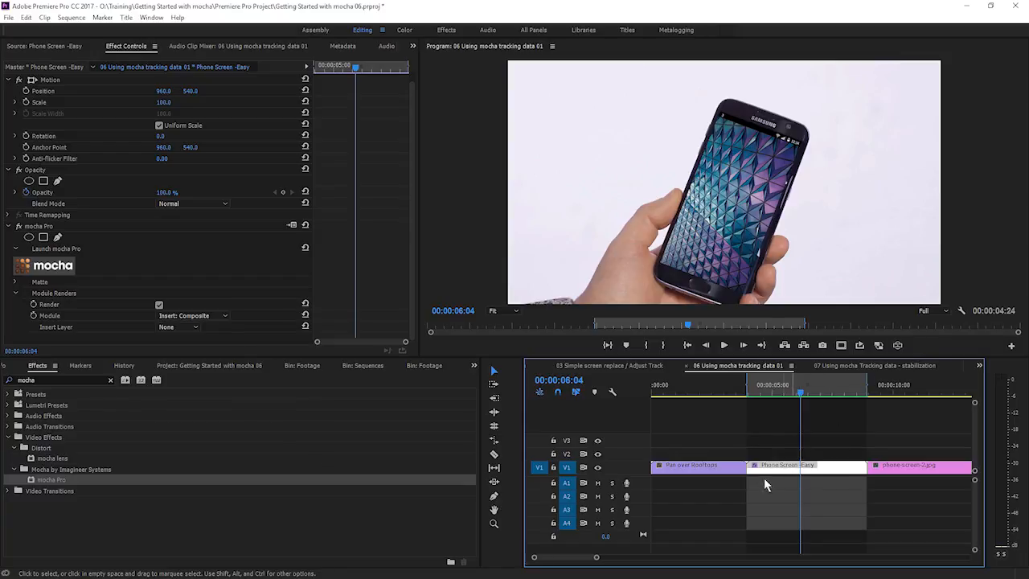
mouse_move(798, 482)
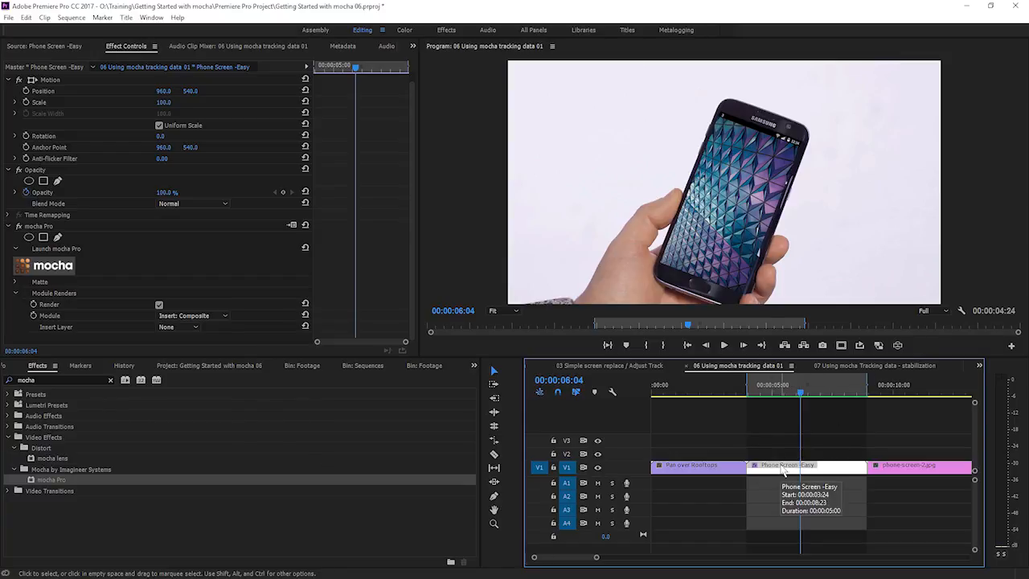
click(803, 466)
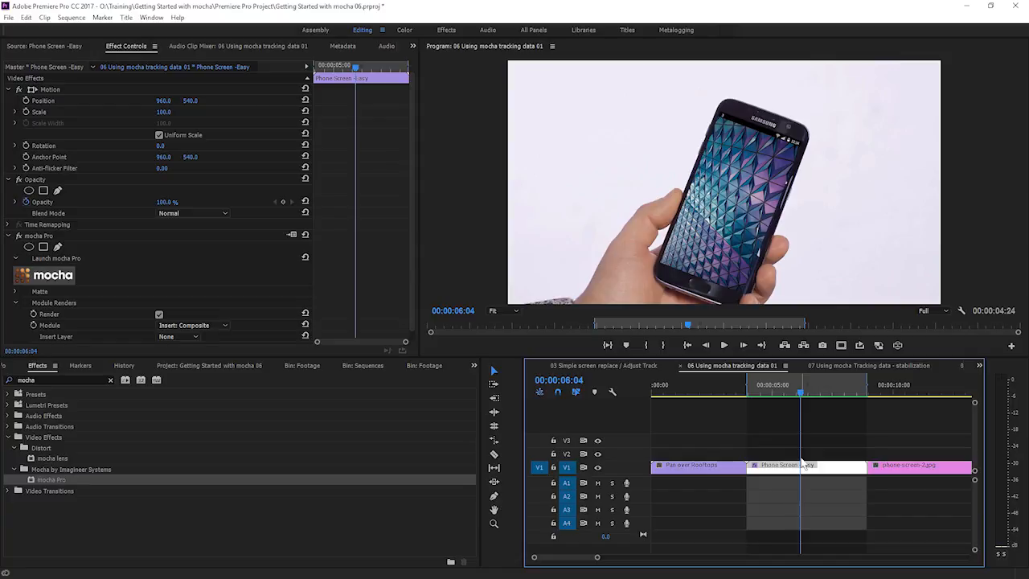